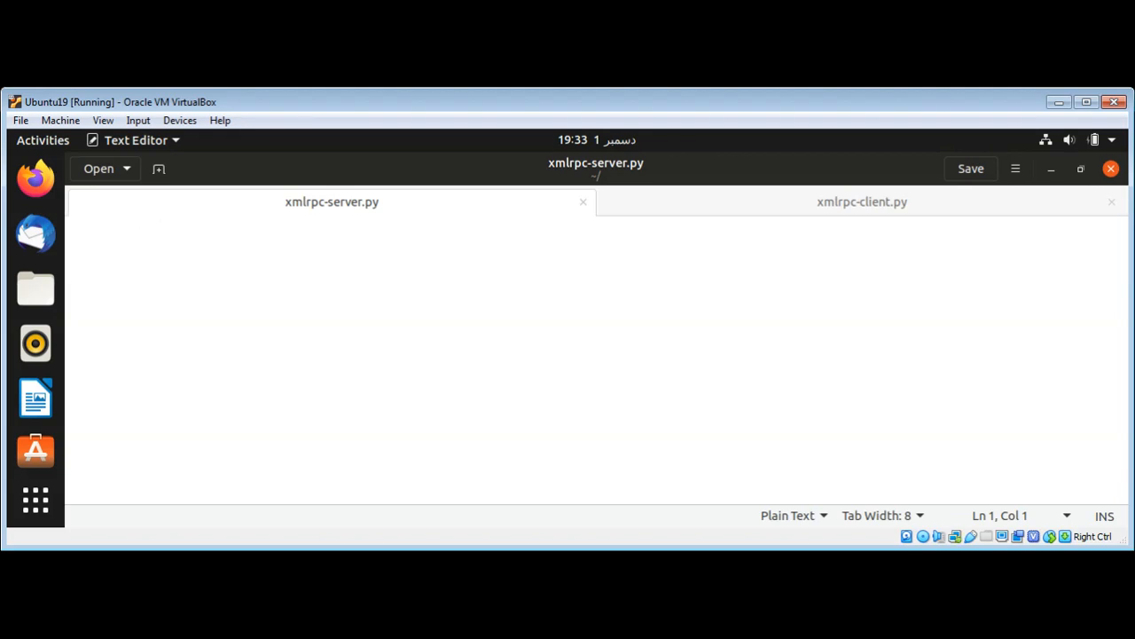
Type 'from xmlrpc.server import SimpleXMLRPCServer' at the top of xmlrpc-server.py
{"action": "type", "text": "from"}
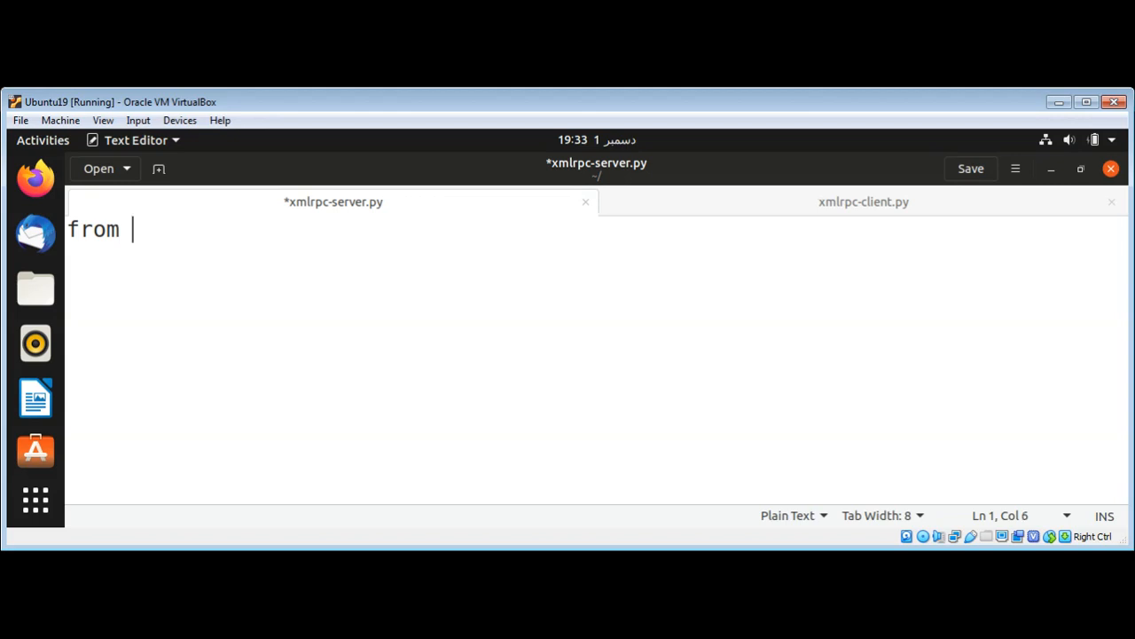
{"action": "type", "text": "xmlrpc"}
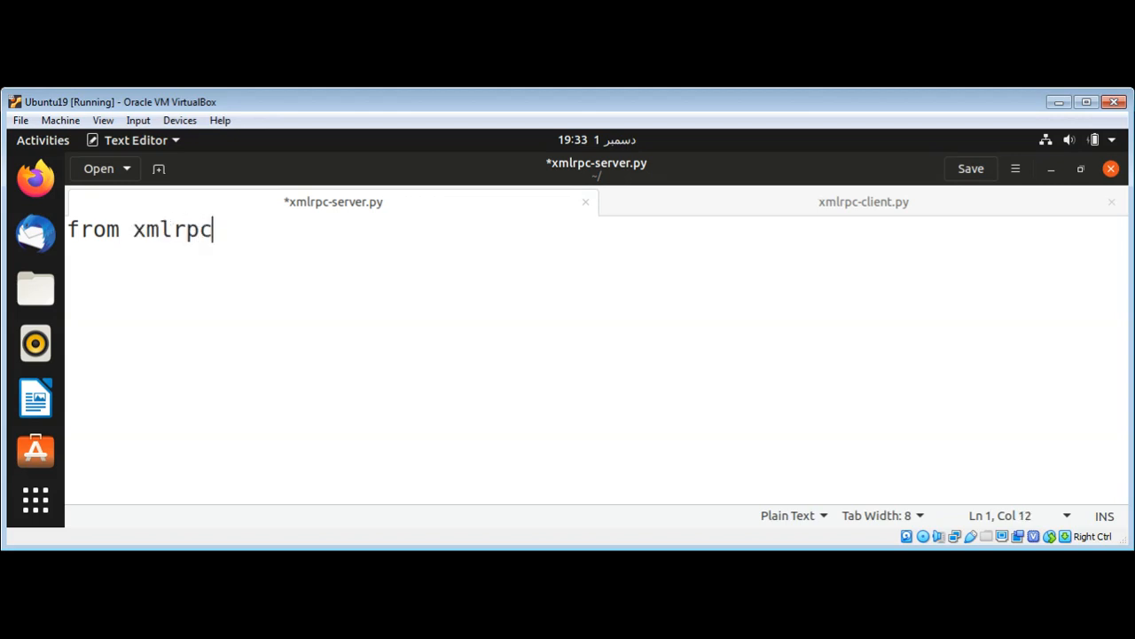
{"action": "type", "text": ".server"}
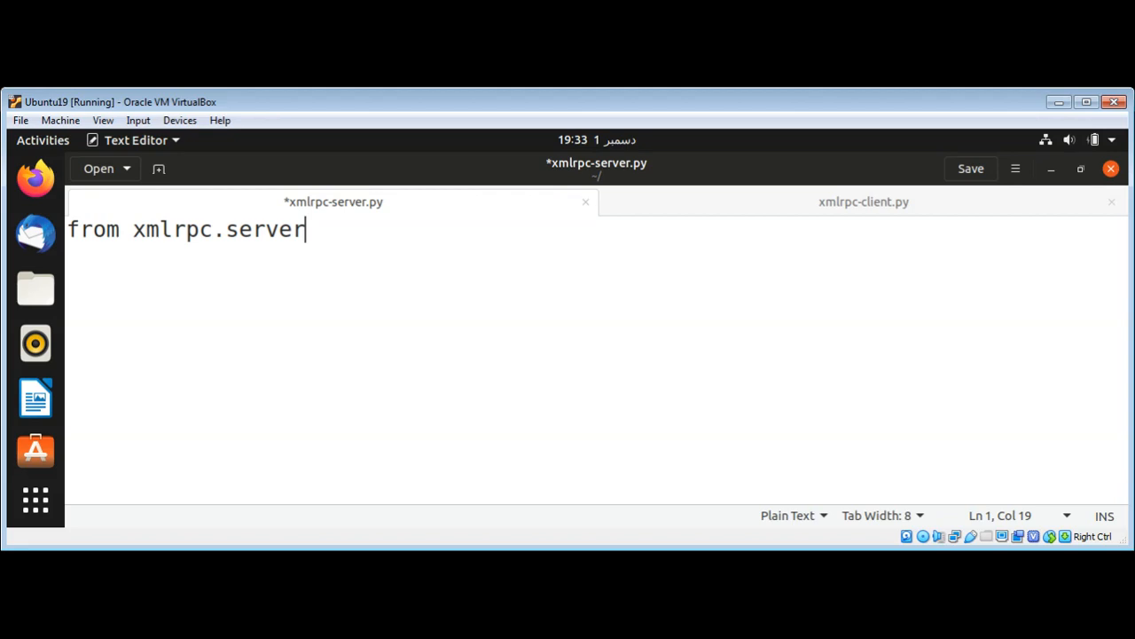
{"action": "type", "text": "imp"}
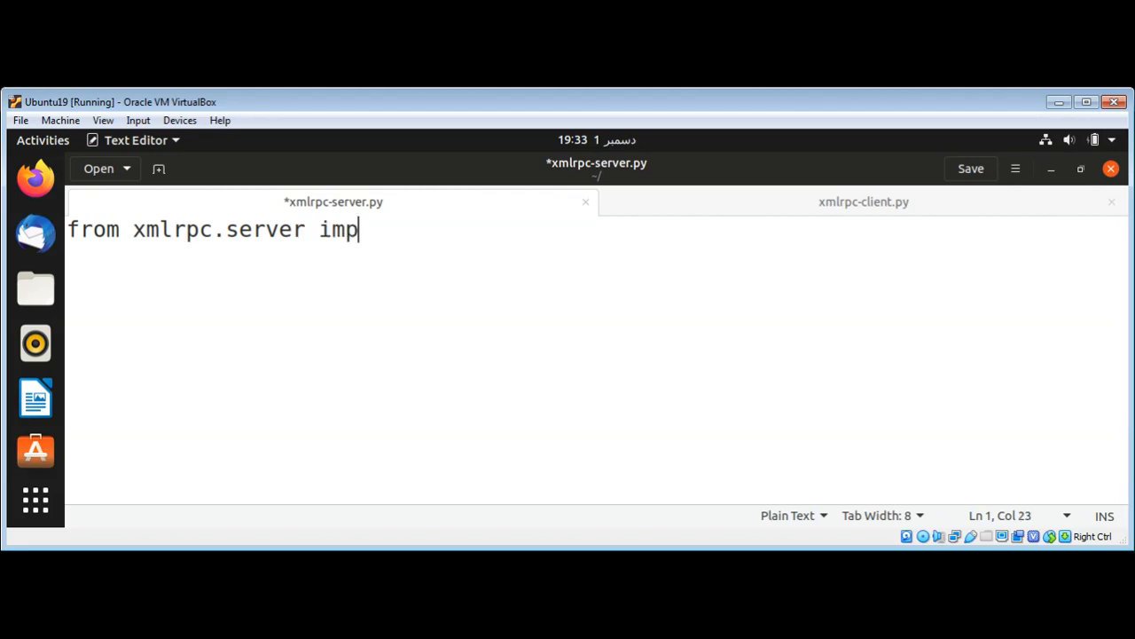
{"action": "type", "text": "ort Simple"}
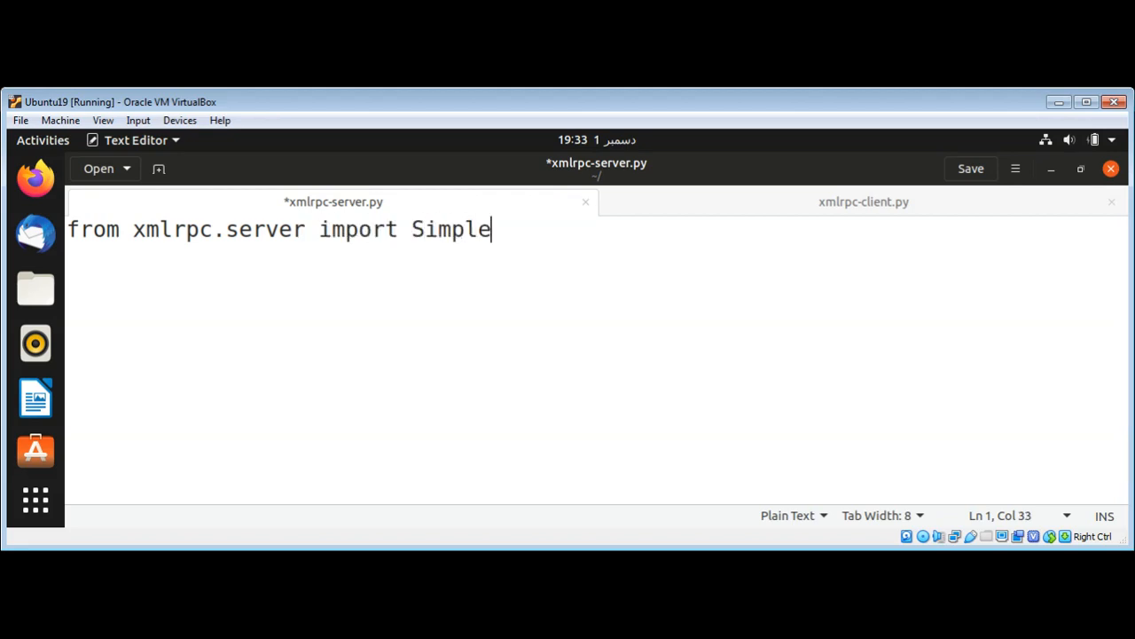
{"action": "type", "text": "XML"}
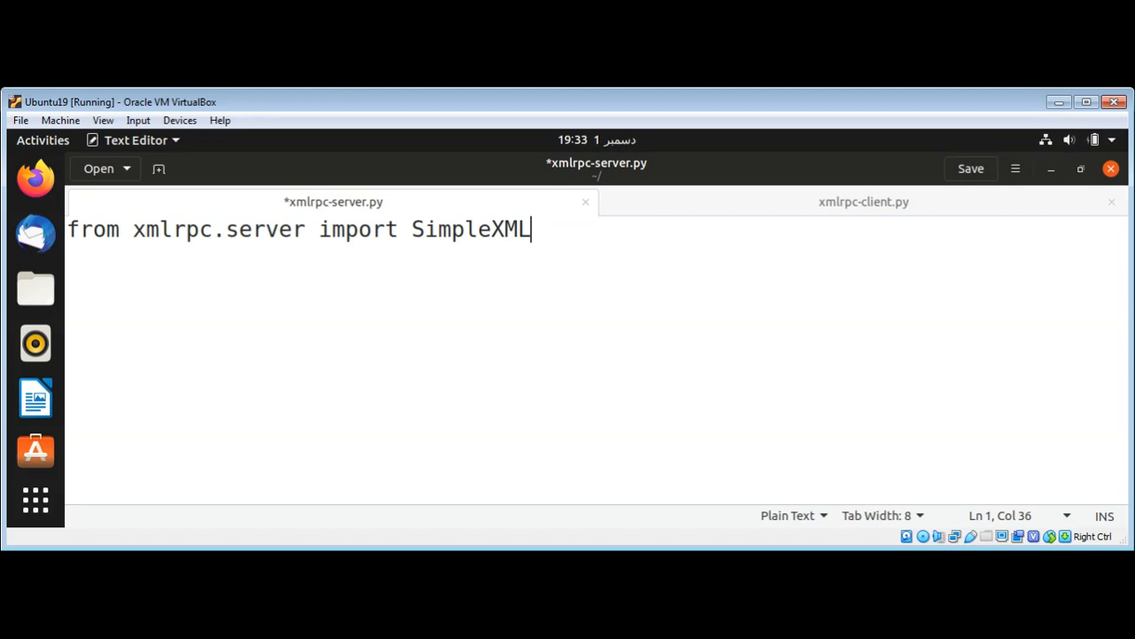
{"action": "type", "text": "RPCServer"}
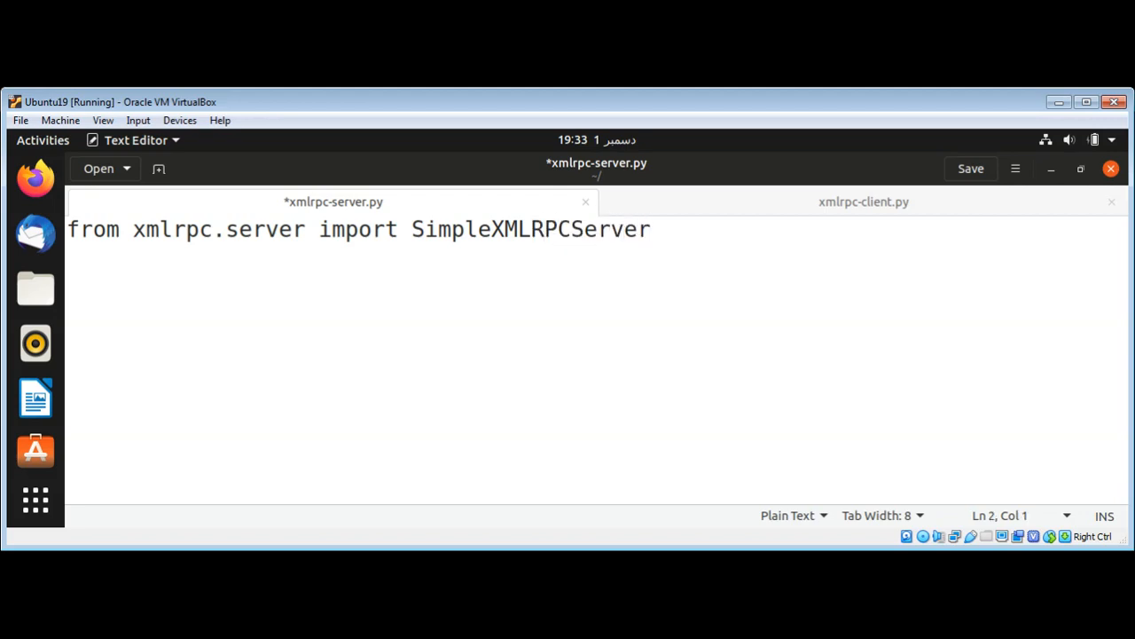
Add 'import xmlrpc.client' on the next line and begin a function definition
{"action": "type", "text": "import"}
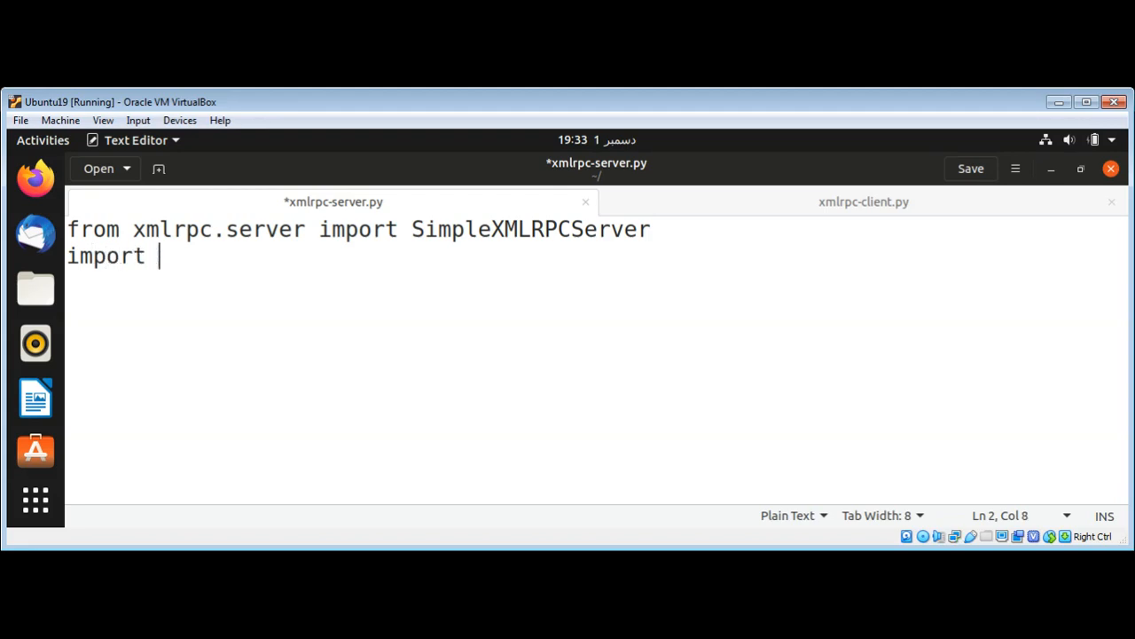
{"action": "type", "text": "xmlrpc"}
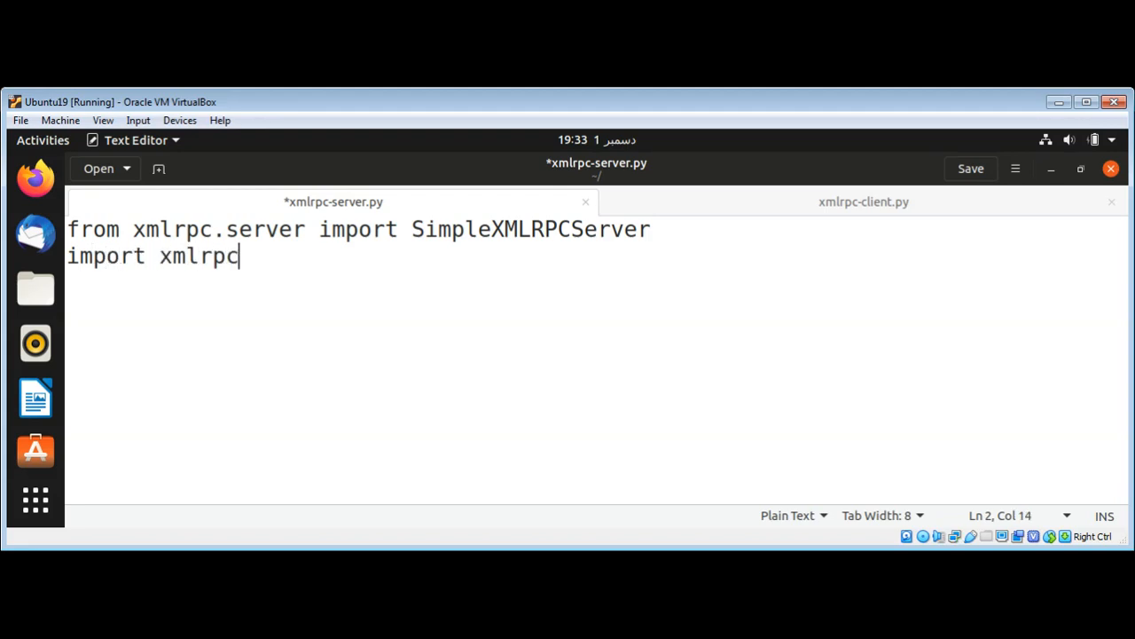
{"action": "type", "text": ".client"}
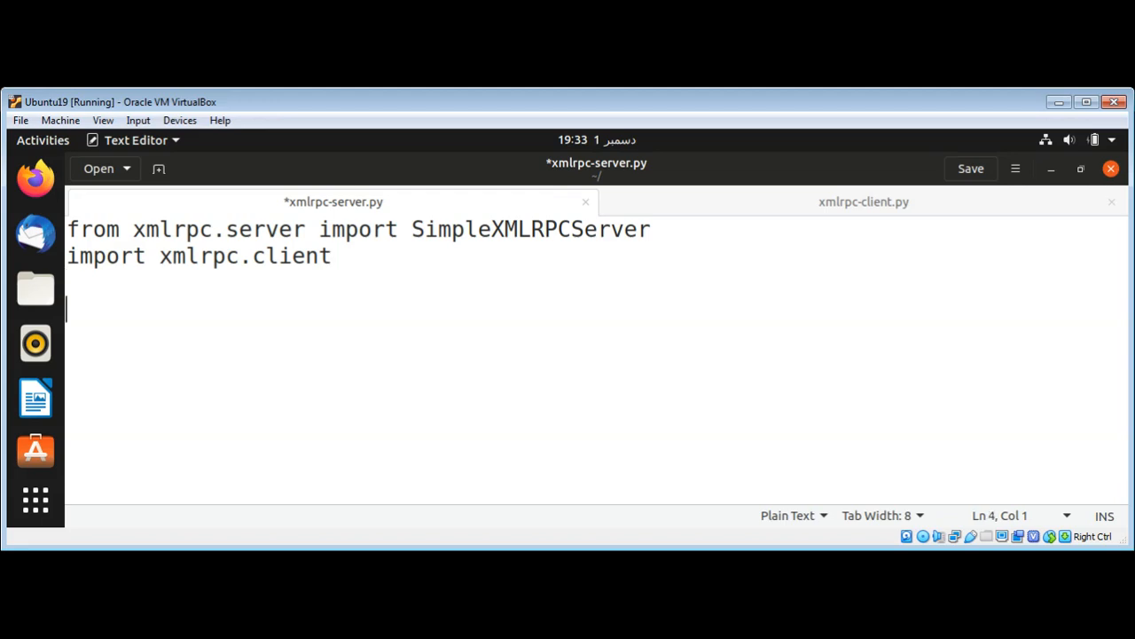
{"action": "type", "text": "def sayH"}
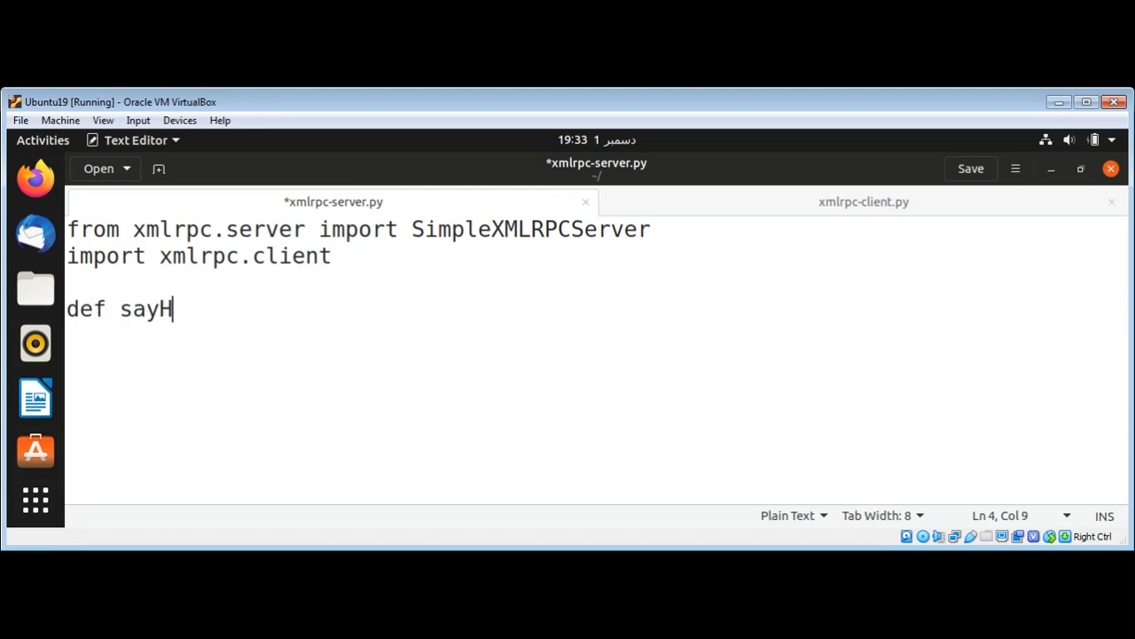
Write def sayHello(): with a return line reading 'Hello World From Server'
{"action": "type", "text": "ello()"}
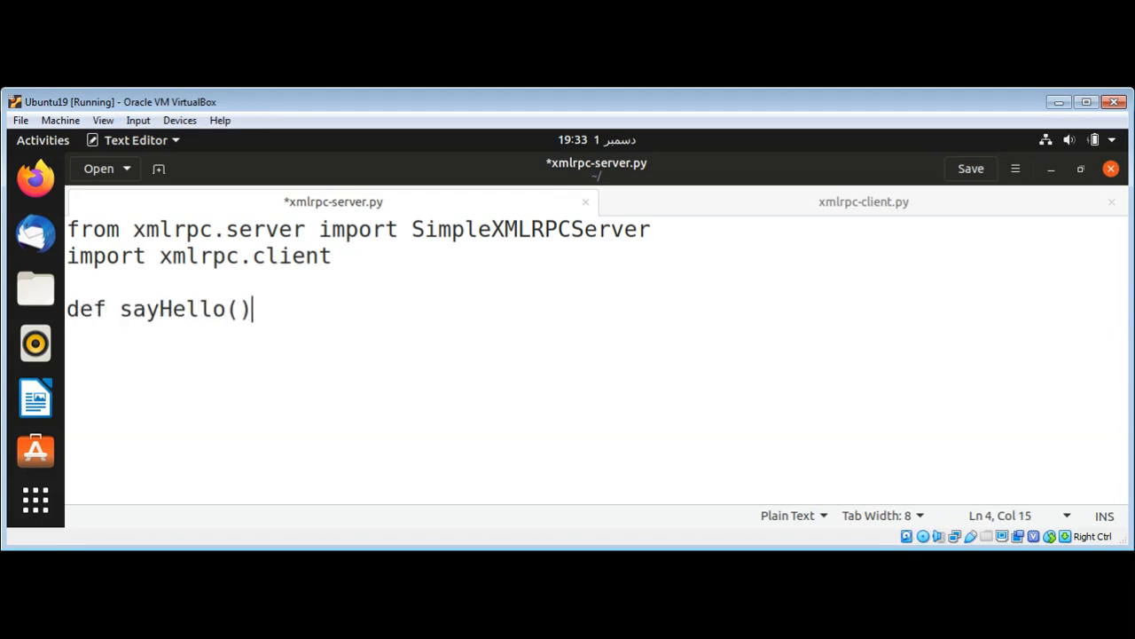
{"action": "type", "text": ":"}
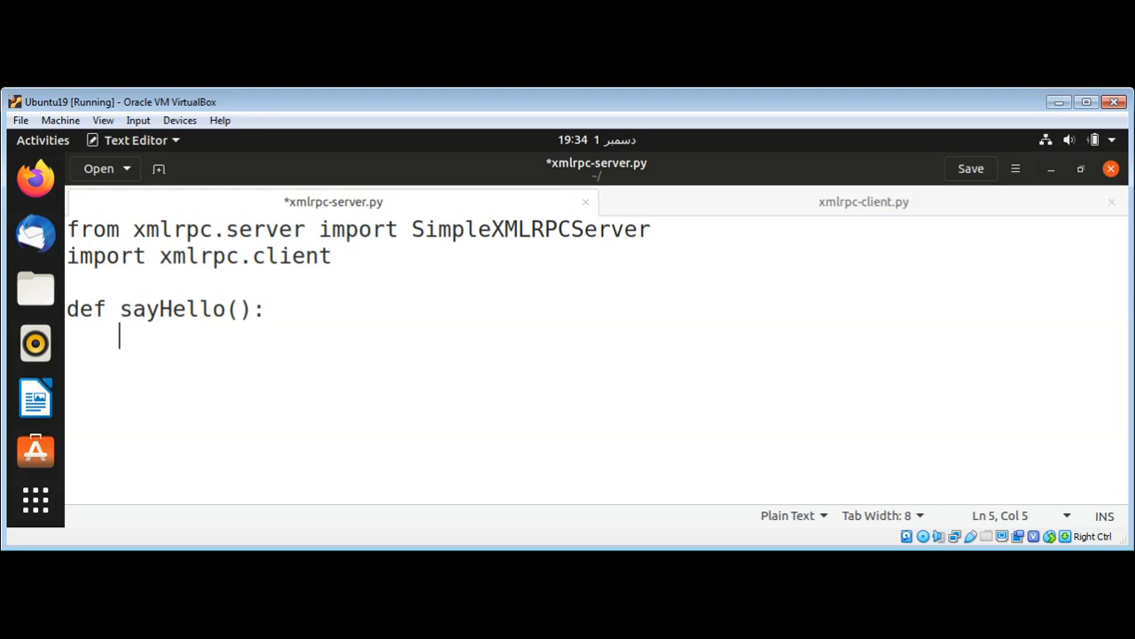
{"action": "type", "text": "r"}
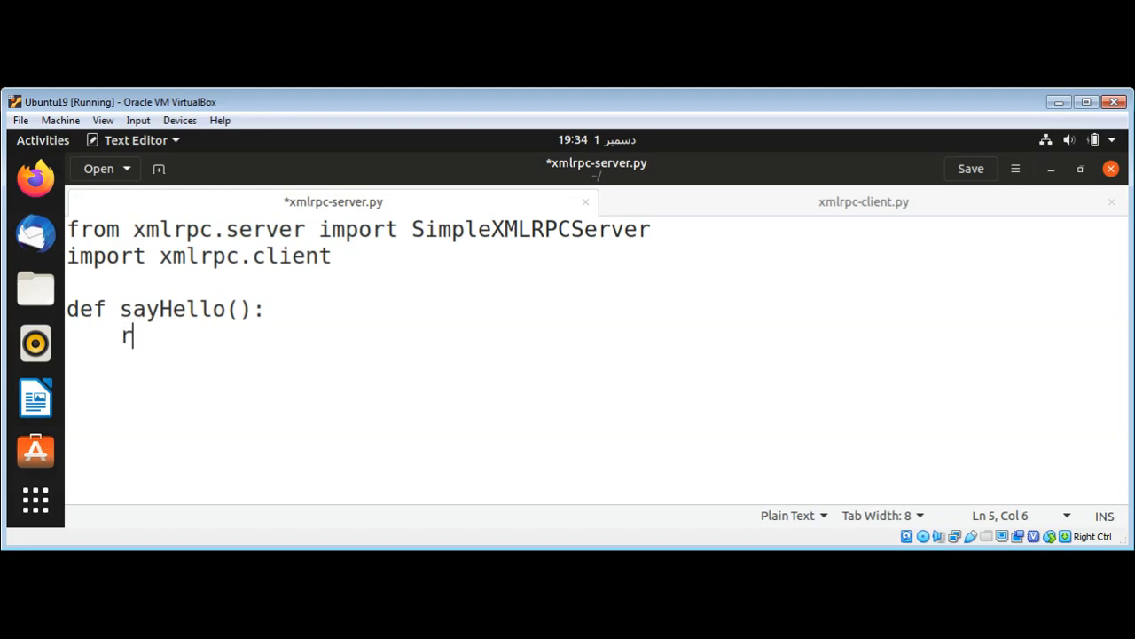
{"action": "type", "text": "eturn"}
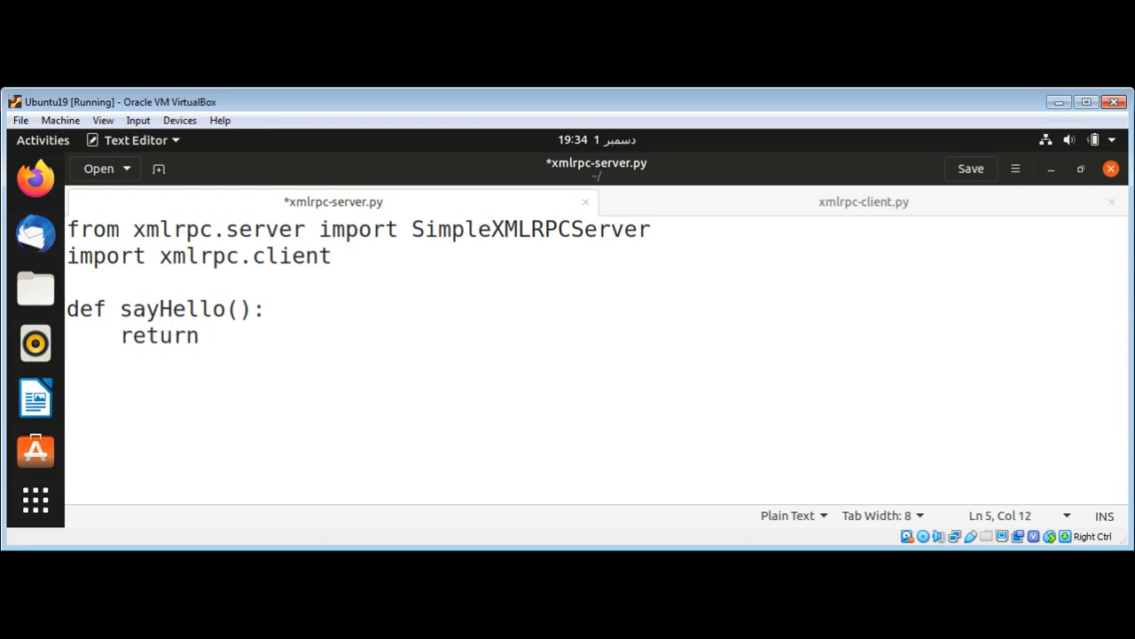
{"action": "type", "text": "'"}
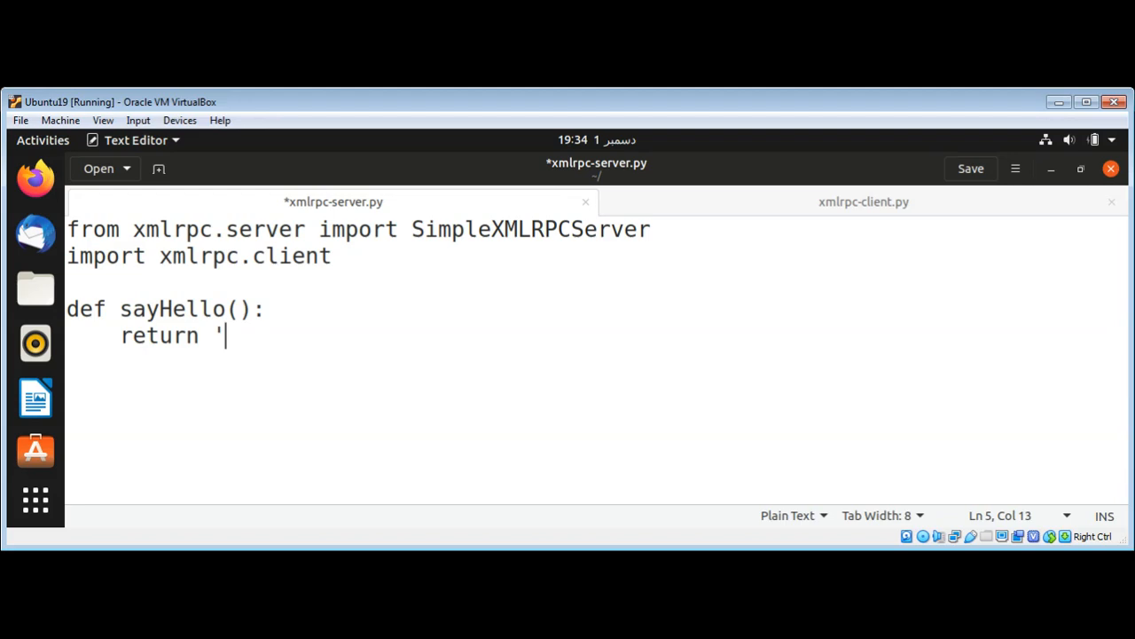
{"action": "type", "text": "Hello"}
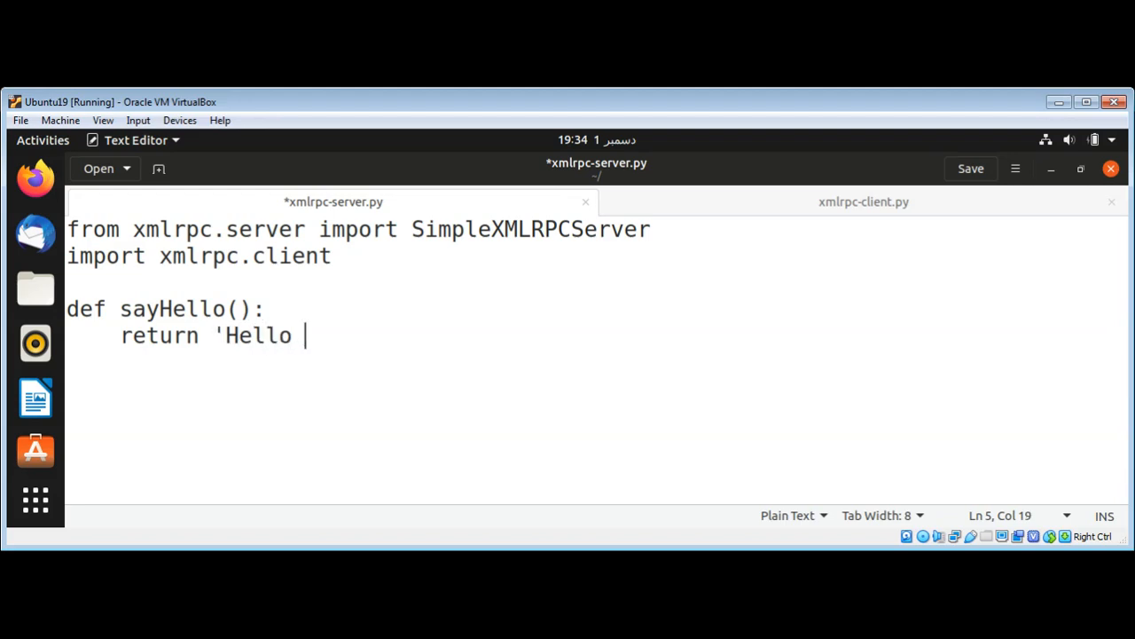
{"action": "type", "text": "World F"}
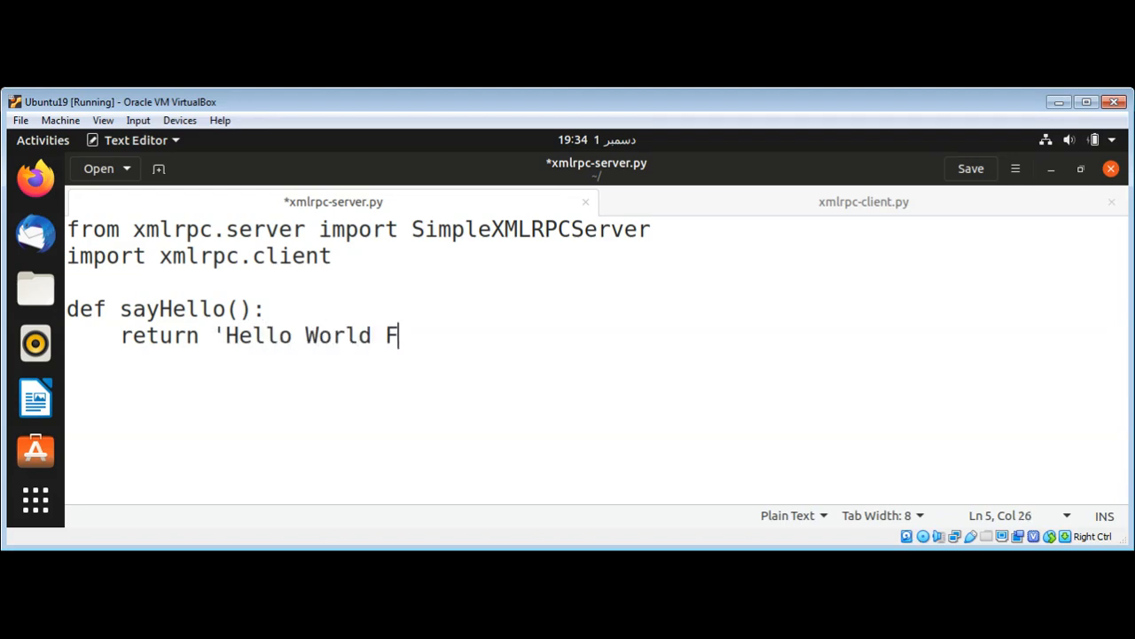
{"action": "type", "text": "rom Server"}
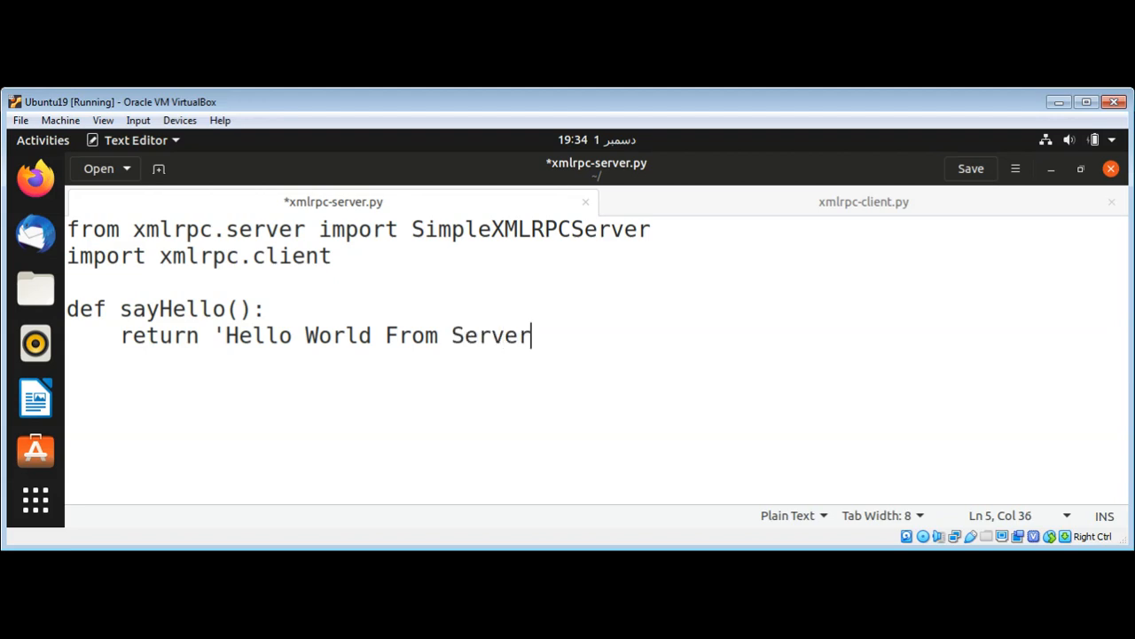
Reword the returned greeting to 'Hello World From XMLRPCServer ' and close the line
{"action": "key", "text": "BackSpace"}
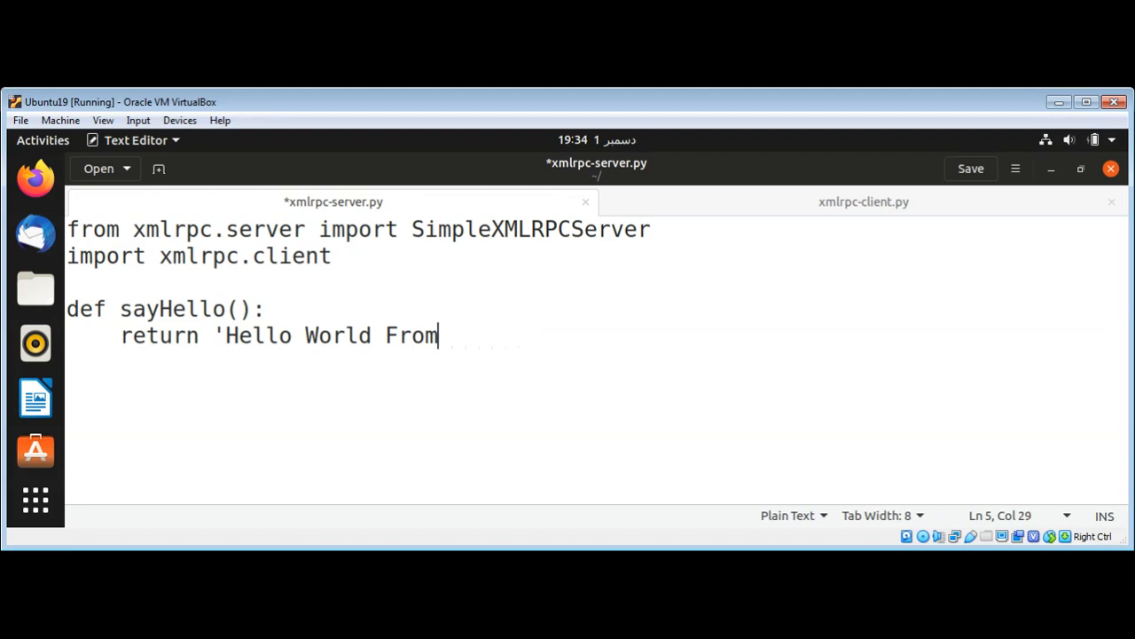
{"action": "type", "text": "XML"}
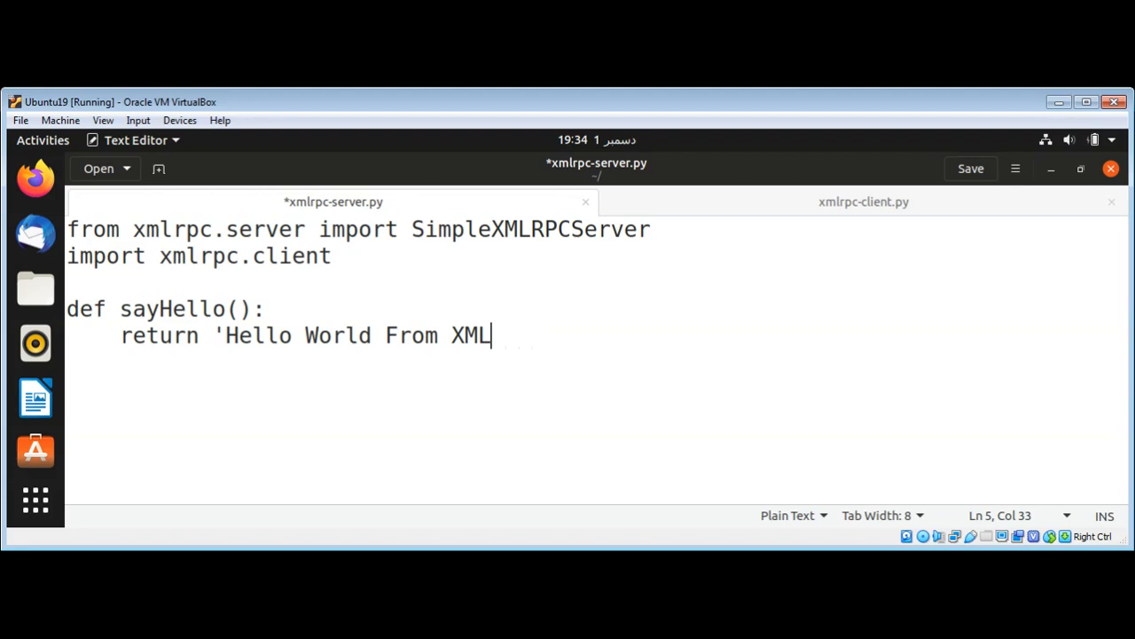
{"action": "type", "text": "Rp"}
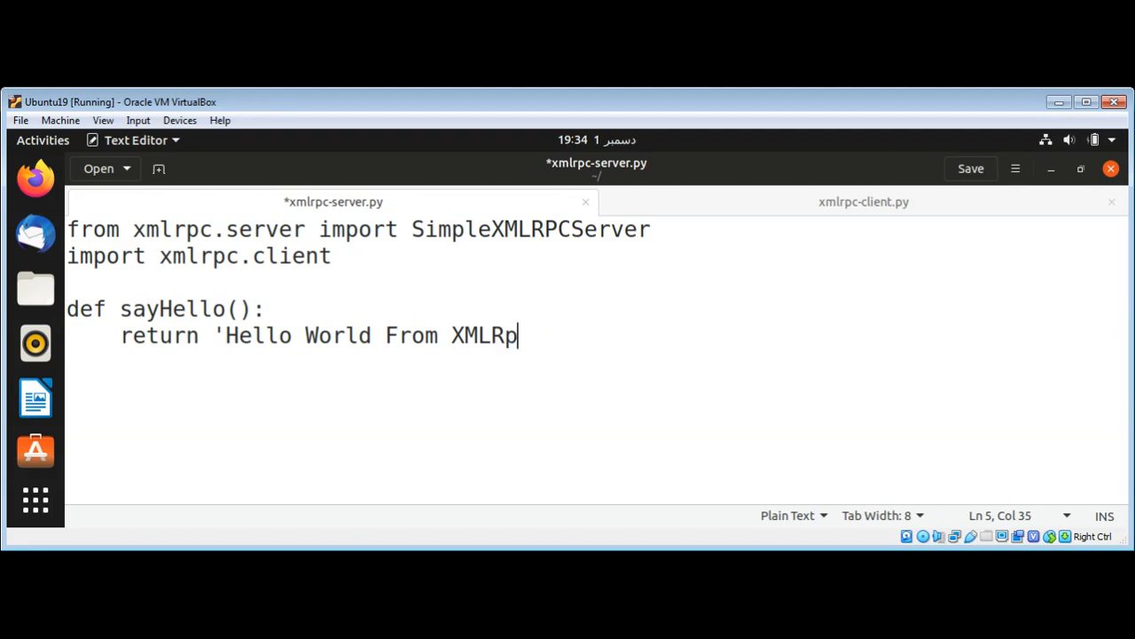
{"action": "type", "text": "C"}
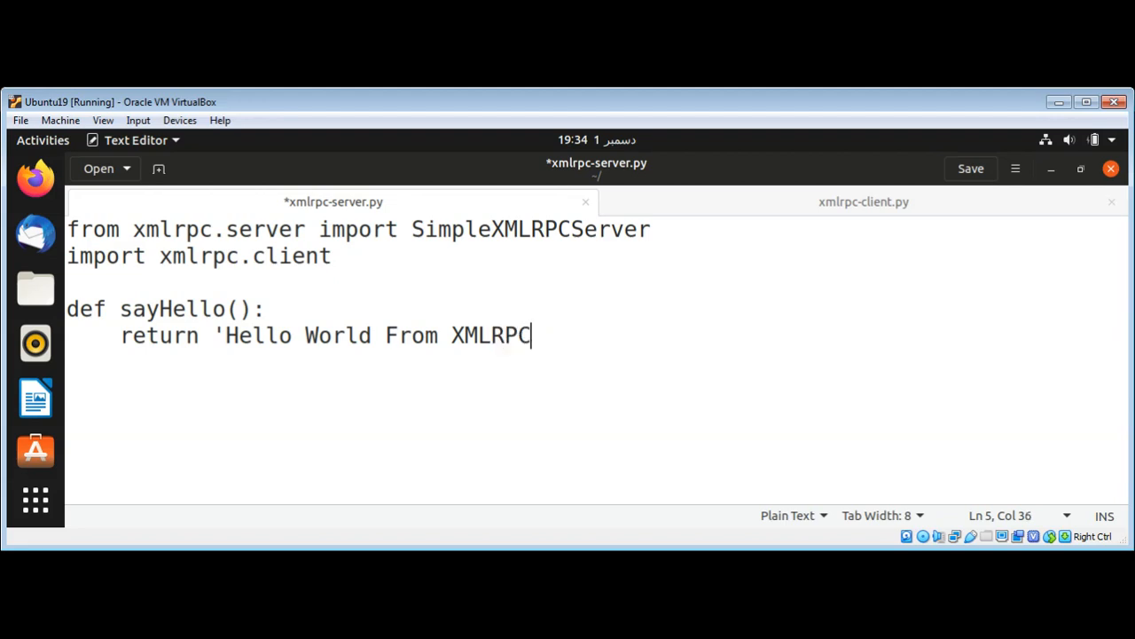
{"action": "type", "text": "Server"}
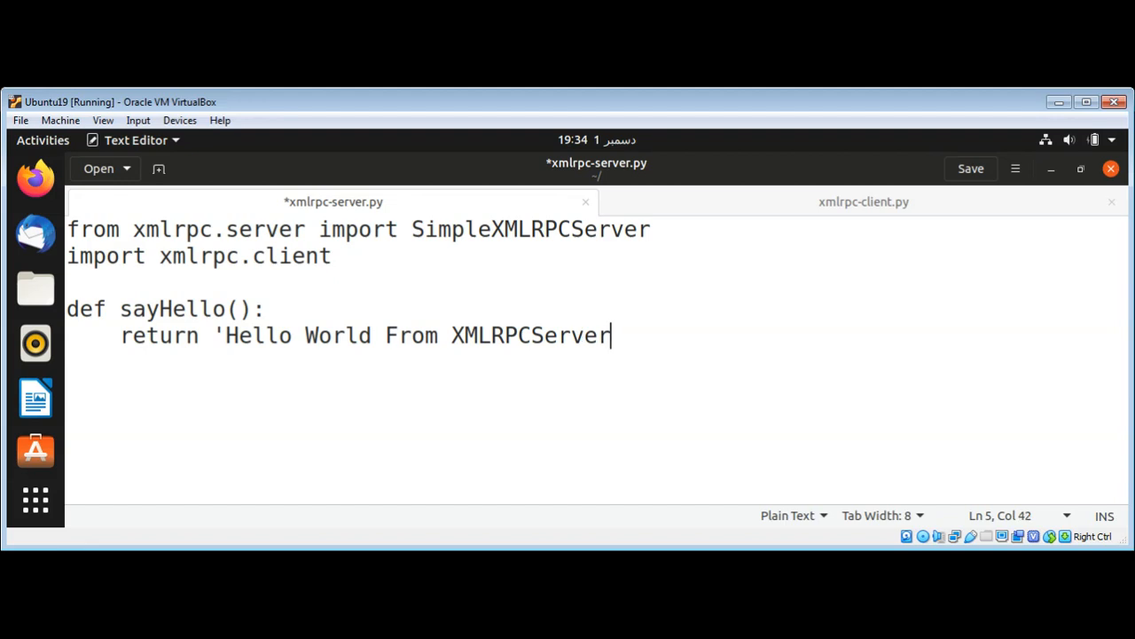
{"action": "type", "text": "'"}
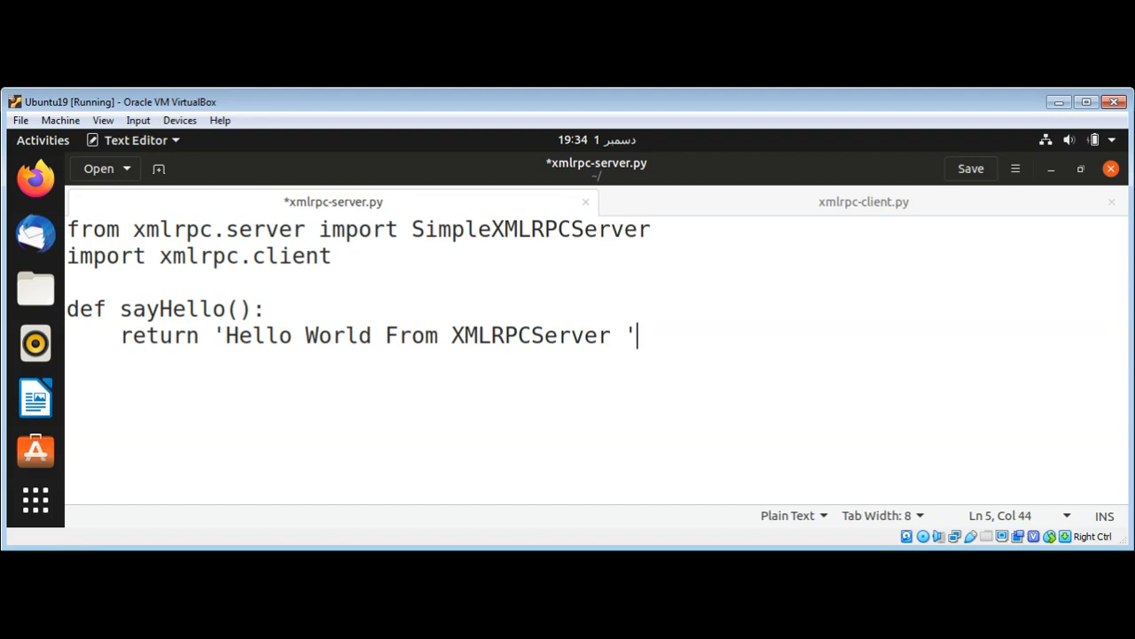
{"action": "key", "text": "Return"}
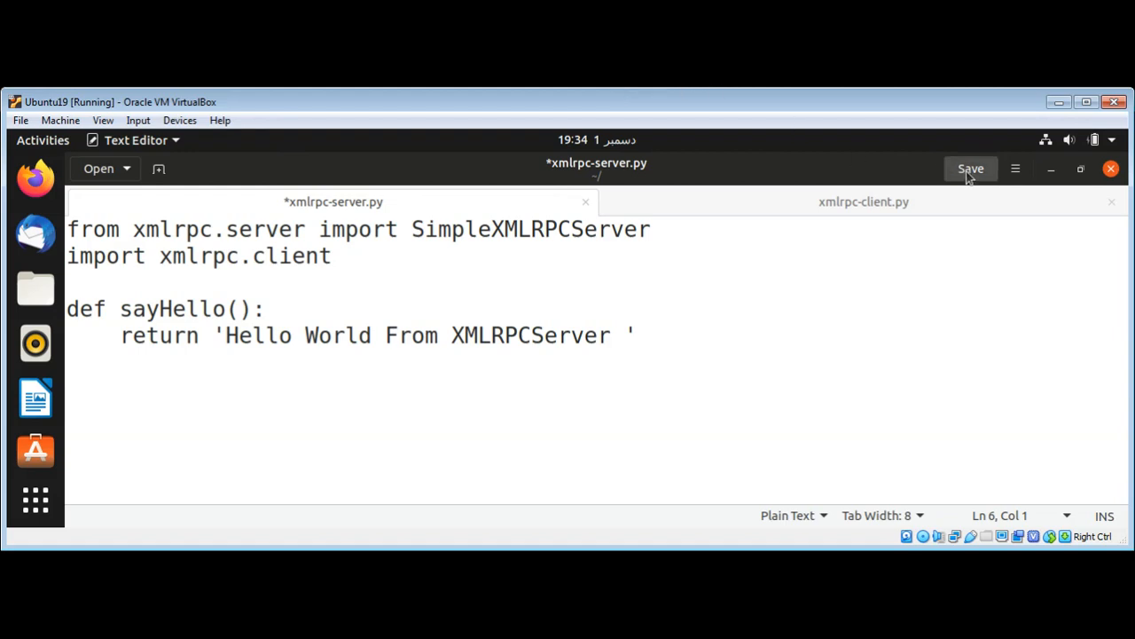
Save, then add server = SimpleXMLRPCServer(("localhost",8000))
{"action": "left_click", "coordinate": [970, 169]}
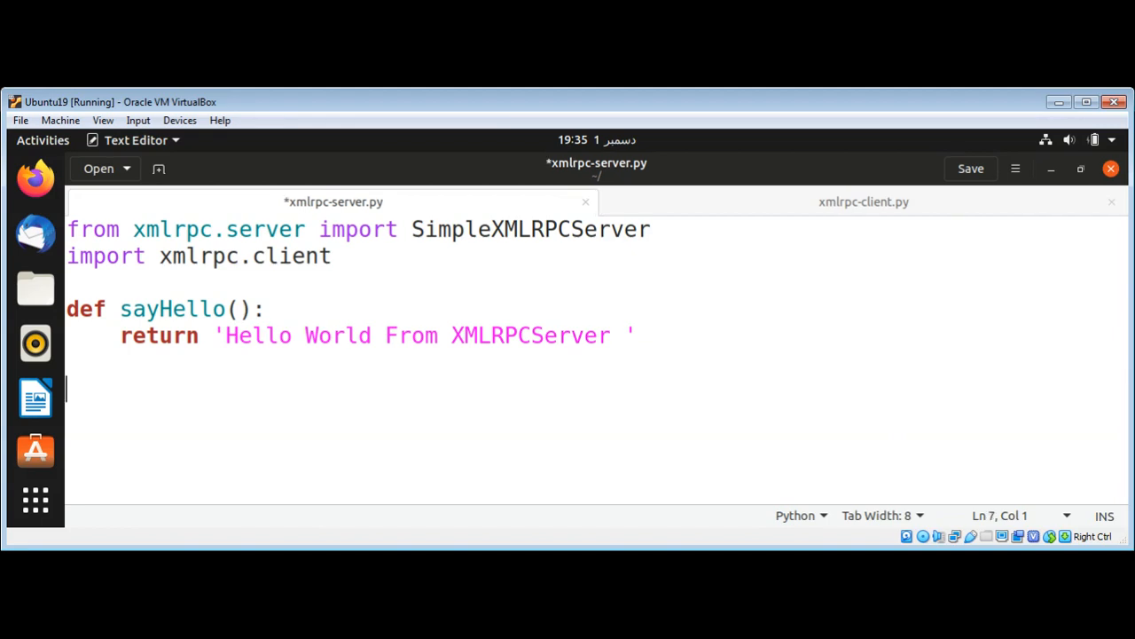
{"action": "type", "text": "server"}
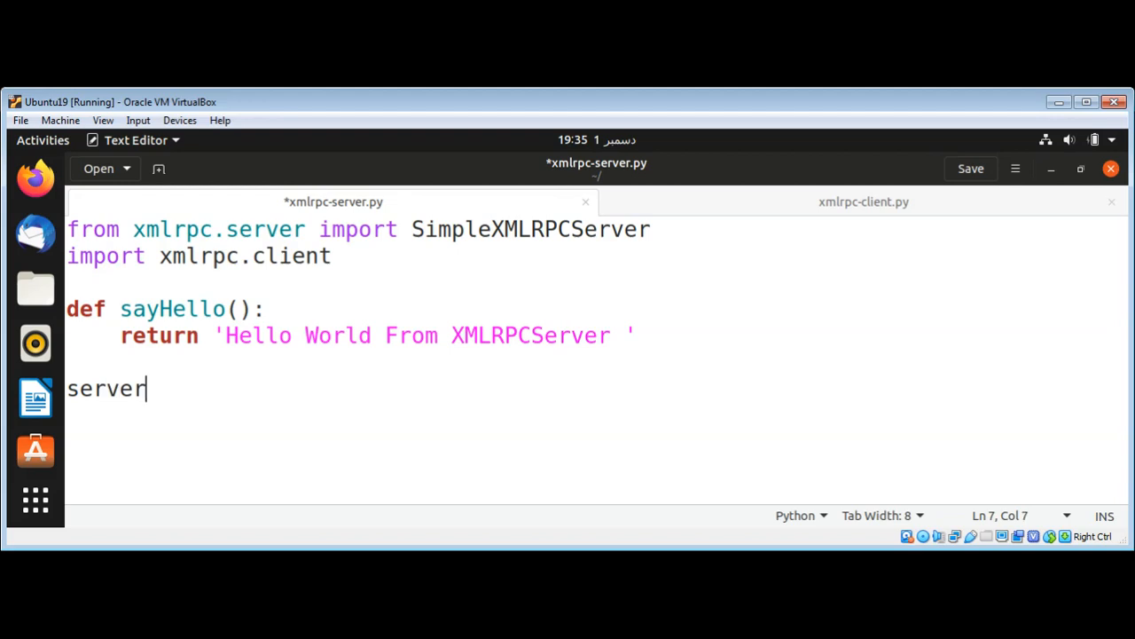
{"action": "type", "text": "="}
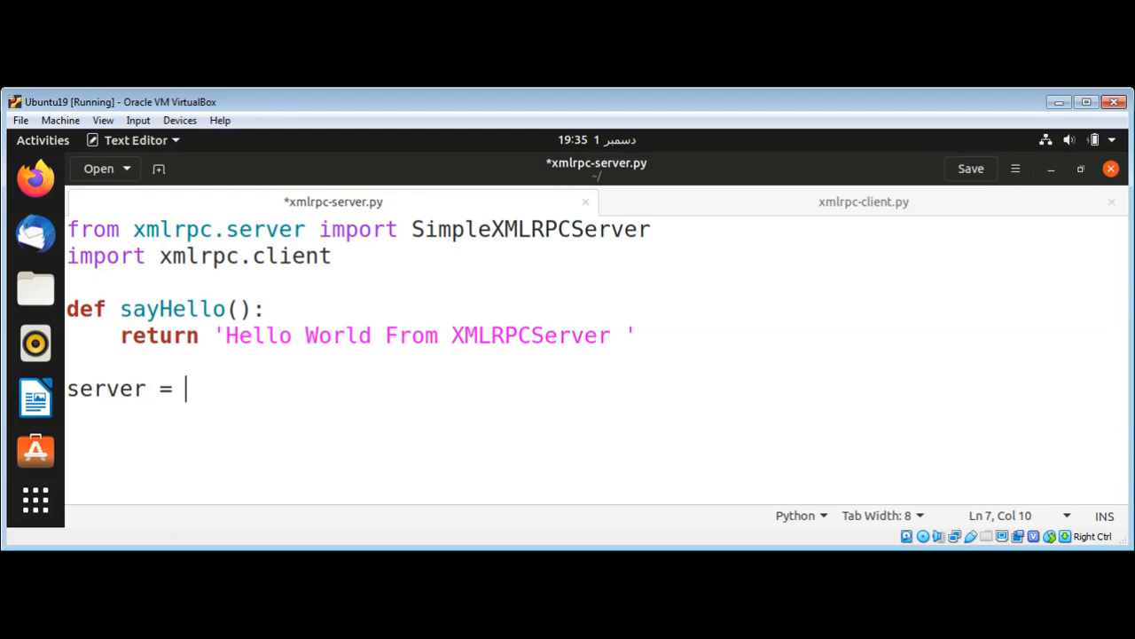
{"action": "type", "text": "Simple"}
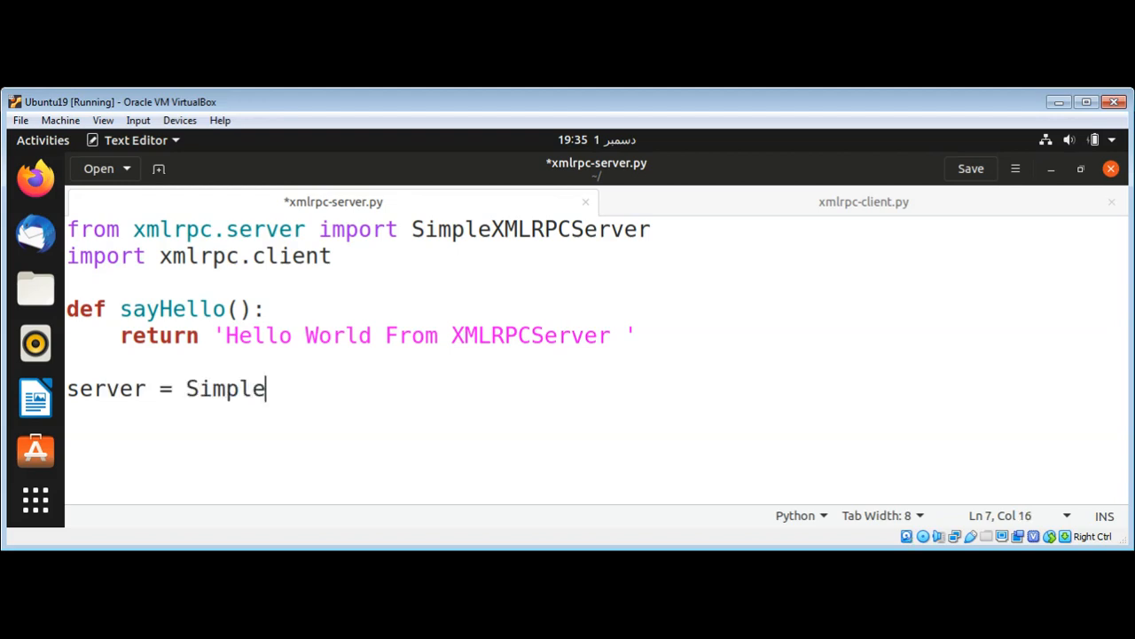
{"action": "type", "text": "XML"}
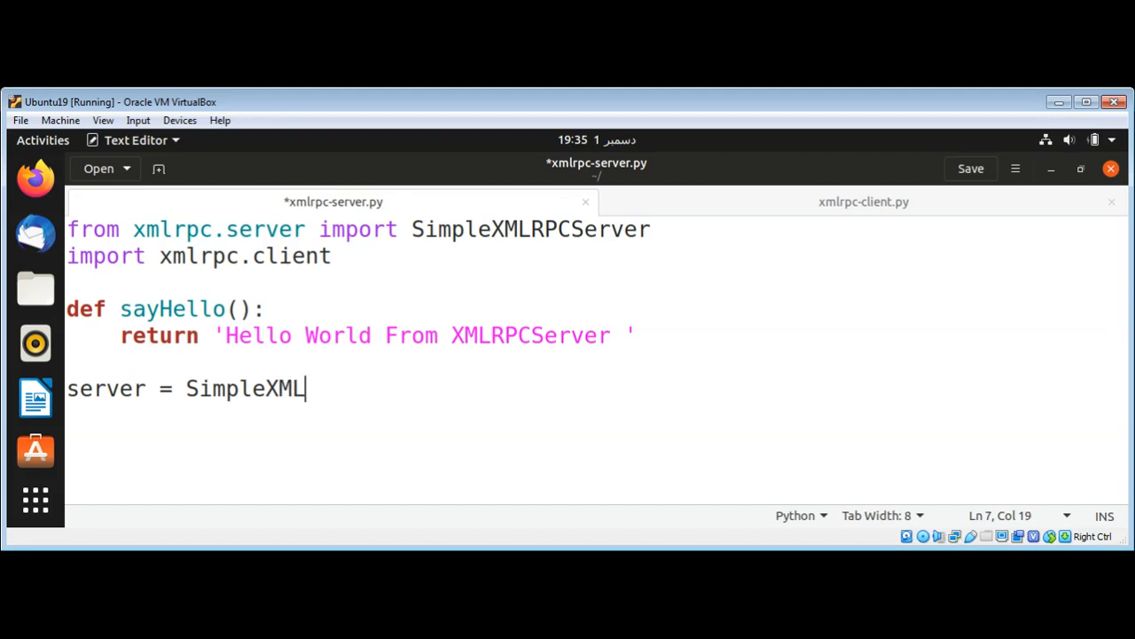
{"action": "type", "text": "RPCSe"}
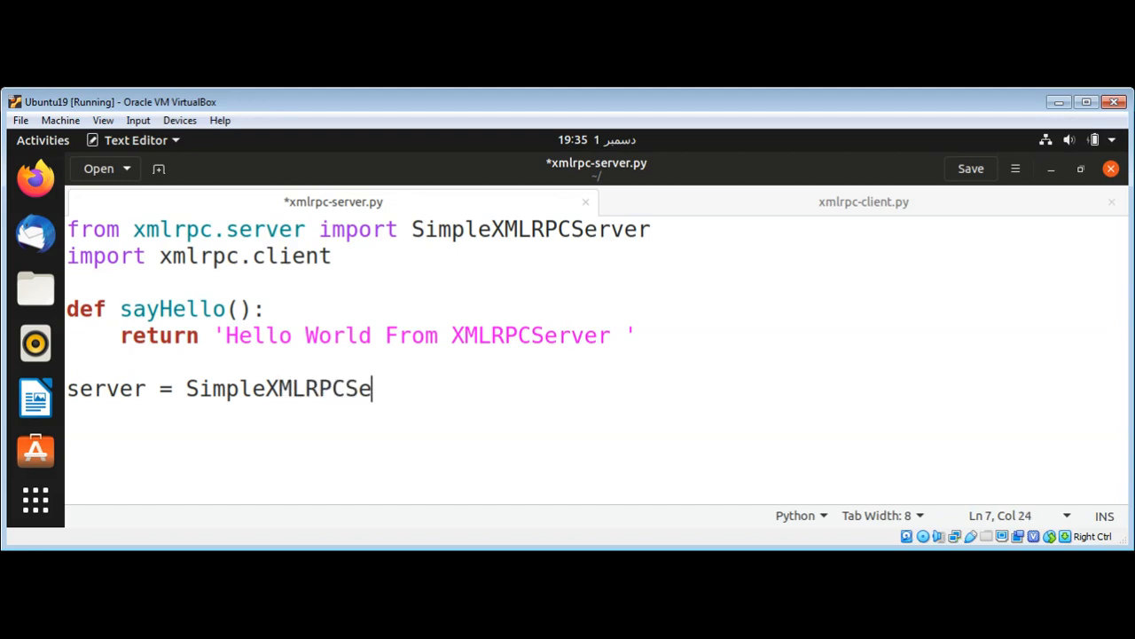
{"action": "type", "text": "rver(("}
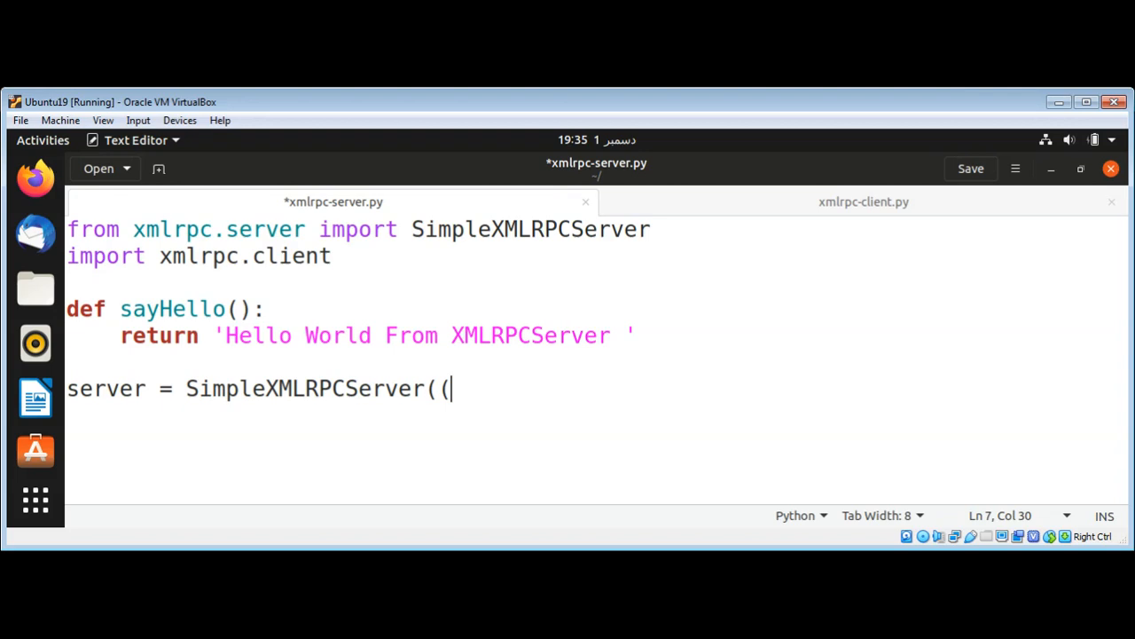
{"action": "type", "text": "\"l"}
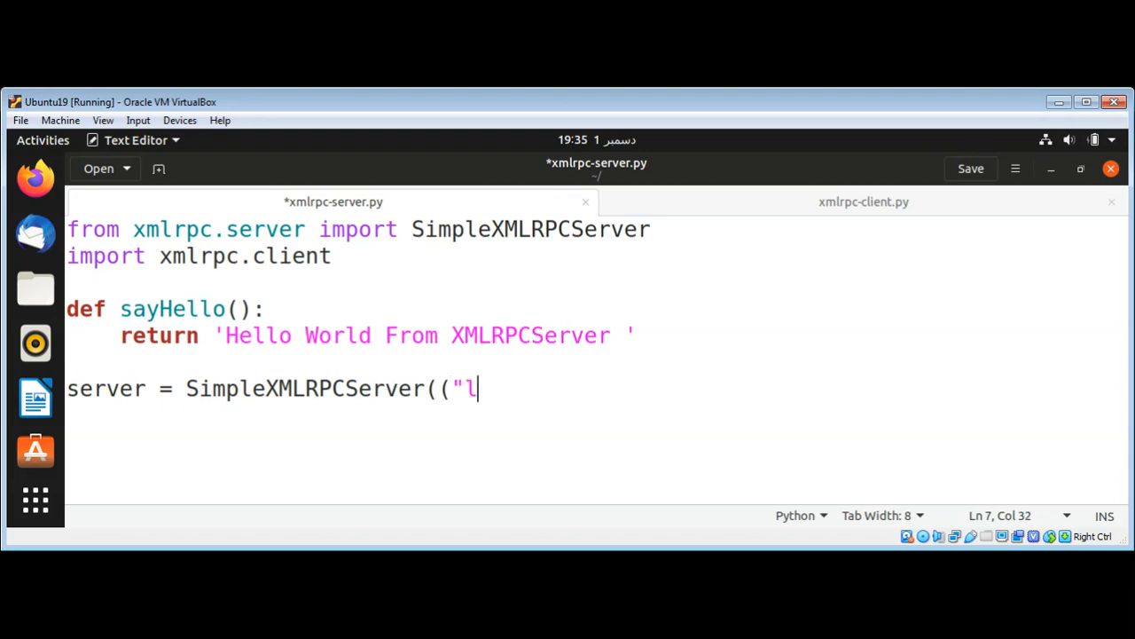
{"action": "type", "text": "ocalhost\""}
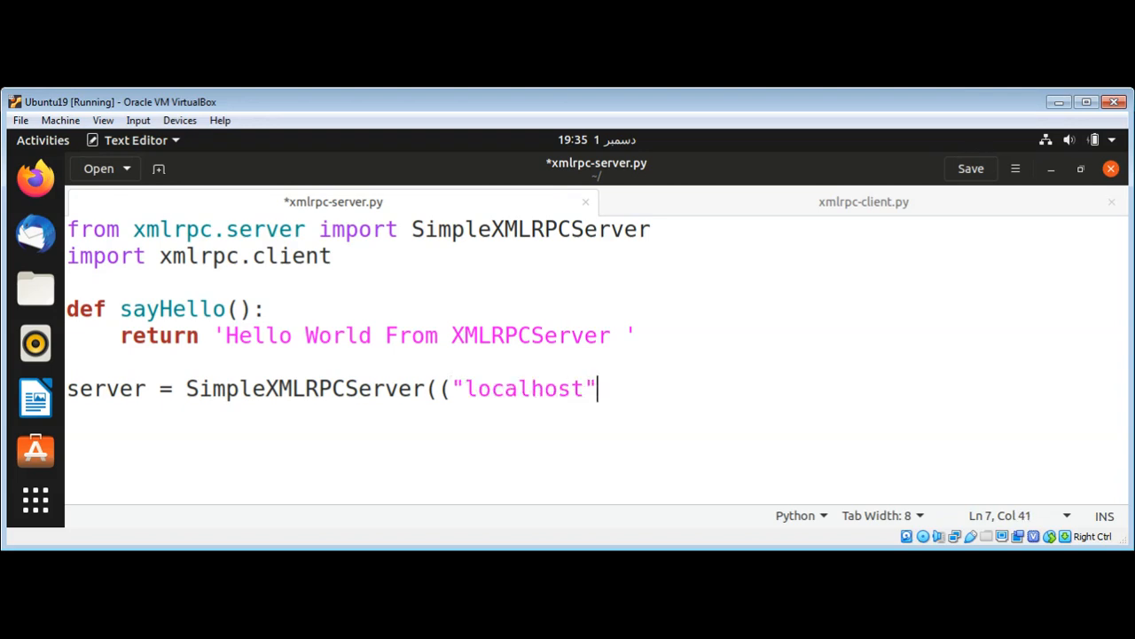
{"action": "type", "text": ","}
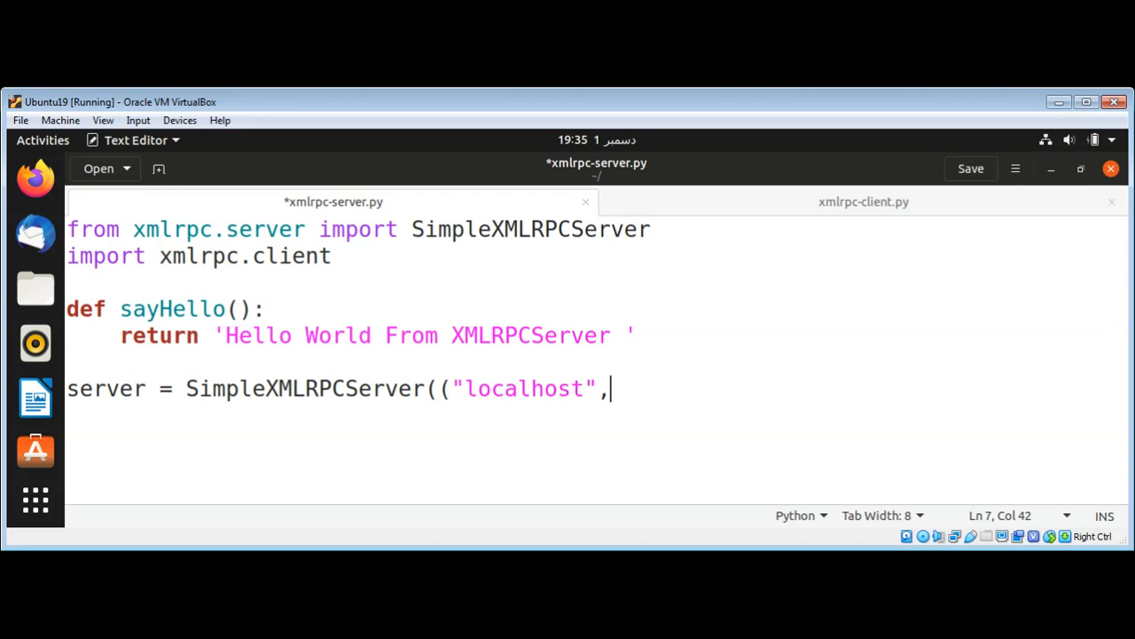
{"action": "type", "text": "8"}
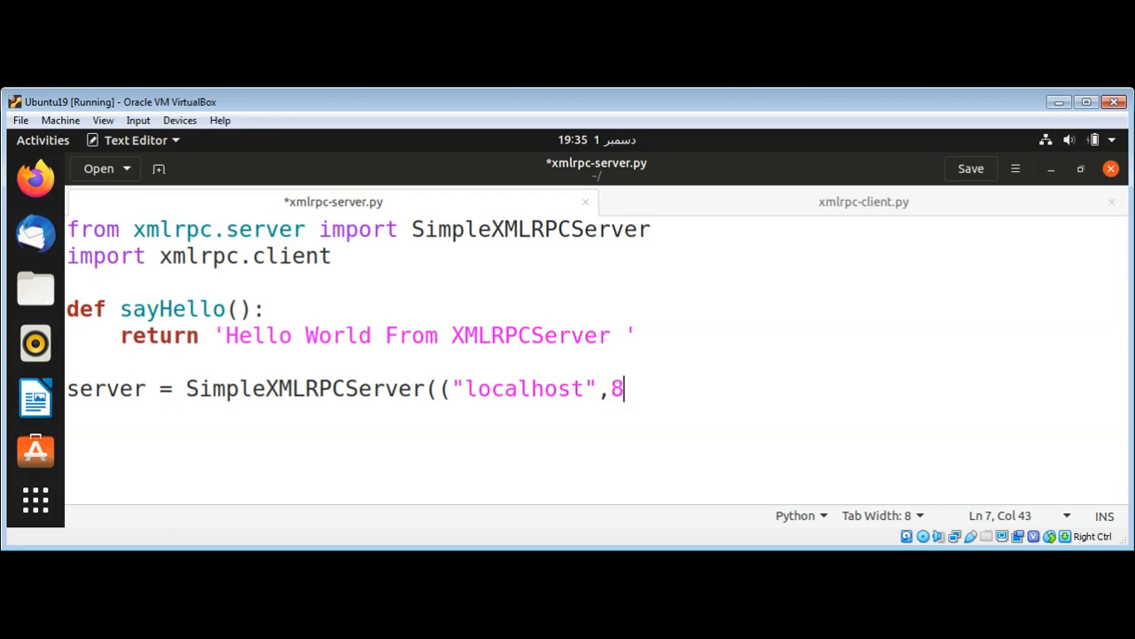
{"action": "type", "text": "000"}
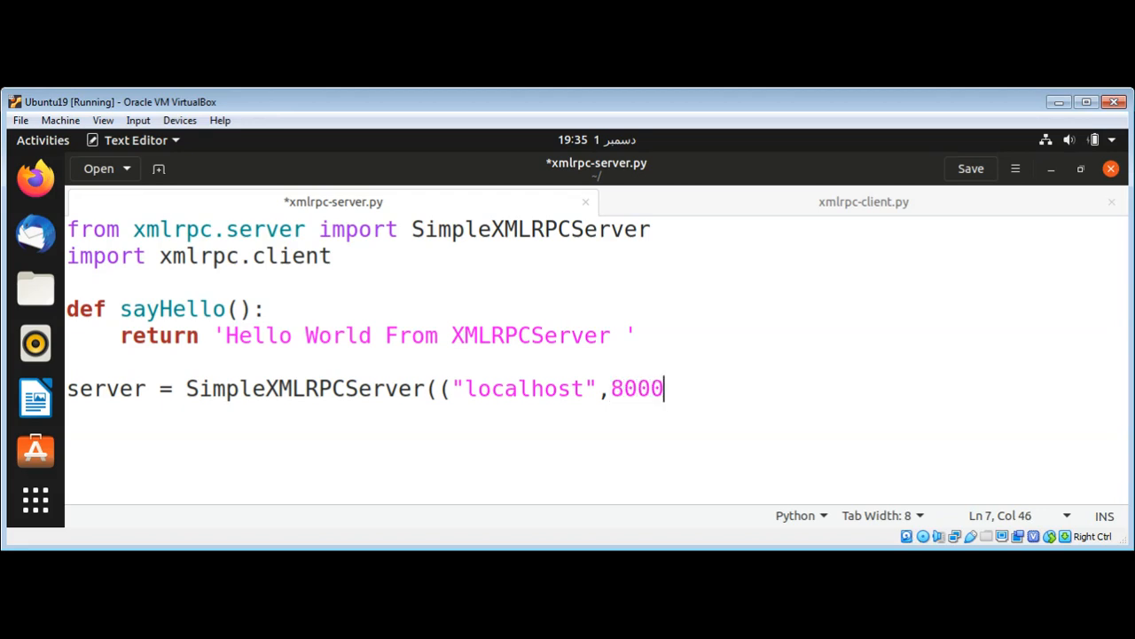
{"action": "type", "text": "))"}
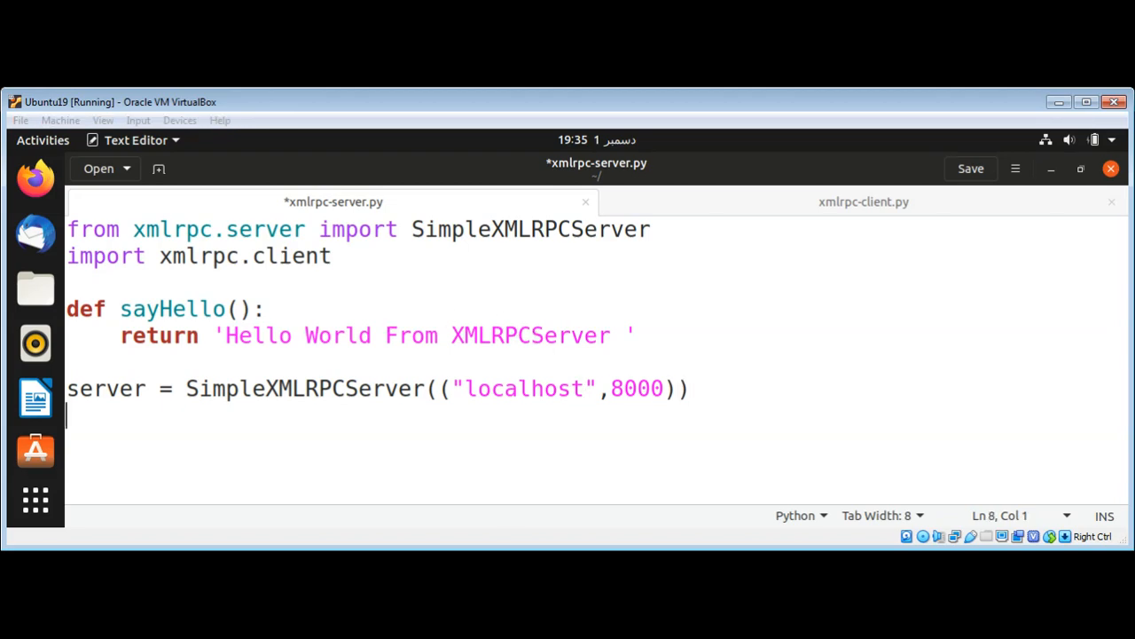
{"action": "mouse_move", "coordinate": [192, 423]}
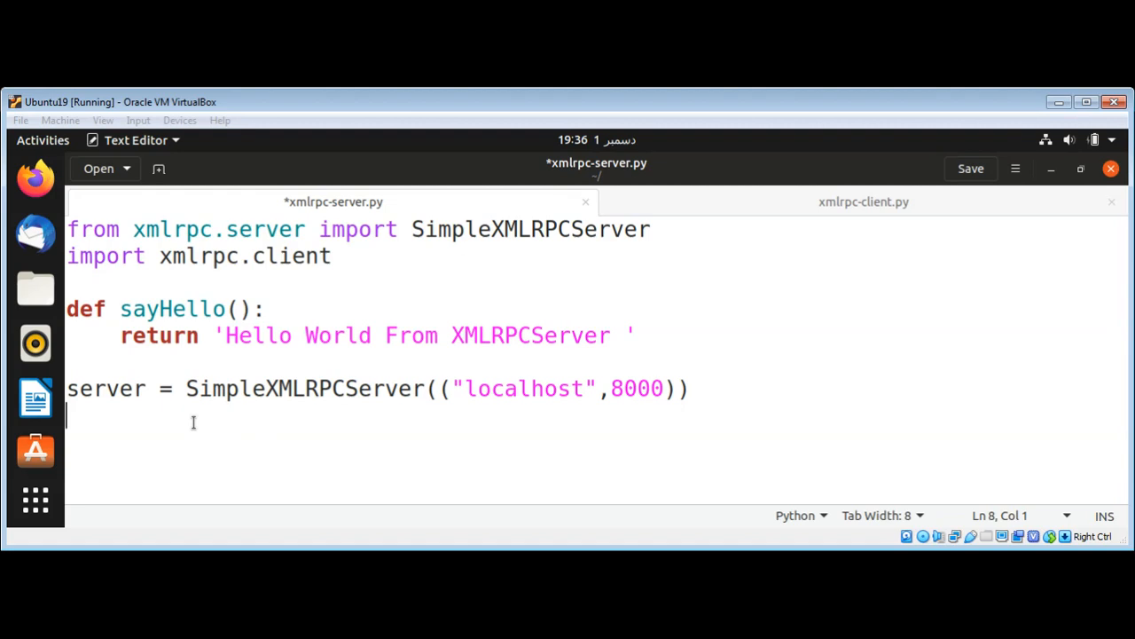
Add a line printing "Server is listening on port 8000"
{"action": "type", "text": "pr"}
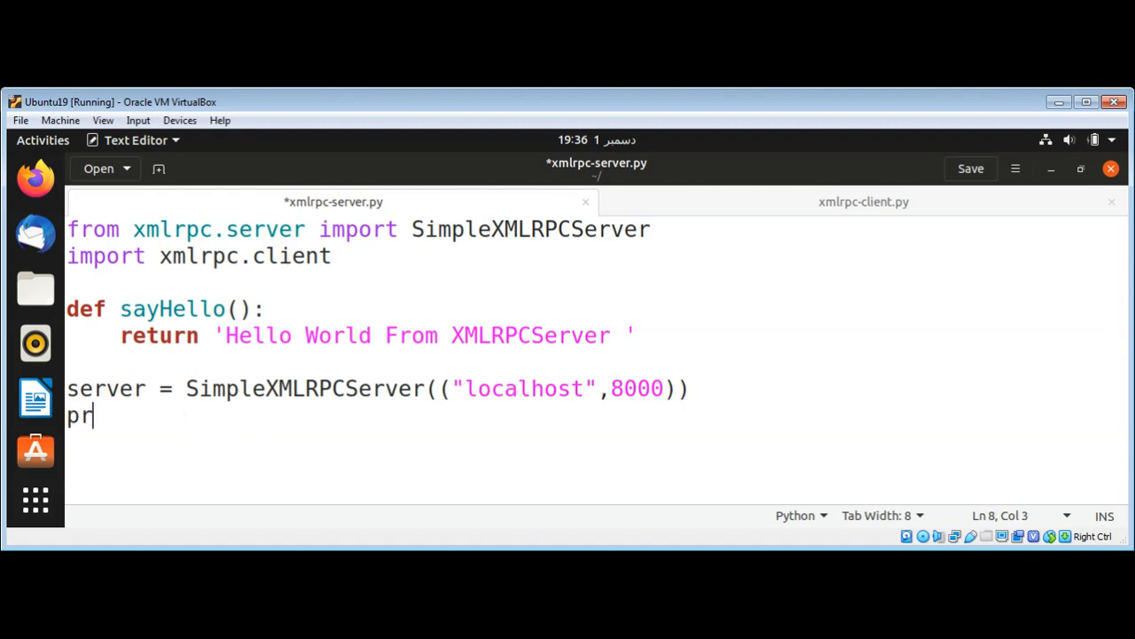
{"action": "type", "text": "int("}
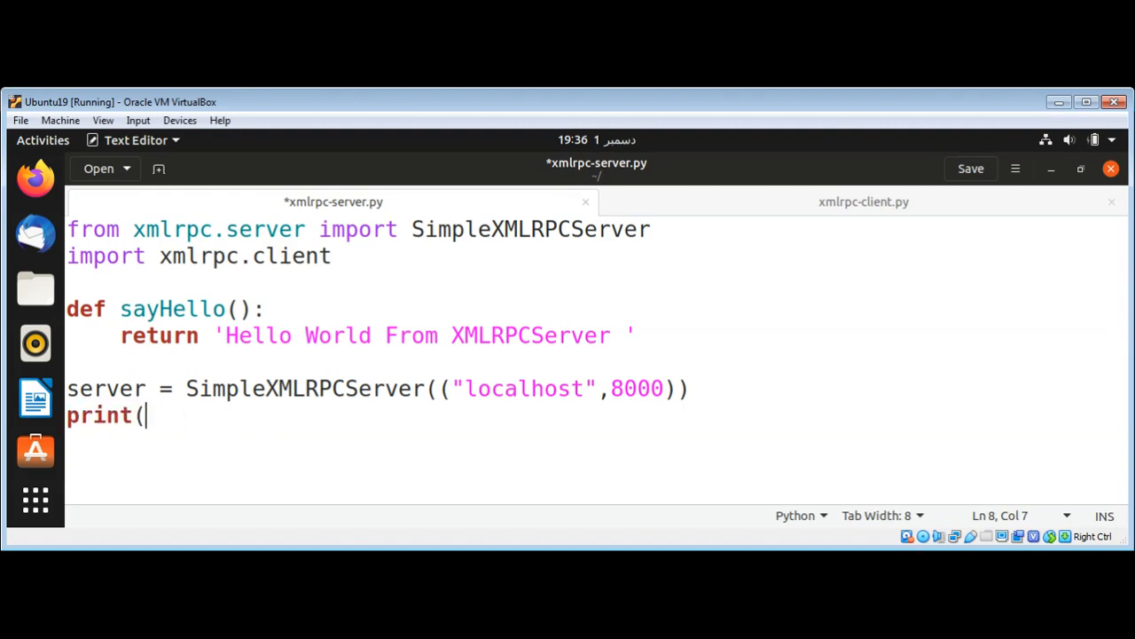
{"action": "type", "text": "\"Server"}
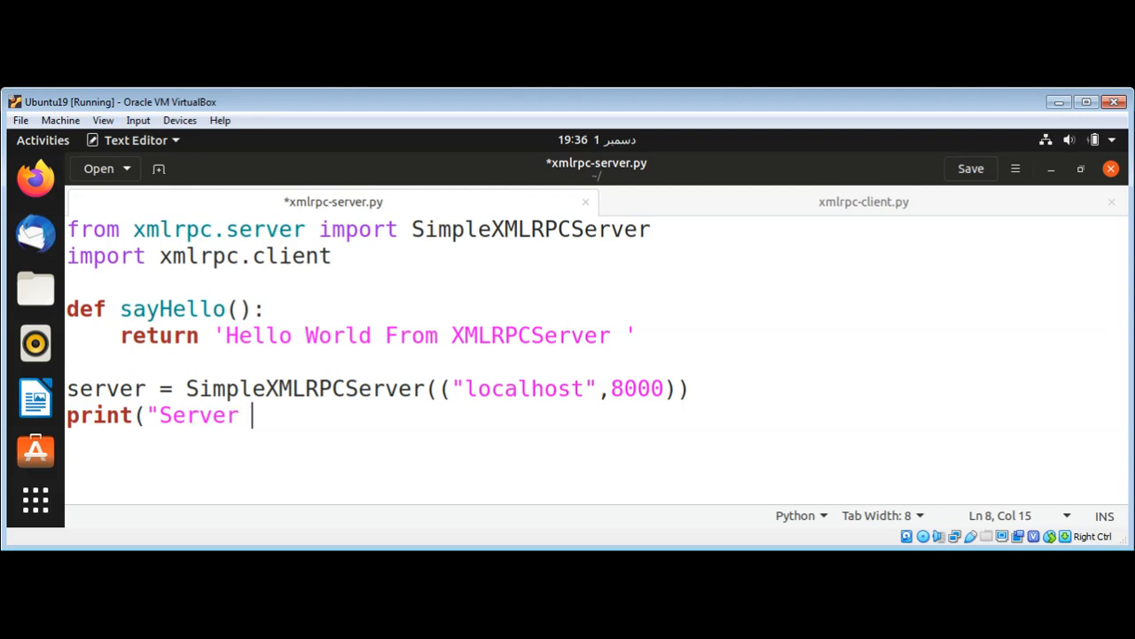
{"action": "type", "text": "is li"}
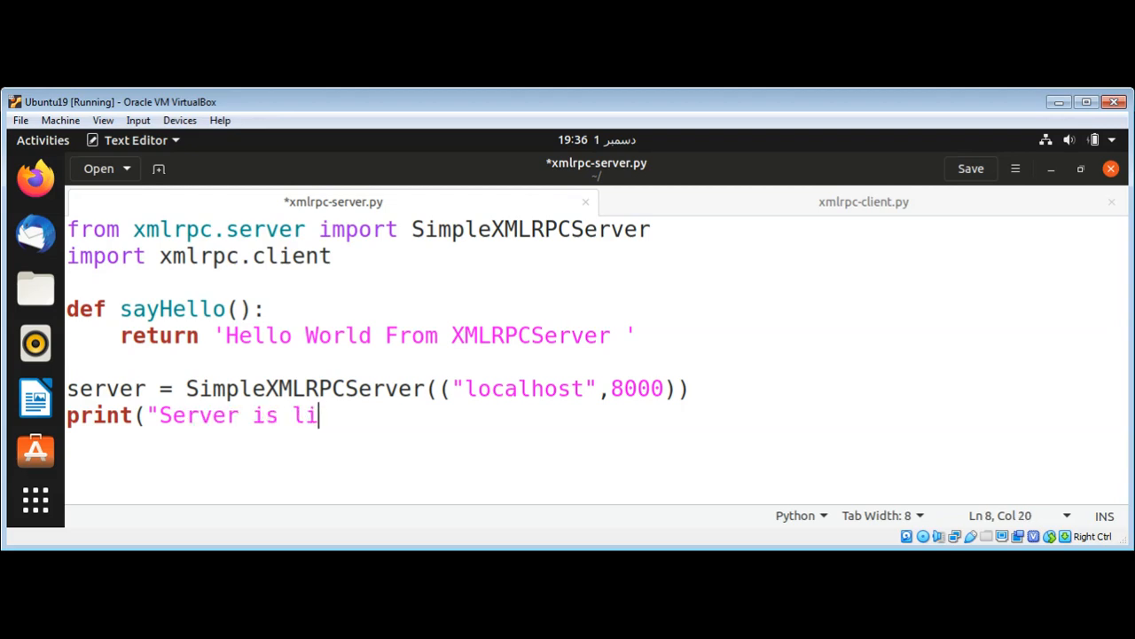
{"action": "type", "text": "stening"}
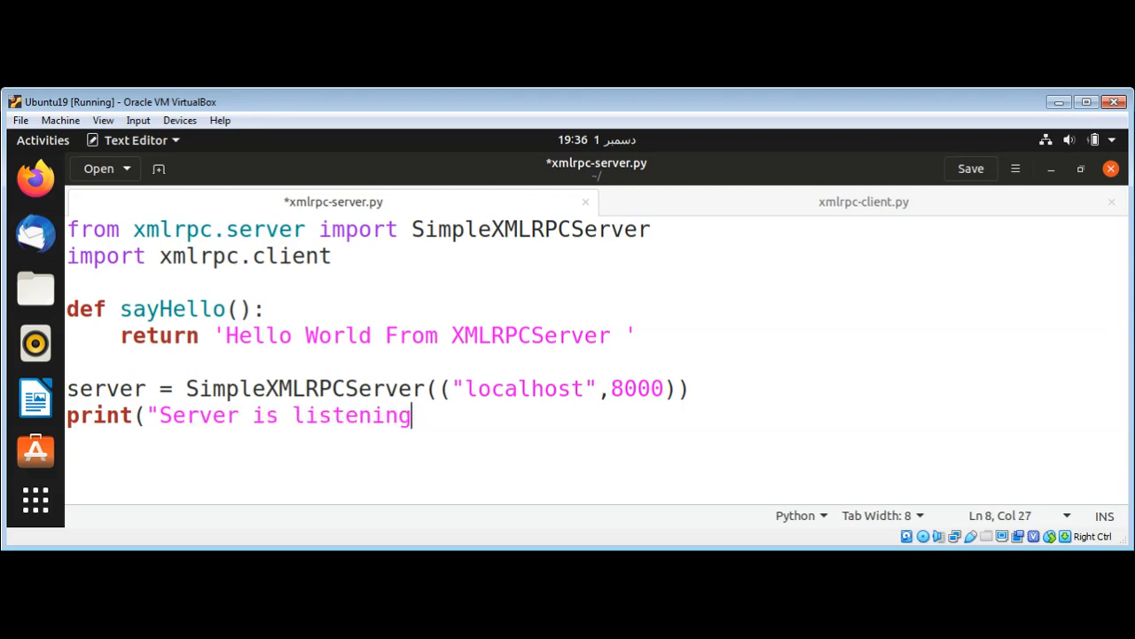
{"action": "type", "text": "on port"}
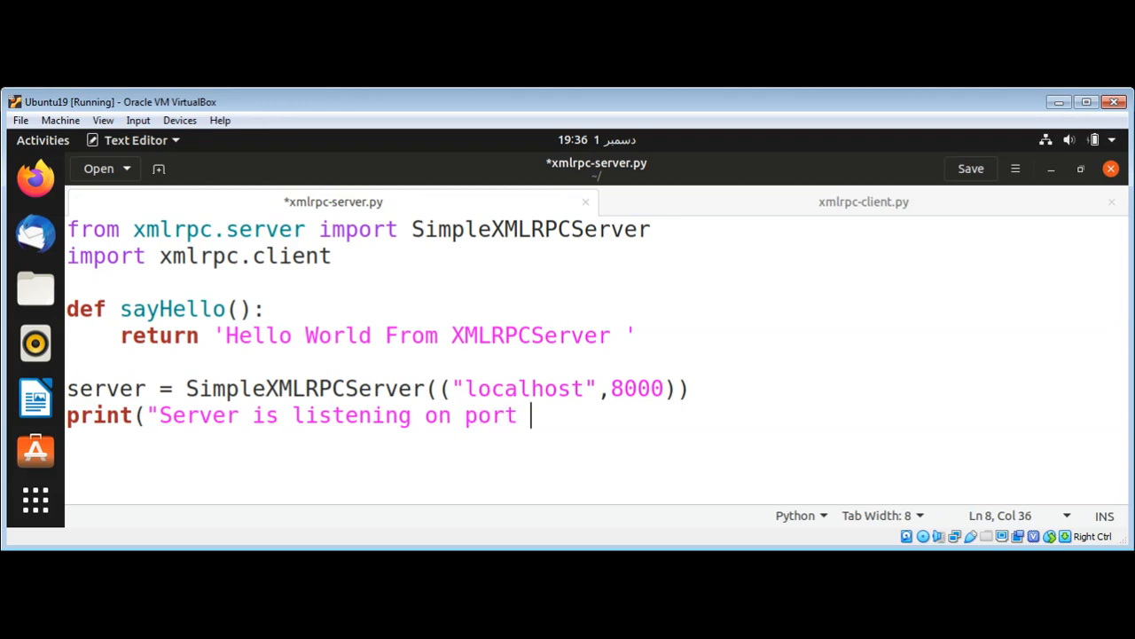
{"action": "type", "text": "8000 ..."}
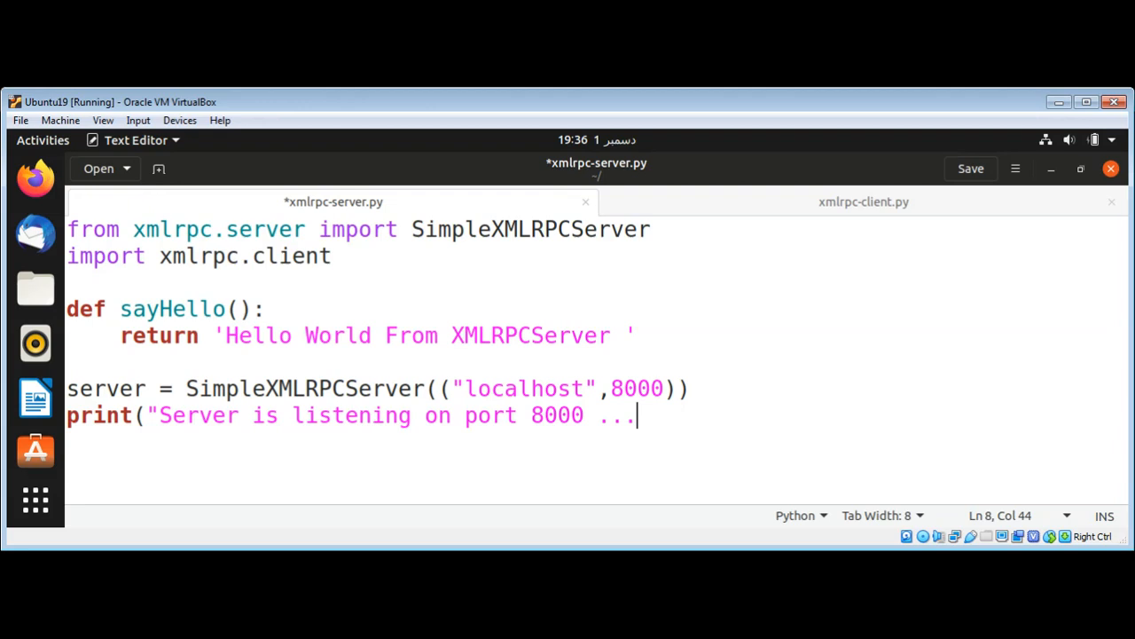
{"action": "type", "text": "\")"}
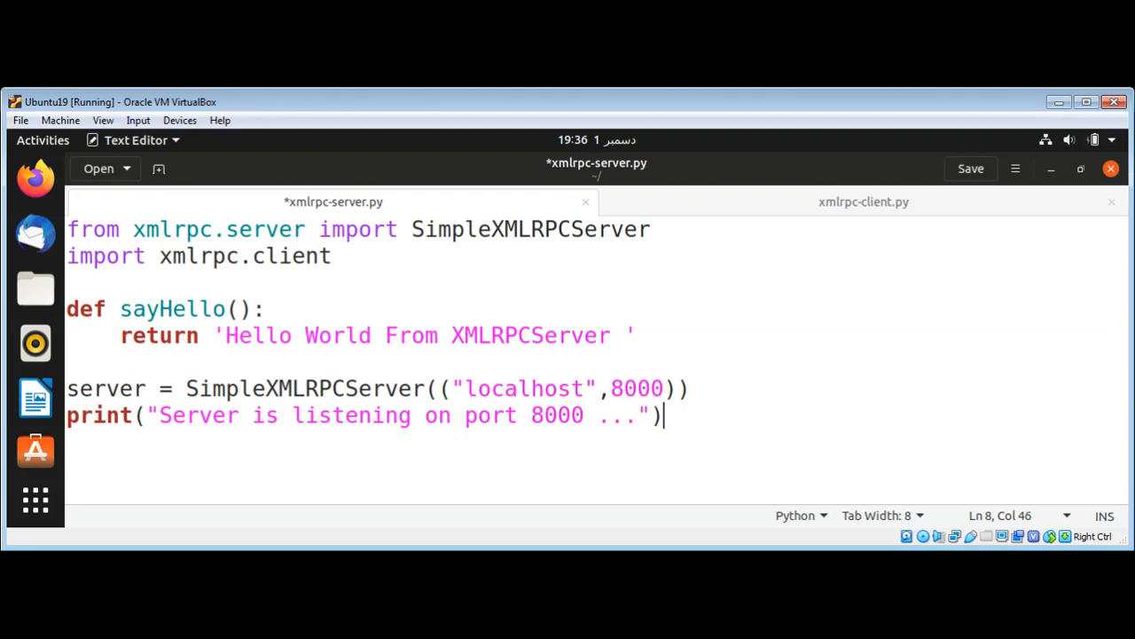
Type server.register_function(sayHello,"sayHello") in the server script
{"action": "type", "text": "s"}
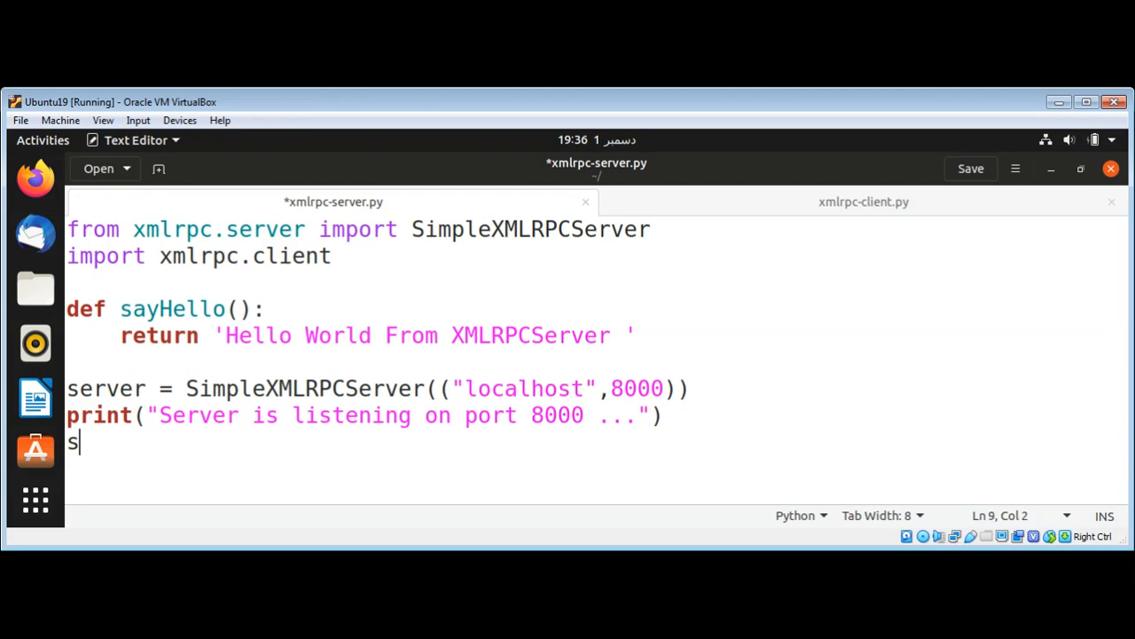
{"action": "type", "text": "erver.re"}
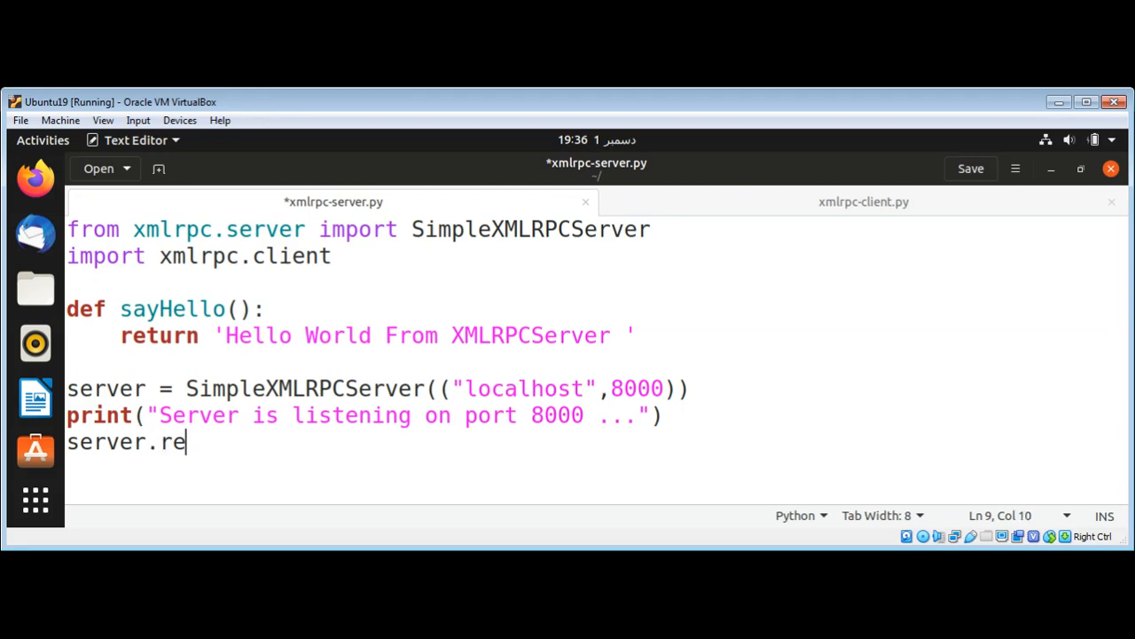
{"action": "type", "text": "gister"}
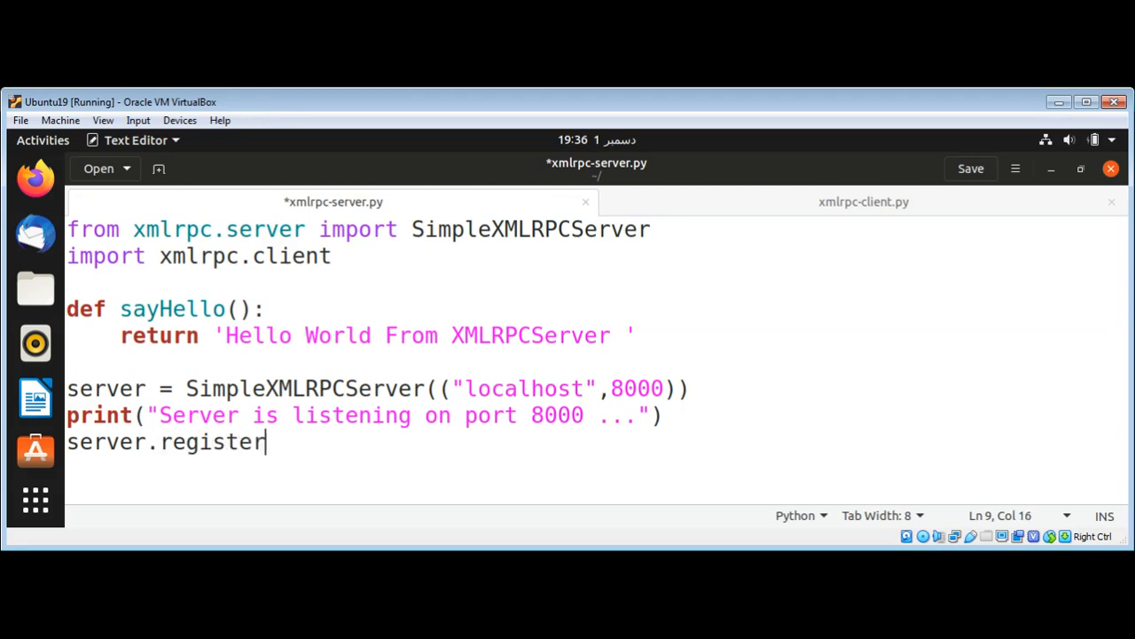
{"action": "type", "text": "_functio"}
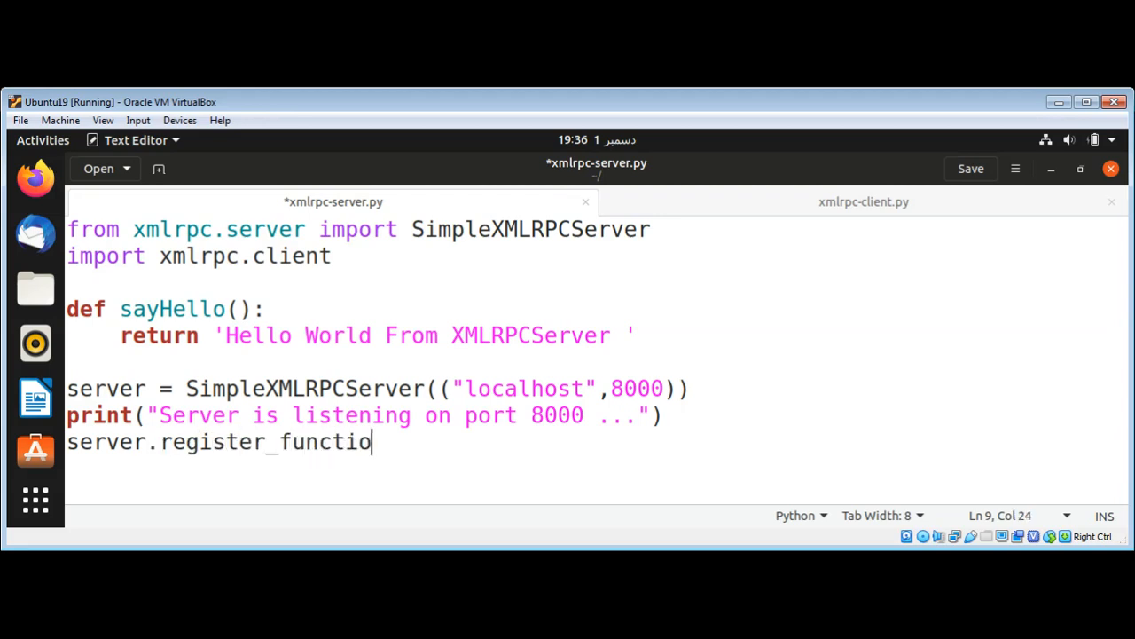
{"action": "type", "text": "n(s"}
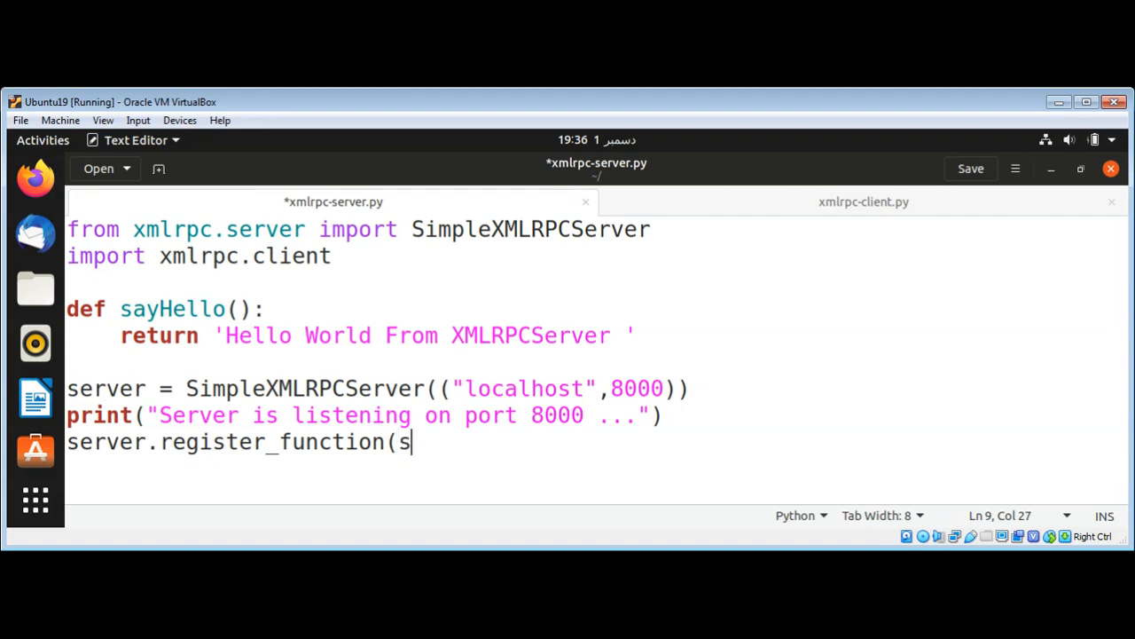
{"action": "type", "text": "ayHe"}
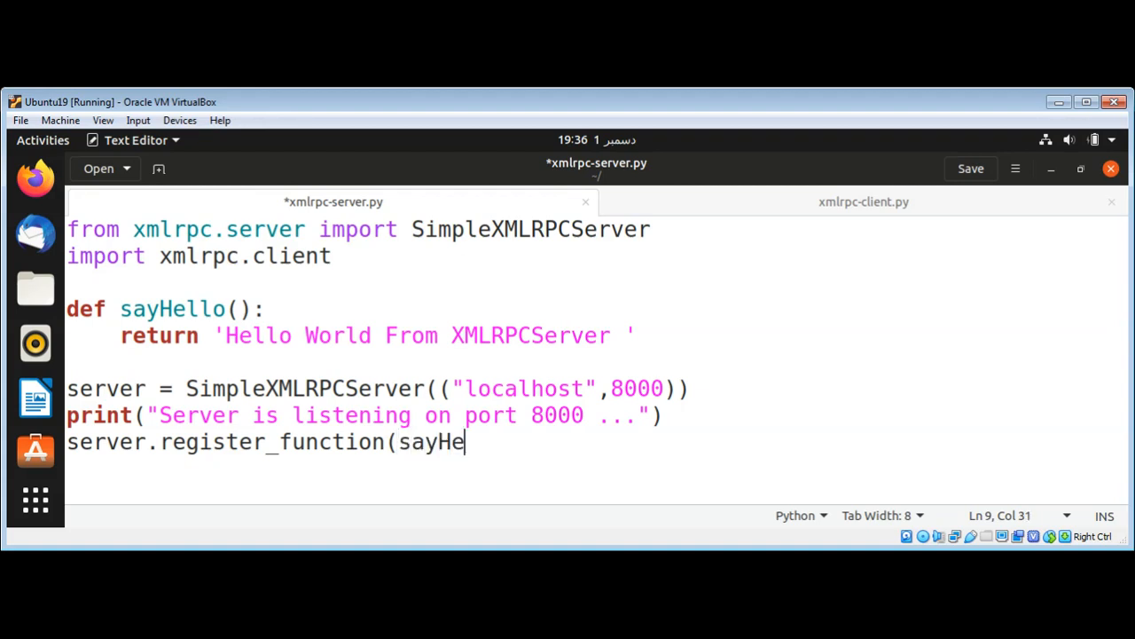
{"action": "type", "text": "llo"}
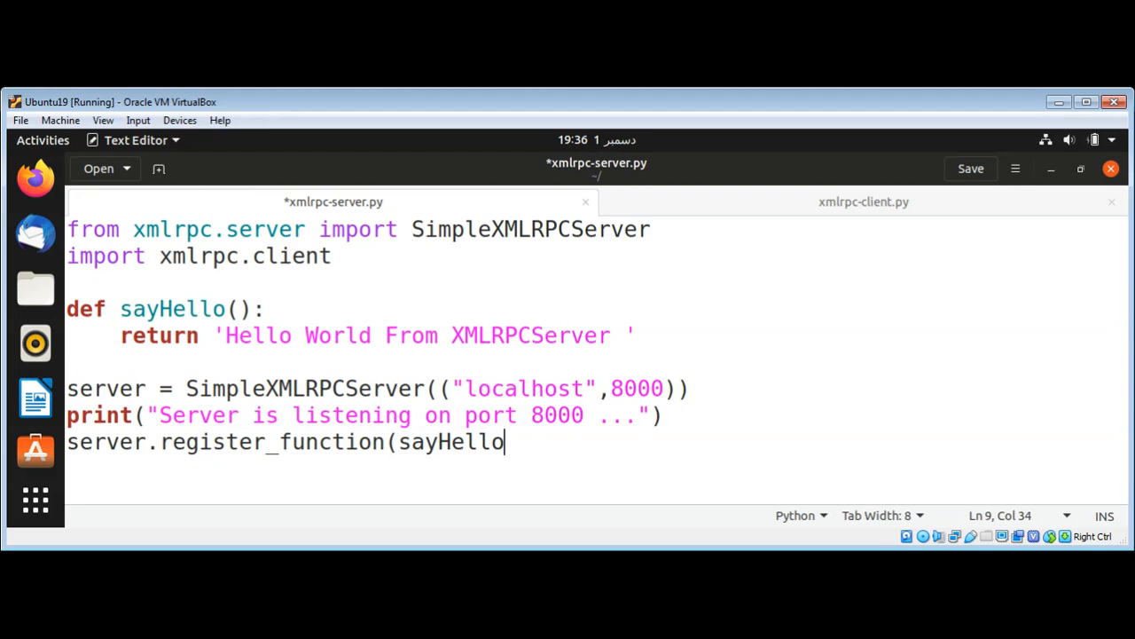
{"action": "type", "text": ",\""}
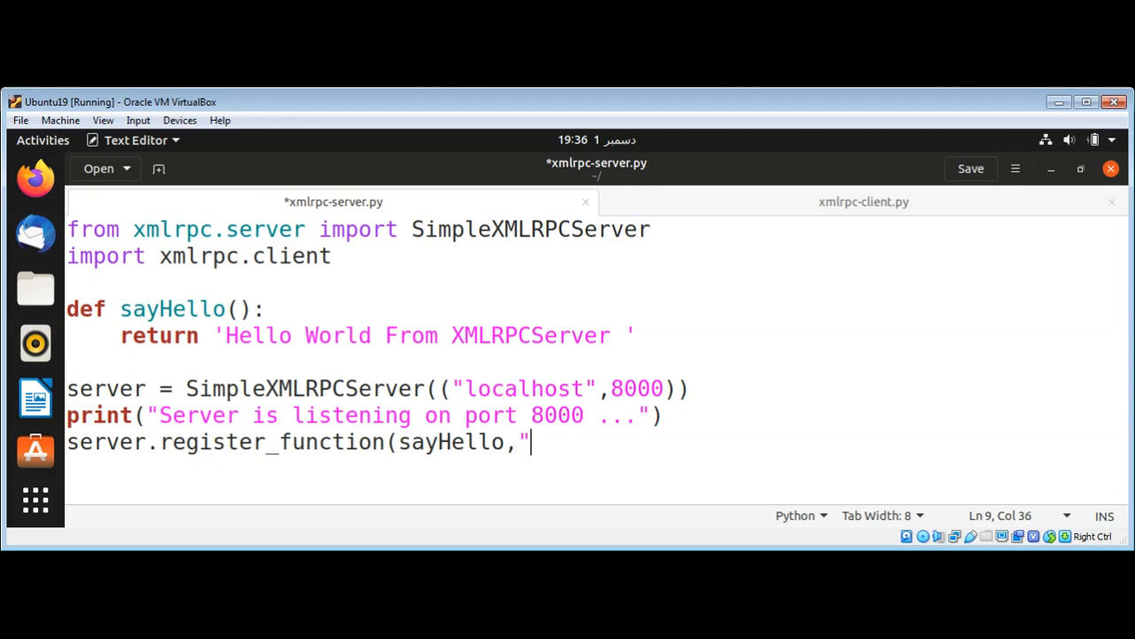
{"action": "type", "text": "h"}
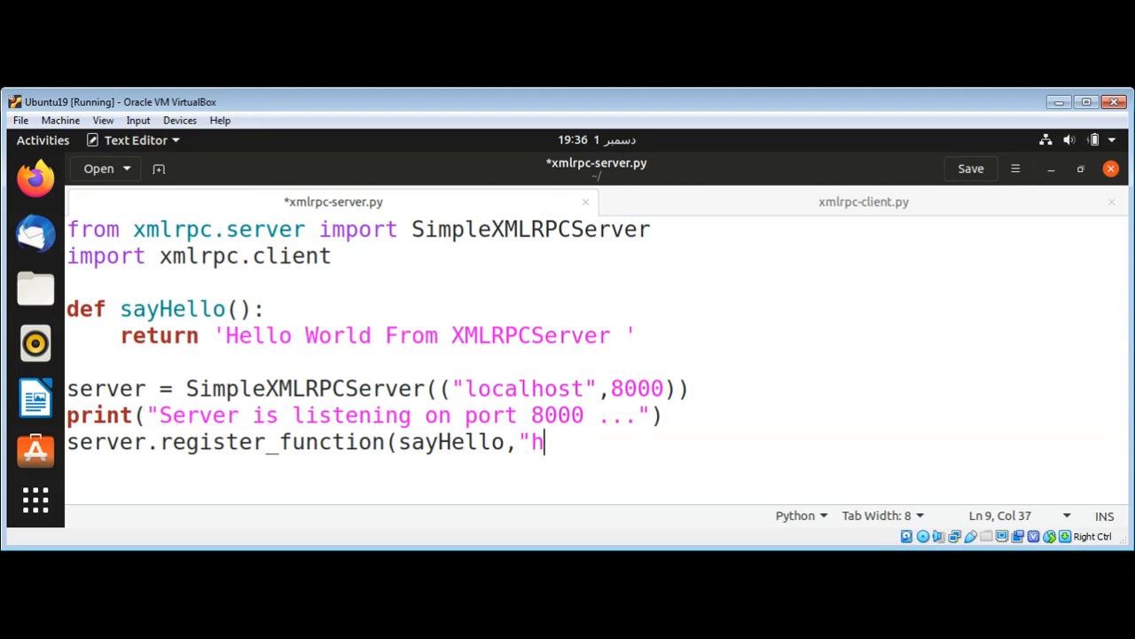
{"action": "type", "text": "ello"}
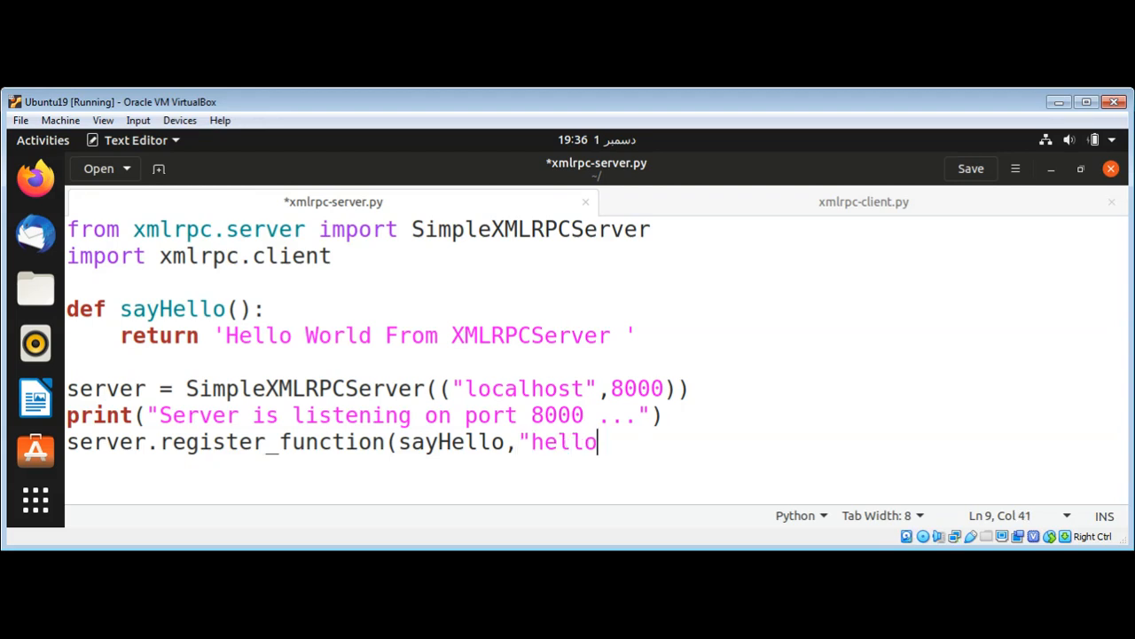
{"action": "type", "text": "\")"}
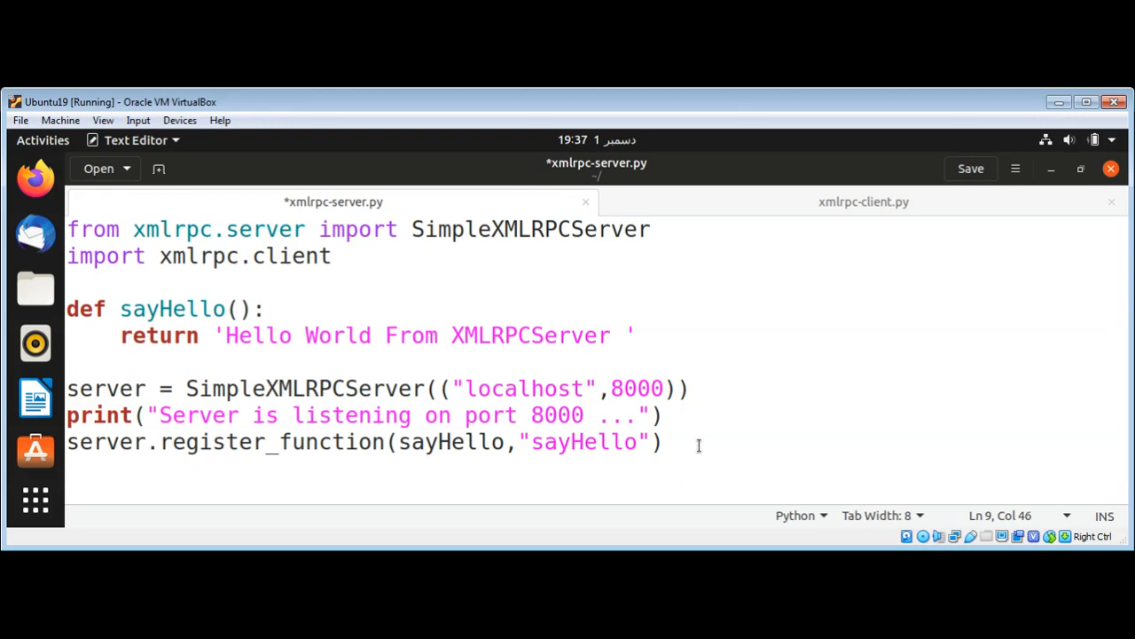
Add server.serve_forever() as the final line of xmlrpc-server.py
{"action": "type", "text": "server"}
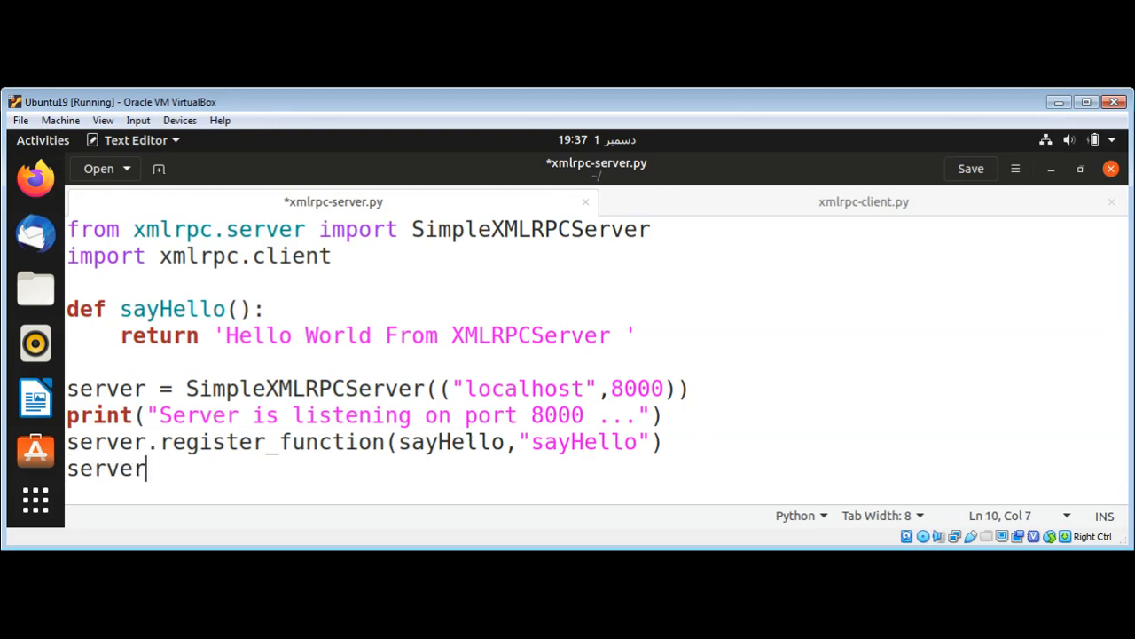
{"action": "type", "text": ".se"}
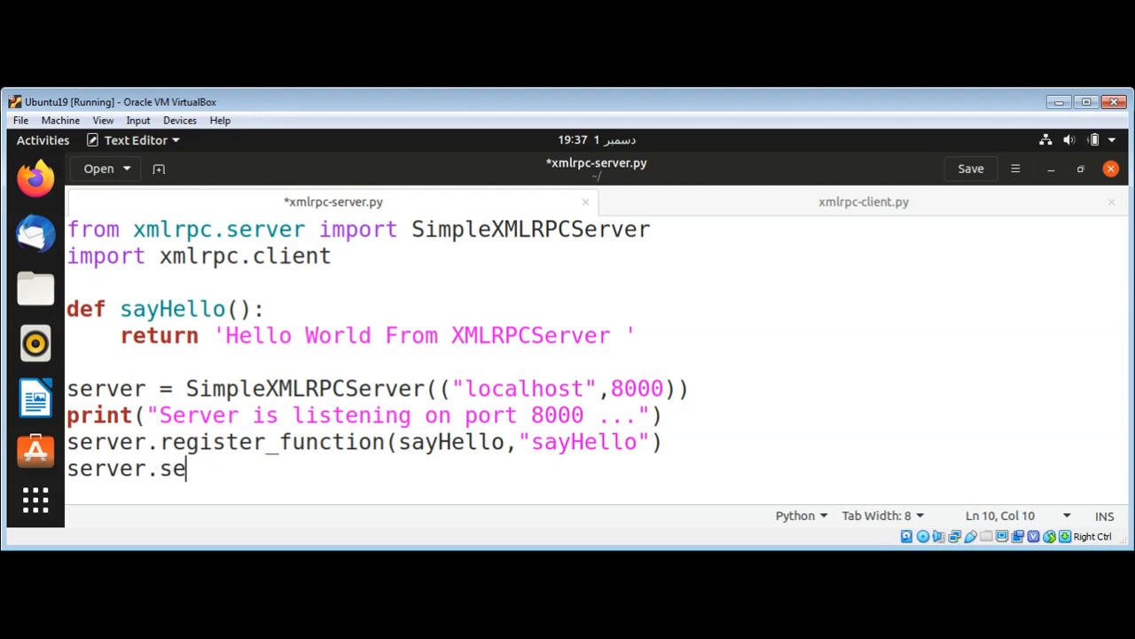
{"action": "type", "text": "rve_"}
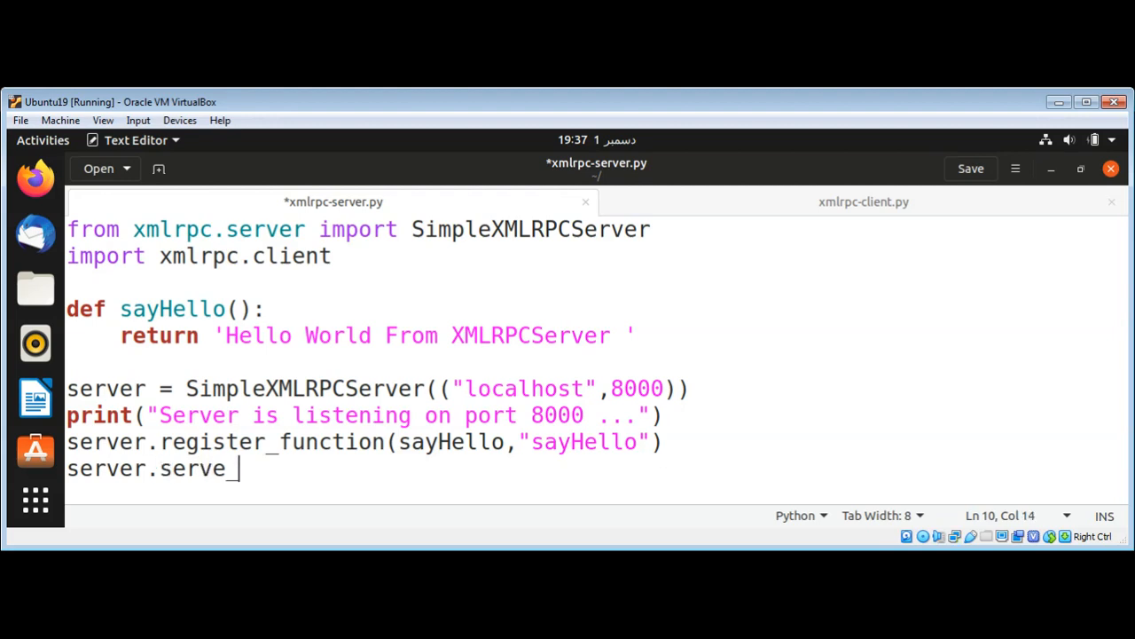
{"action": "type", "text": "for"}
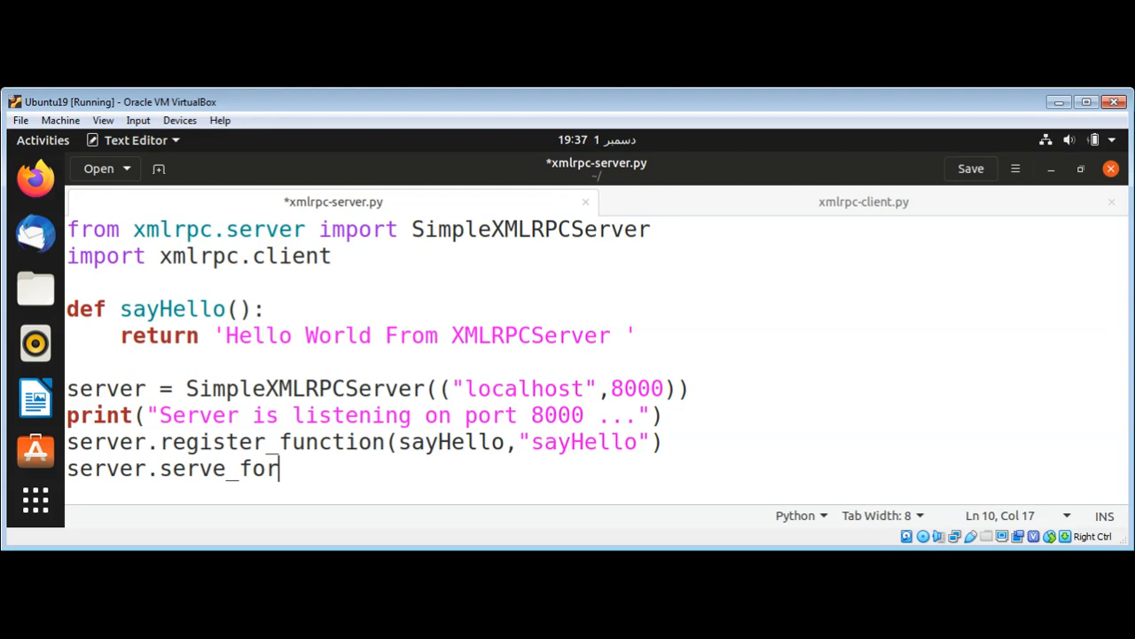
{"action": "type", "text": "ever"}
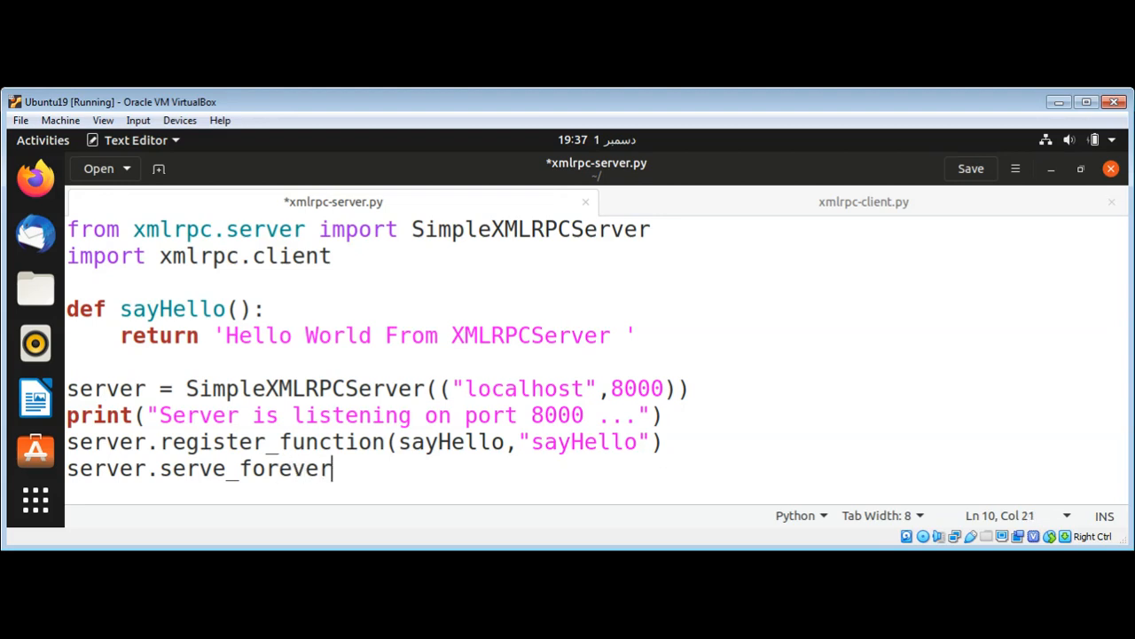
{"action": "type", "text": "()"}
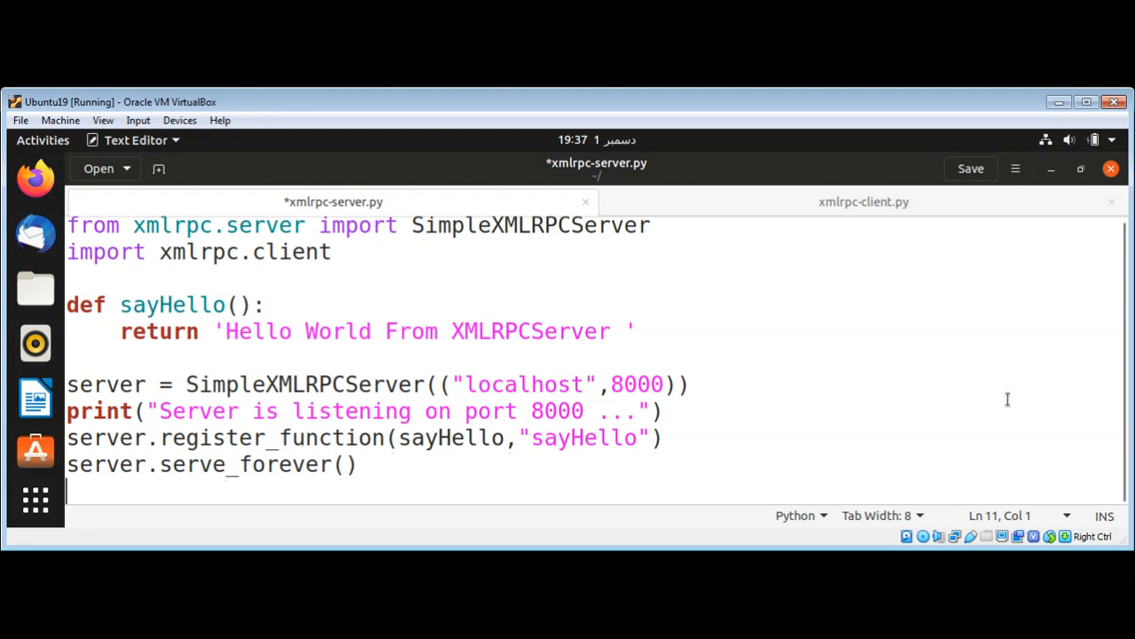
Save xmlrpc-server.py, delete the greeting's trailing space, and save again
{"action": "left_click", "coordinate": [970, 168]}
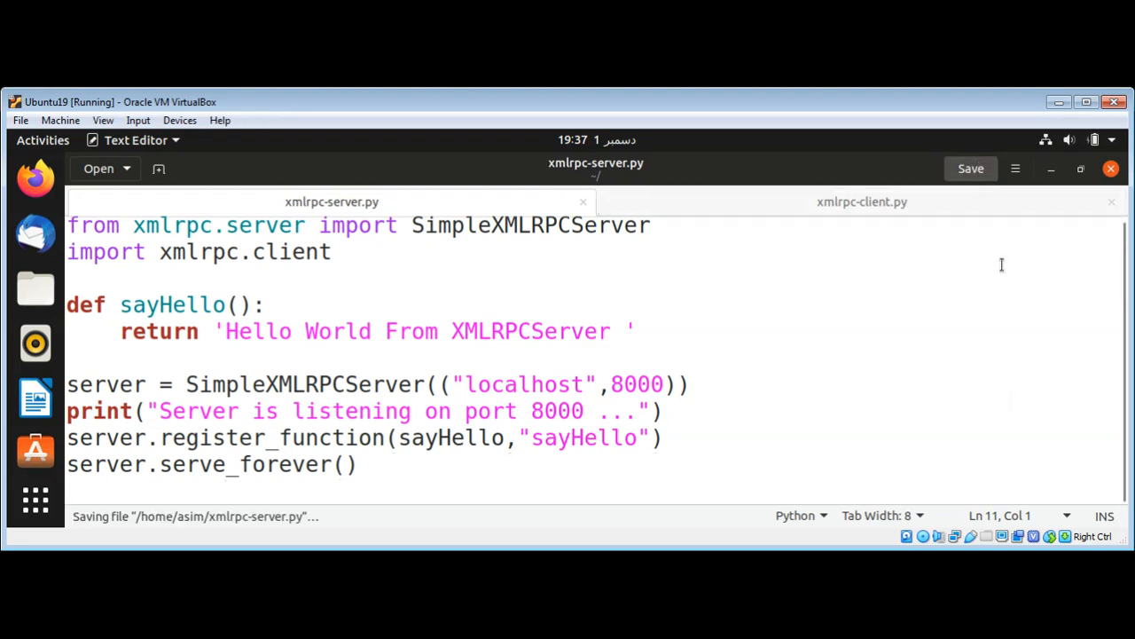
{"action": "mouse_move", "coordinate": [850, 207]}
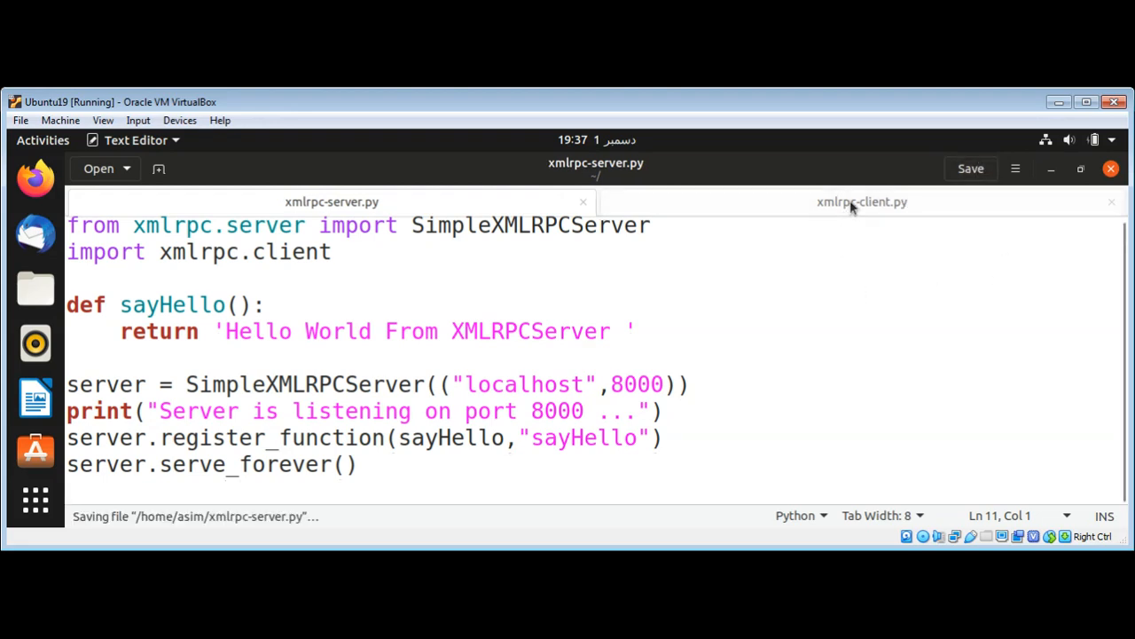
{"action": "mouse_move", "coordinate": [863, 202]}
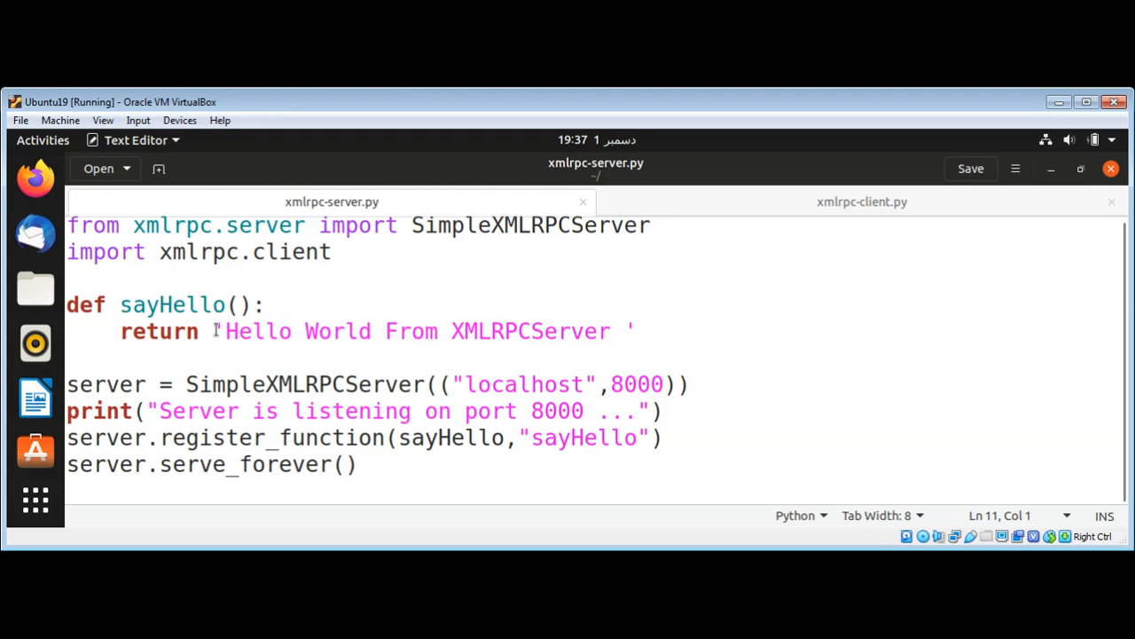
{"action": "mouse_move", "coordinate": [599, 321]}
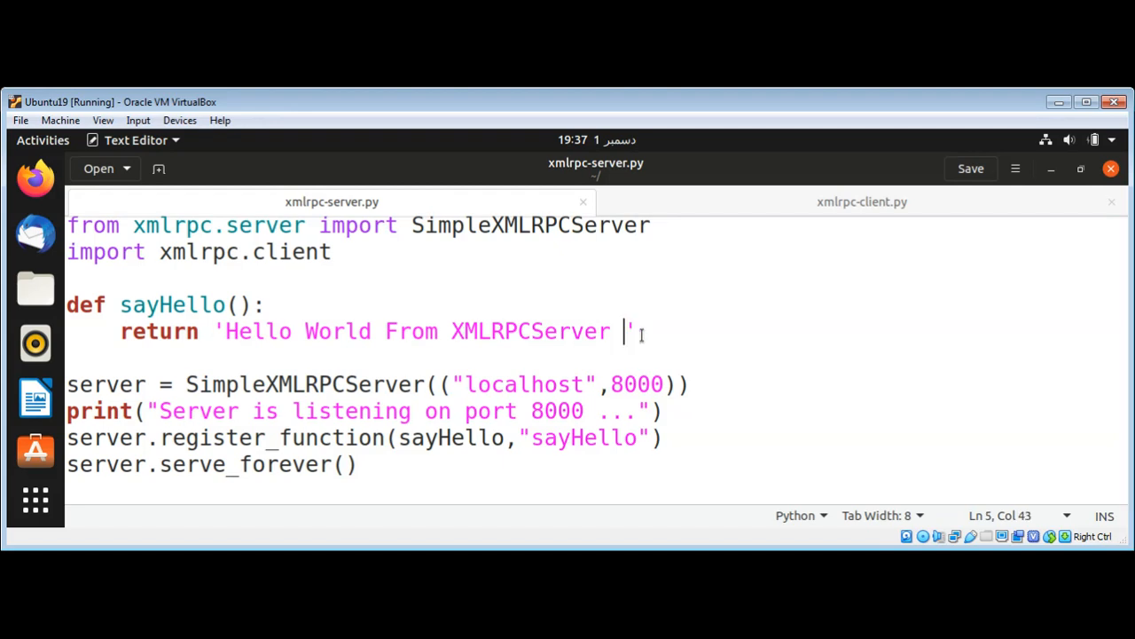
{"action": "key", "text": "BackSpace"}
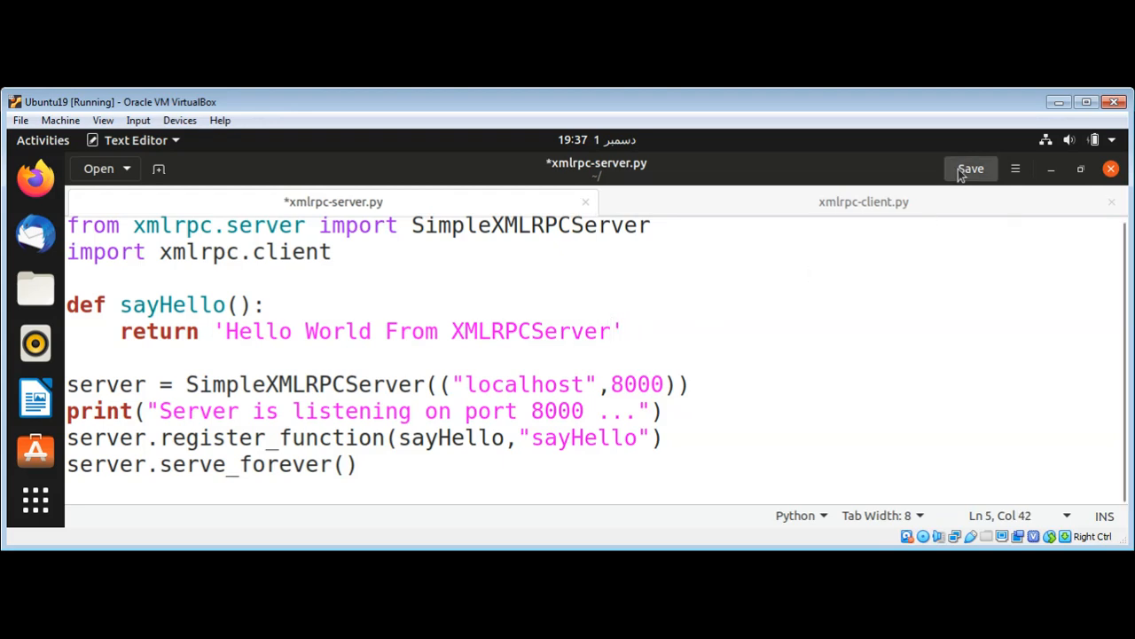
{"action": "left_click", "coordinate": [970, 168]}
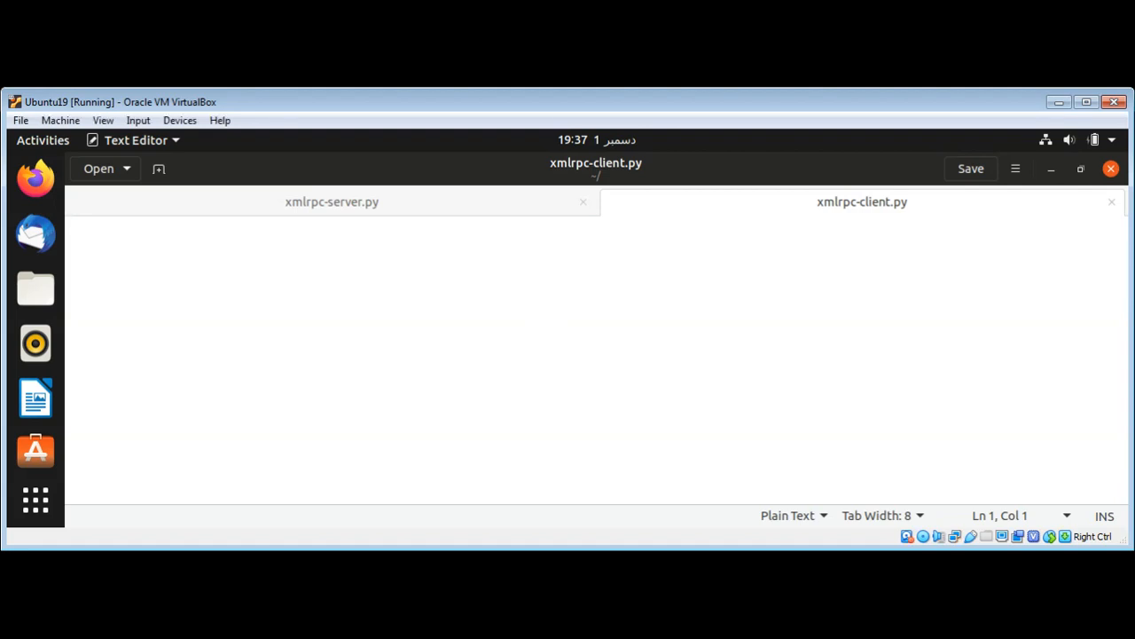
In xmlrpc-client.py, import xmlrpc.client and start proxy = xmlrpc.client.ServerProxy
{"action": "type", "text": "import x"}
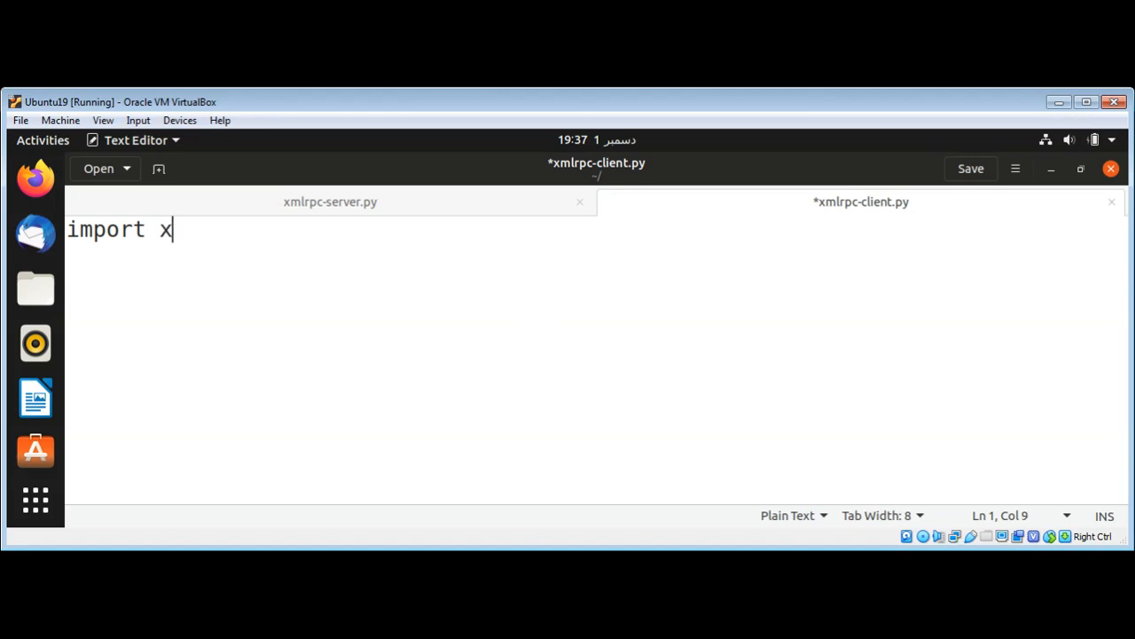
{"action": "type", "text": "mlrpc.client"}
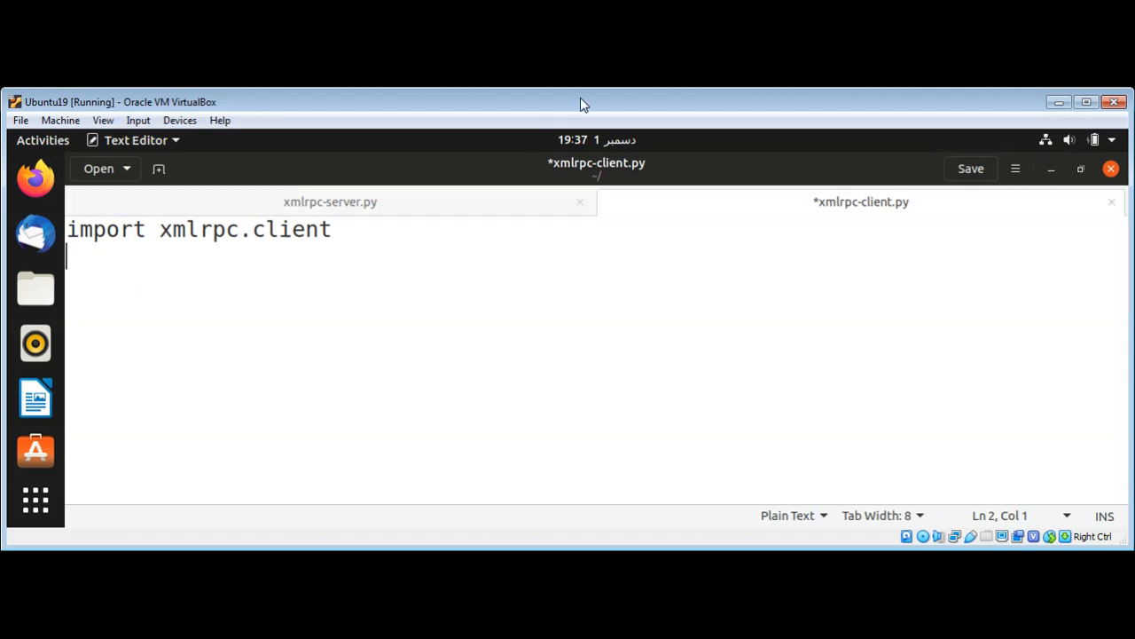
{"action": "mouse_move", "coordinate": [403, 305]}
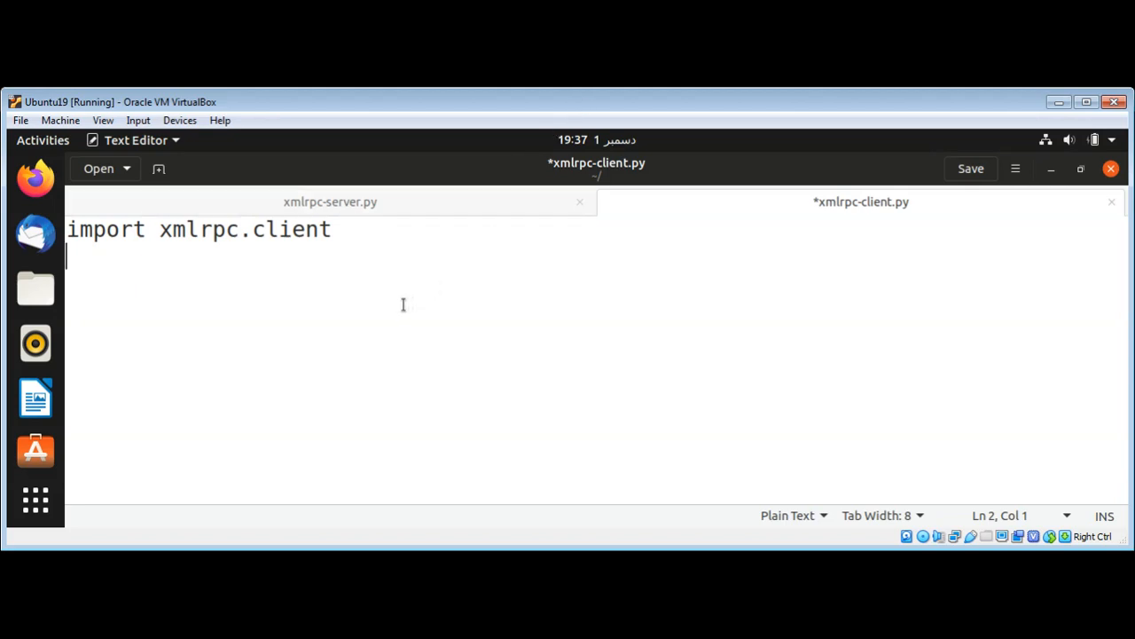
{"action": "type", "text": "proxy"}
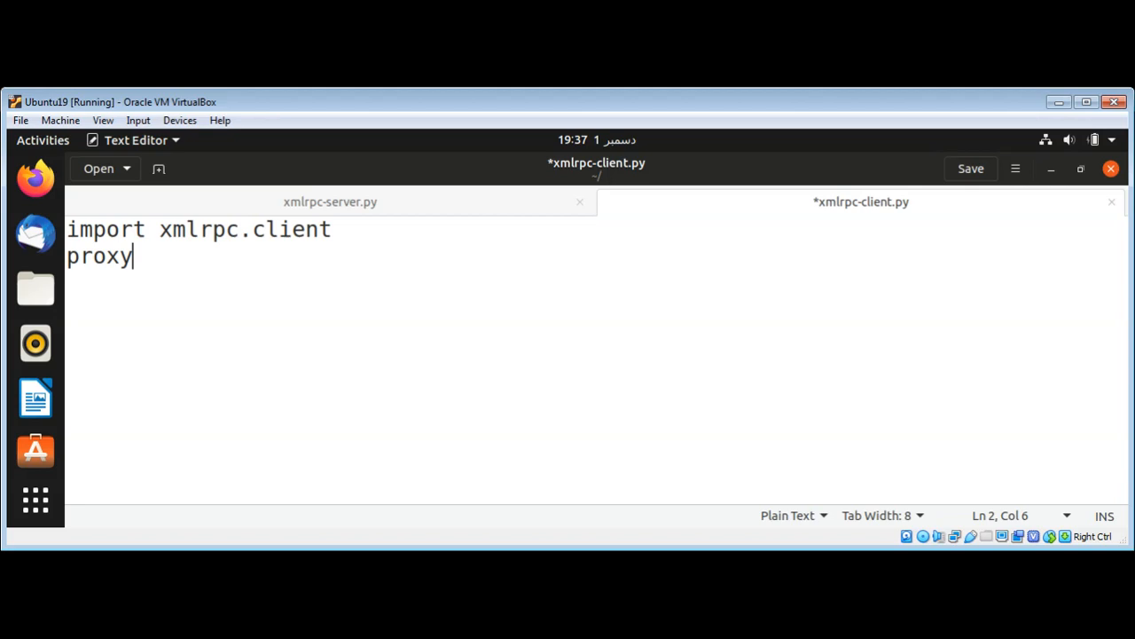
{"action": "type", "text": "= xm"}
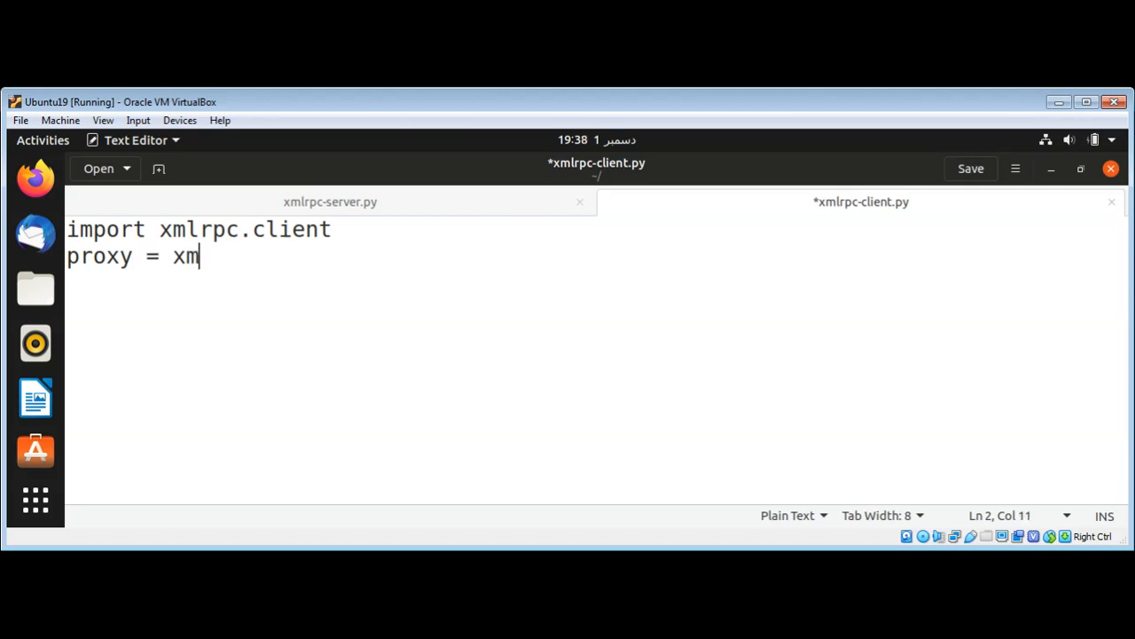
{"action": "type", "text": "lrpc"}
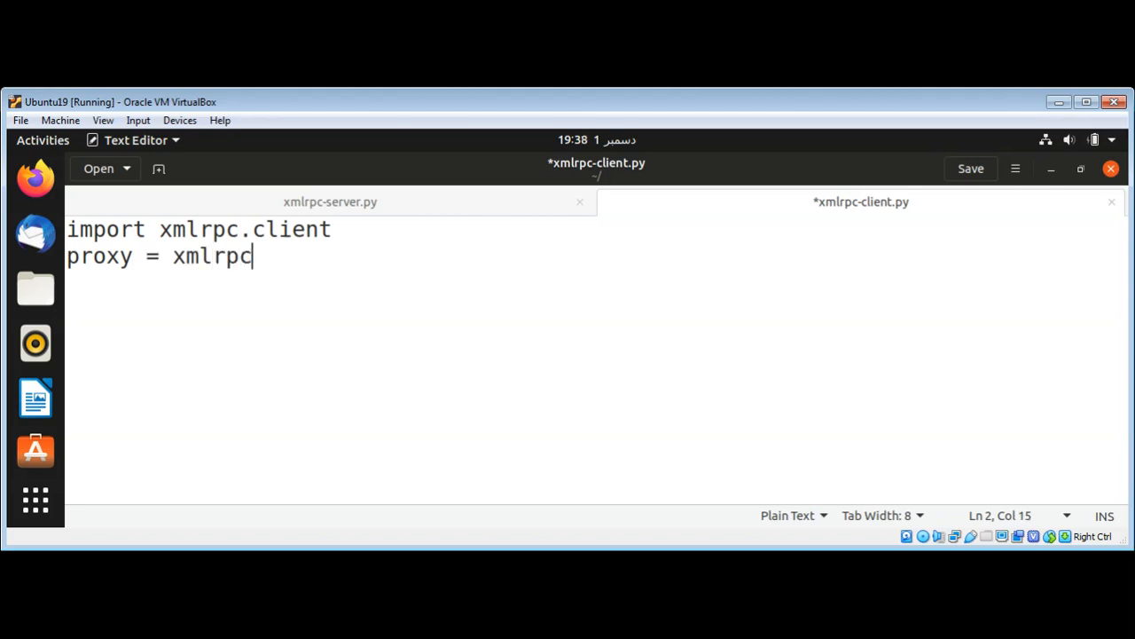
{"action": "type", "text": ".client."}
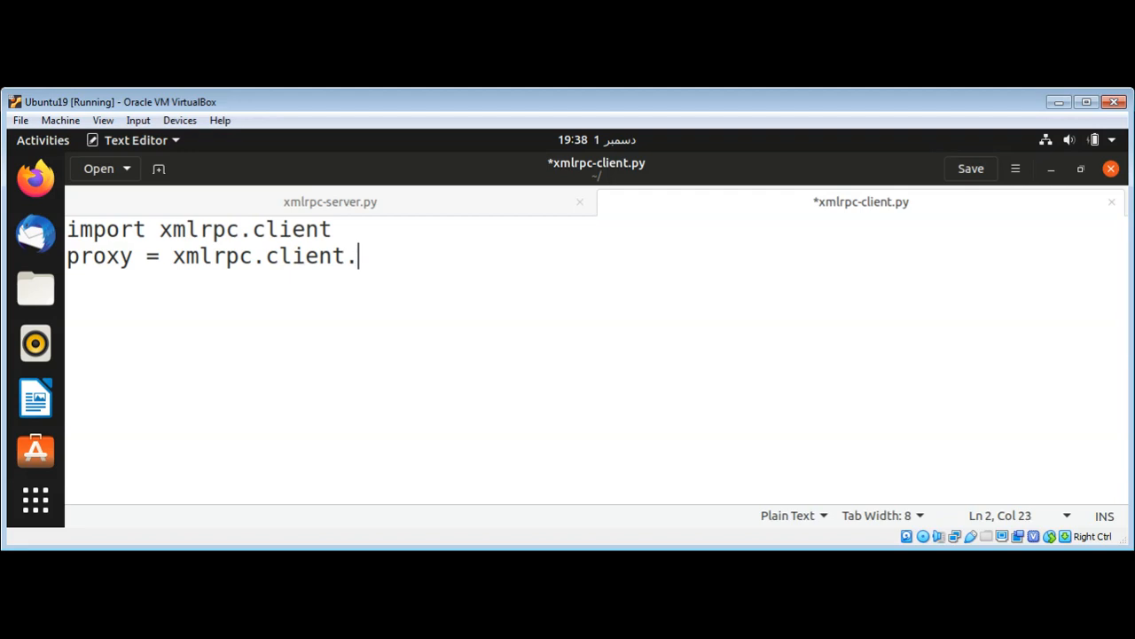
{"action": "type", "text": "ServerP"}
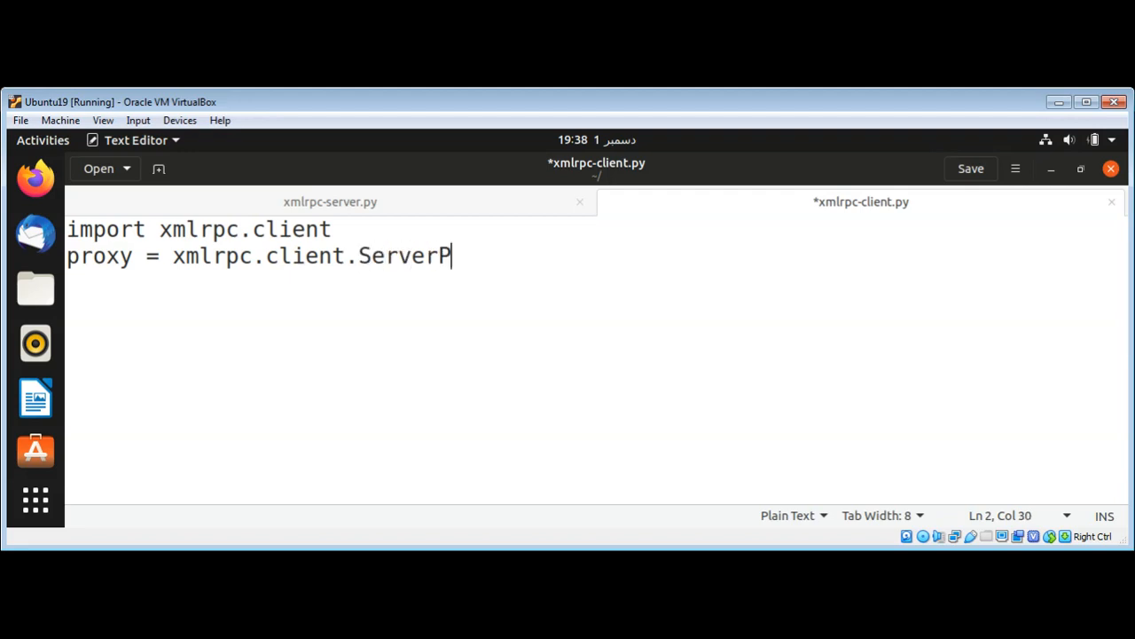
{"action": "type", "text": "roxy"}
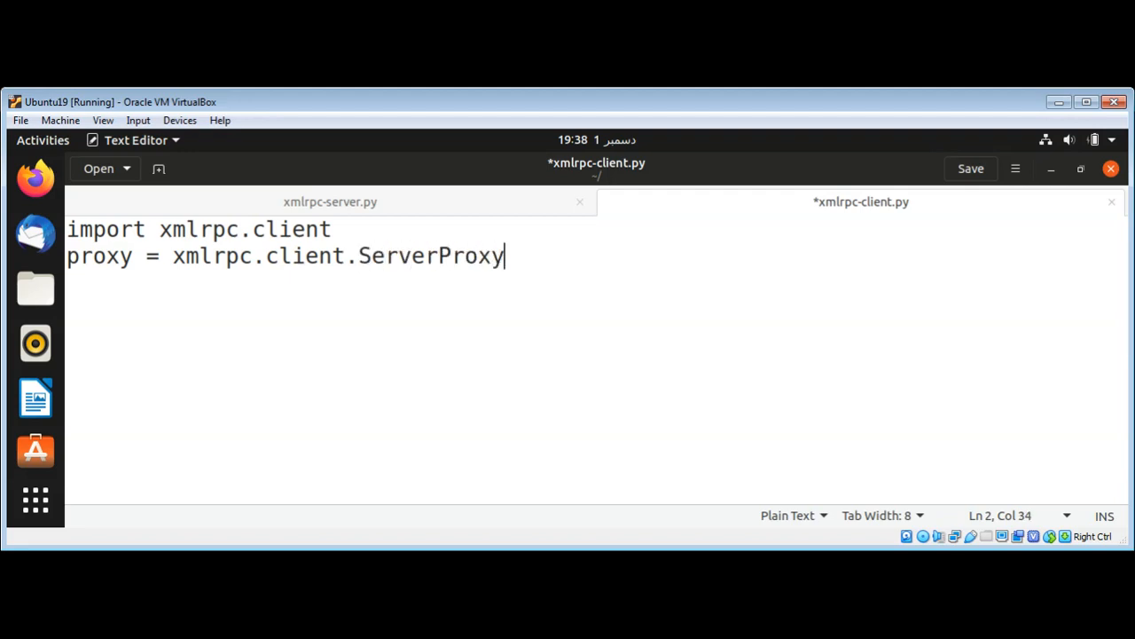
{"action": "type", "text": "(\""}
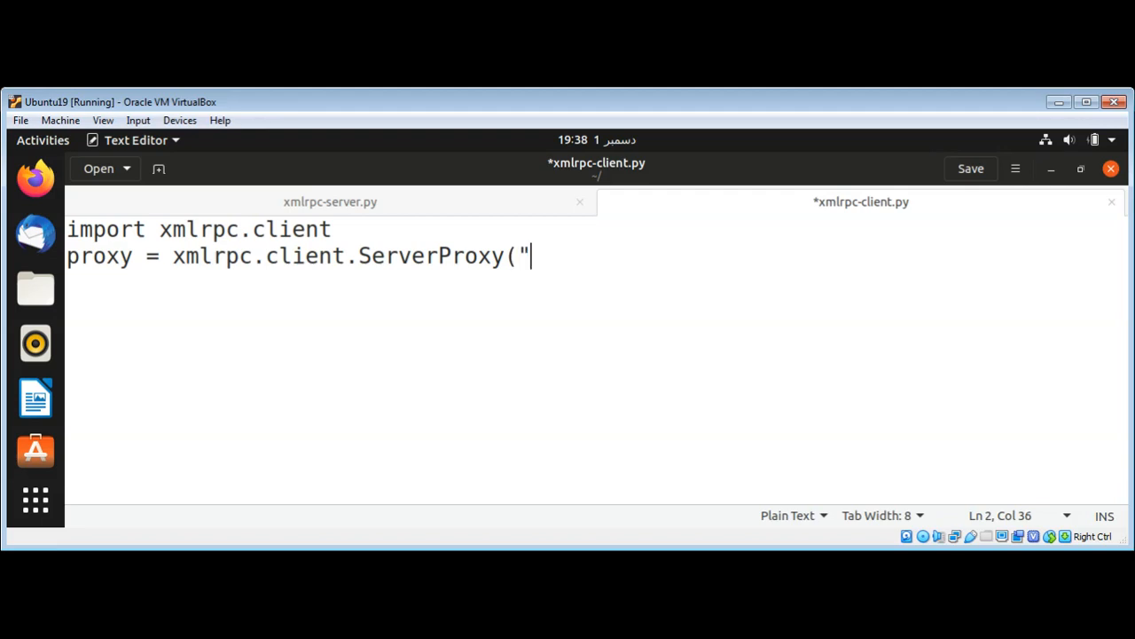
{"action": "type", "text": "http://"}
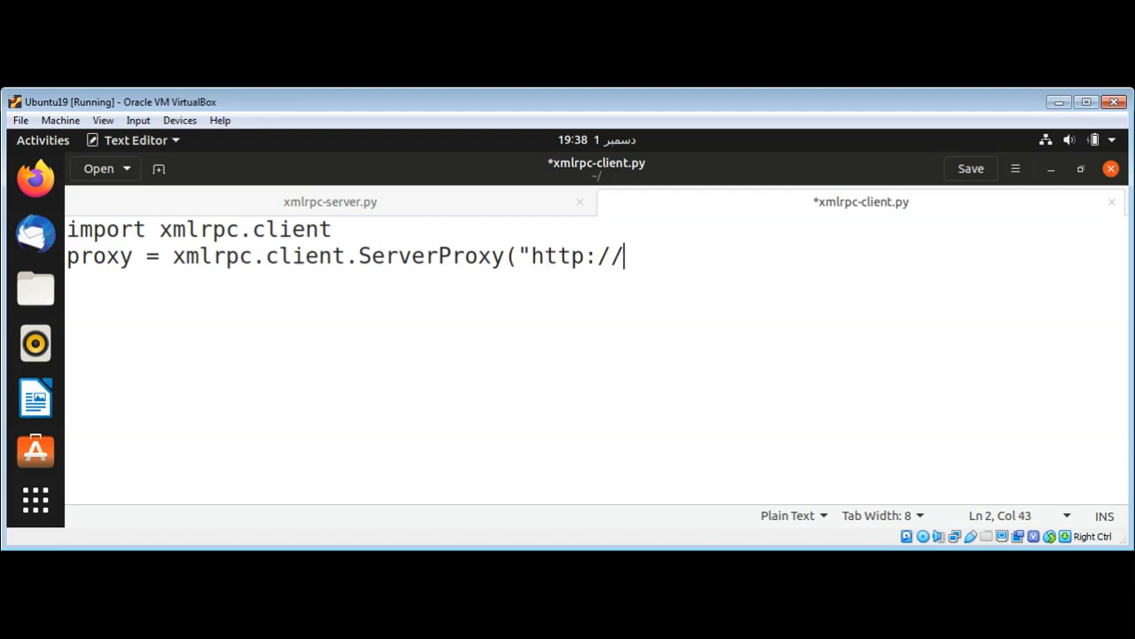
{"action": "type", "text": "local"}
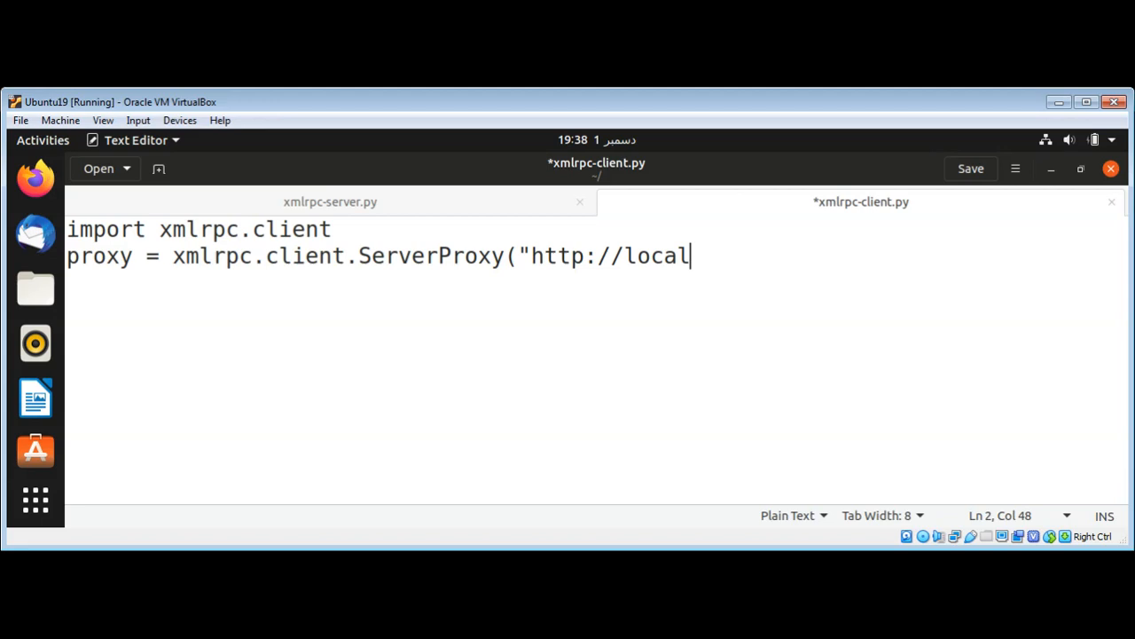
{"action": "type", "text": "host"}
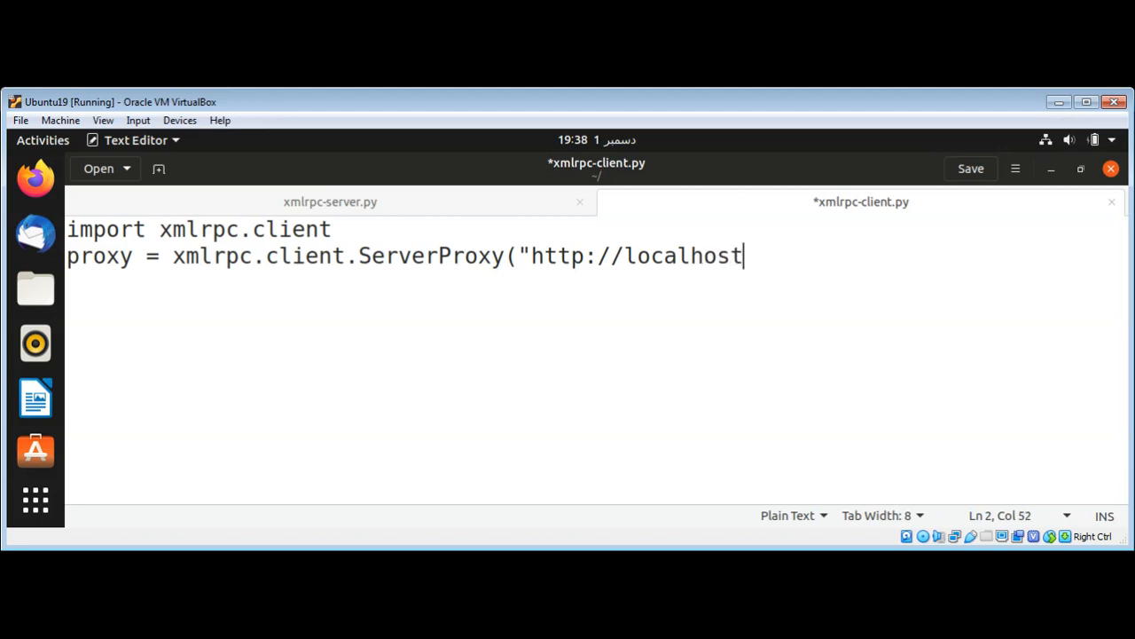
{"action": "type", "text": ":8000"}
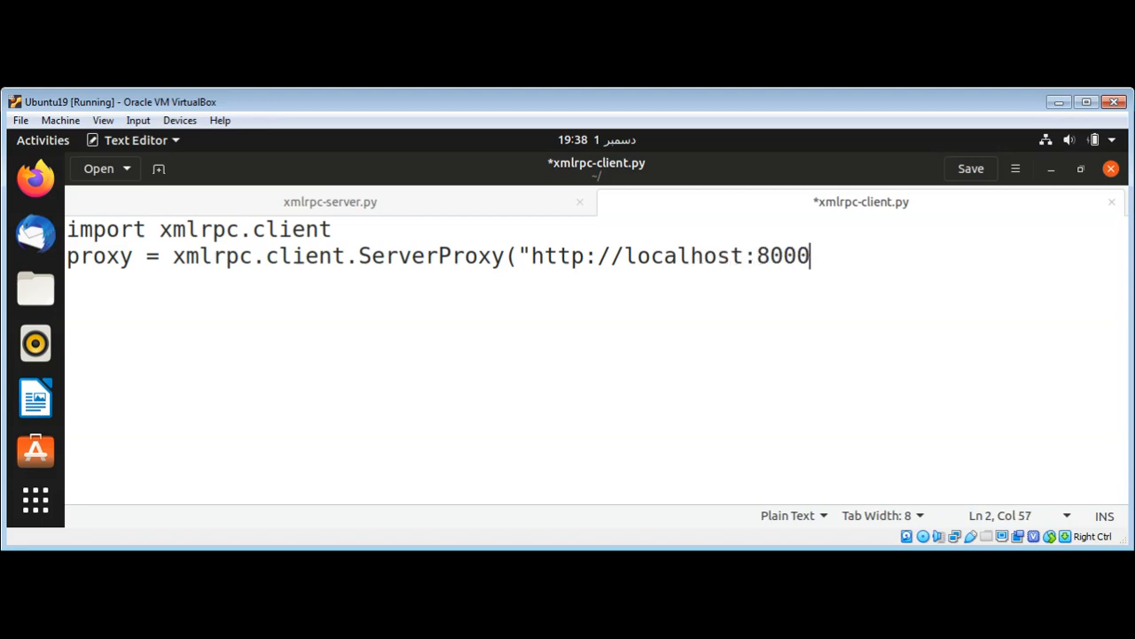
{"action": "type", "text": "/\")"}
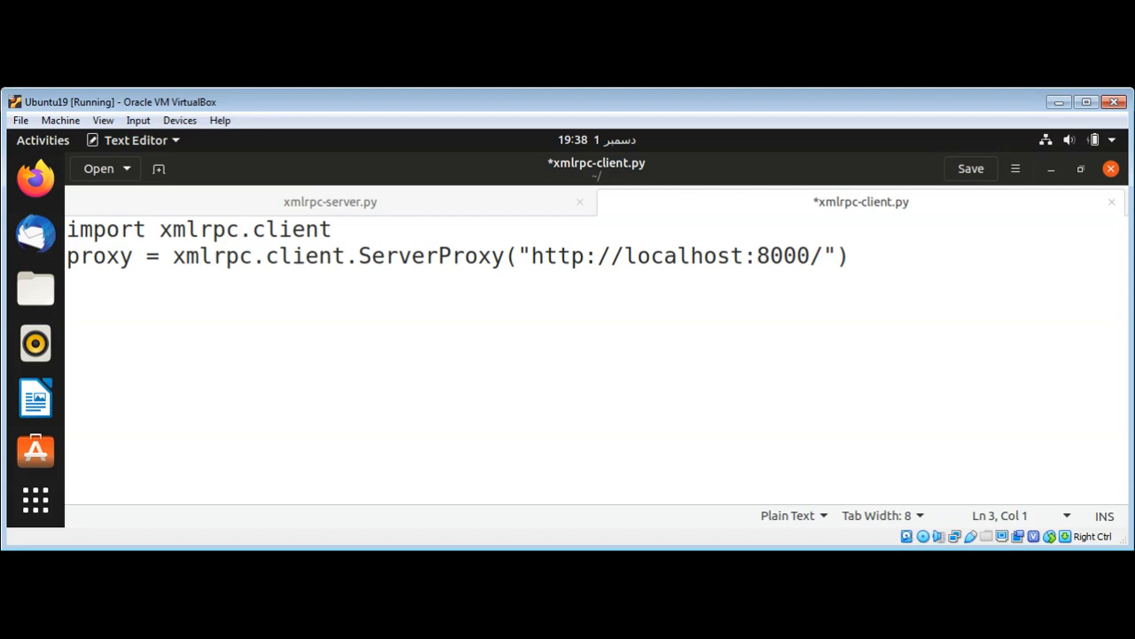
{"action": "type", "text": "hello = p"}
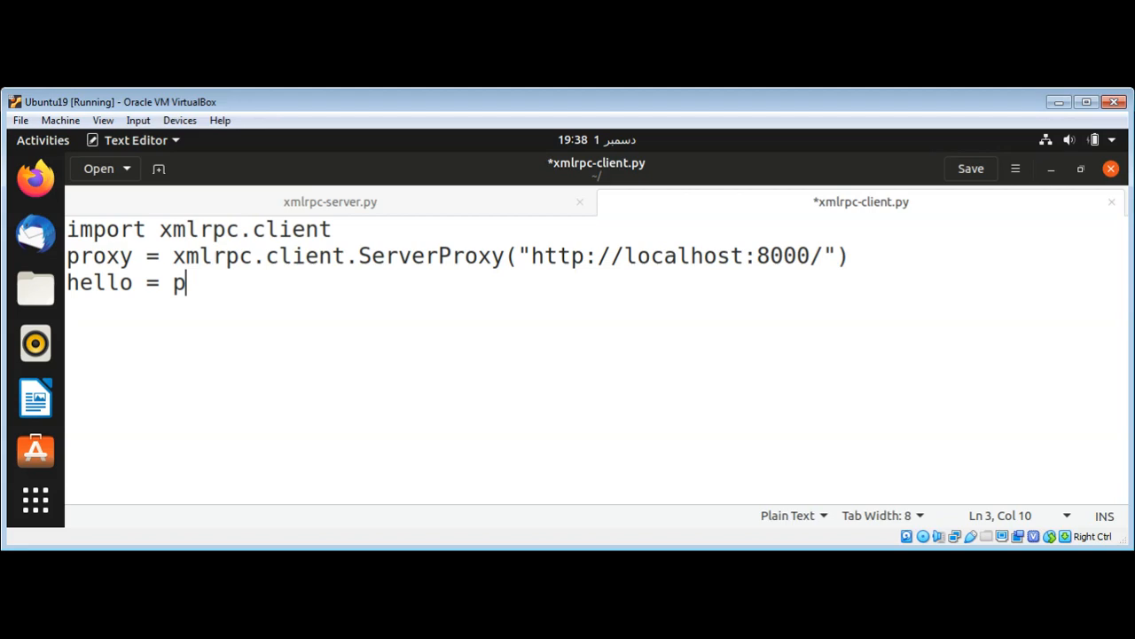
Complete line 3 of the client script as hello = proxy.sayHello()
{"action": "type", "text": "roxy.s"}
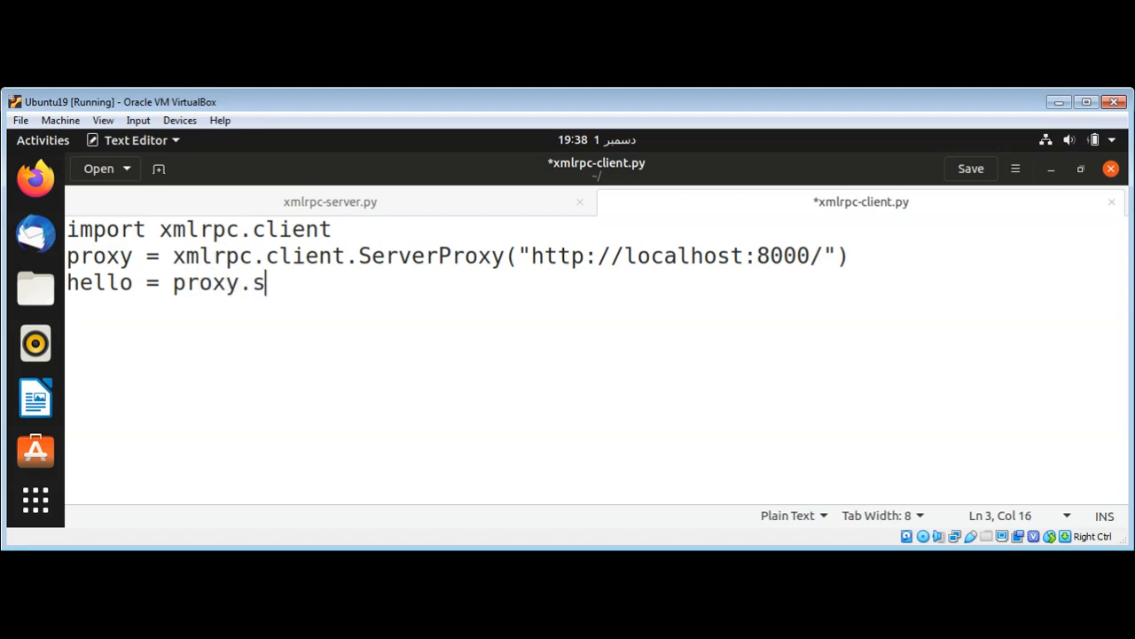
{"action": "type", "text": "ayHello"}
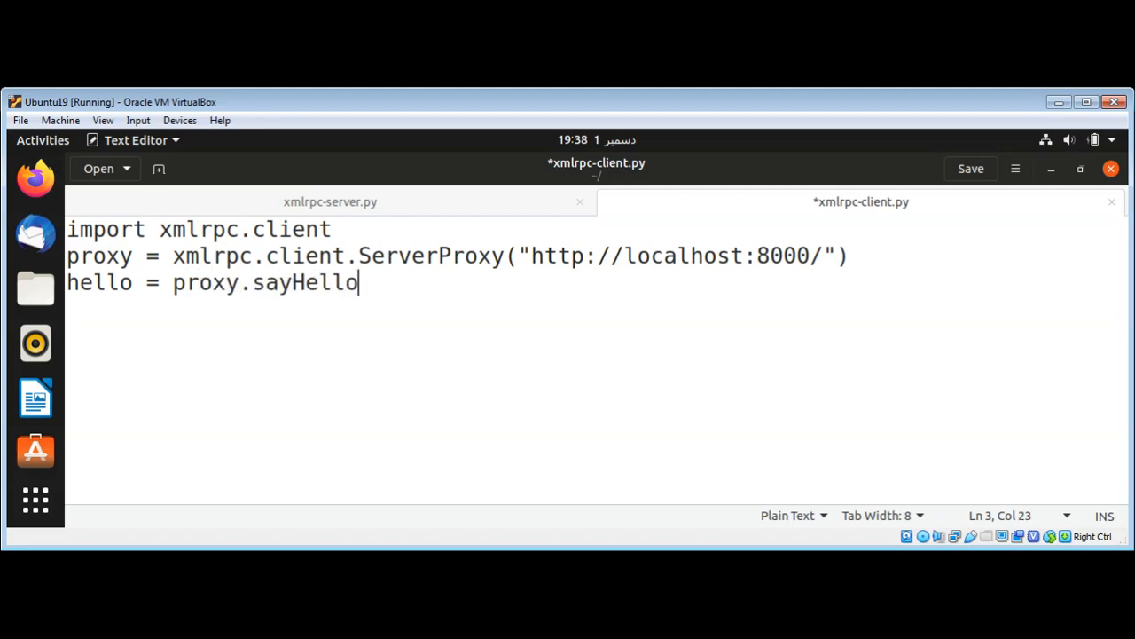
{"action": "type", "text": "()"}
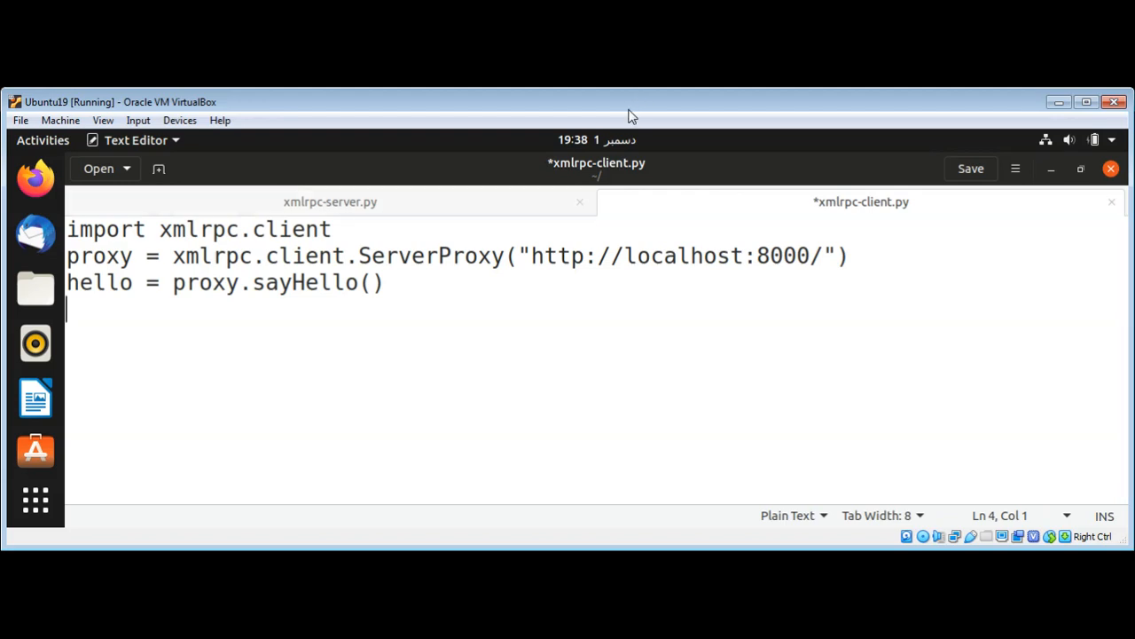
{"action": "mouse_move", "coordinate": [213, 340]}
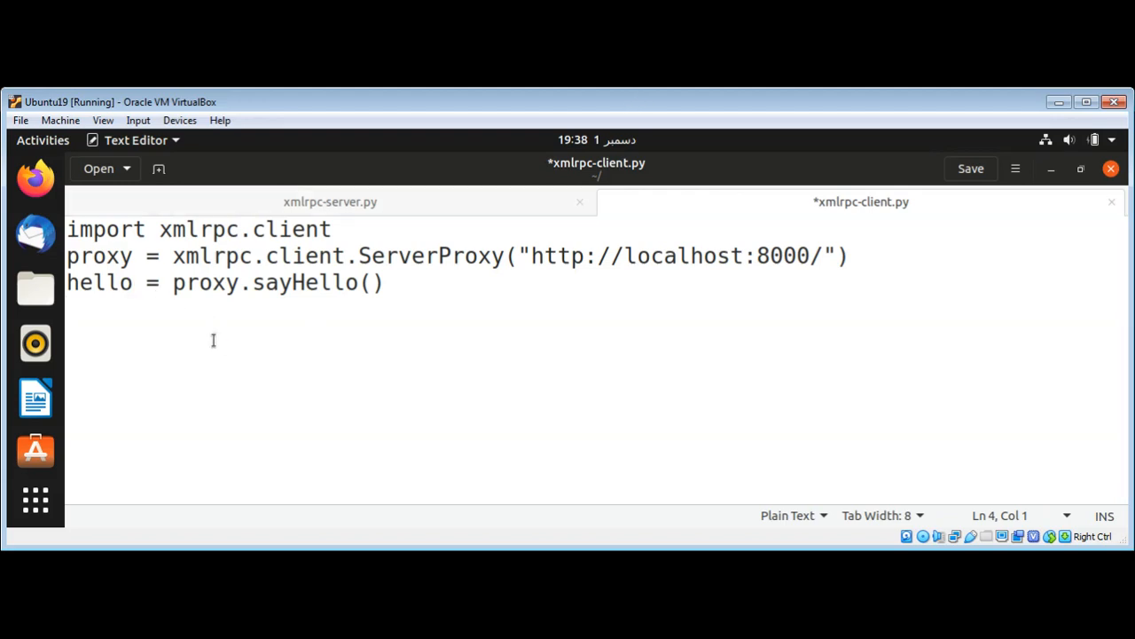
Start a print("Message from Server " line on line 4
{"action": "type", "text": "prin"}
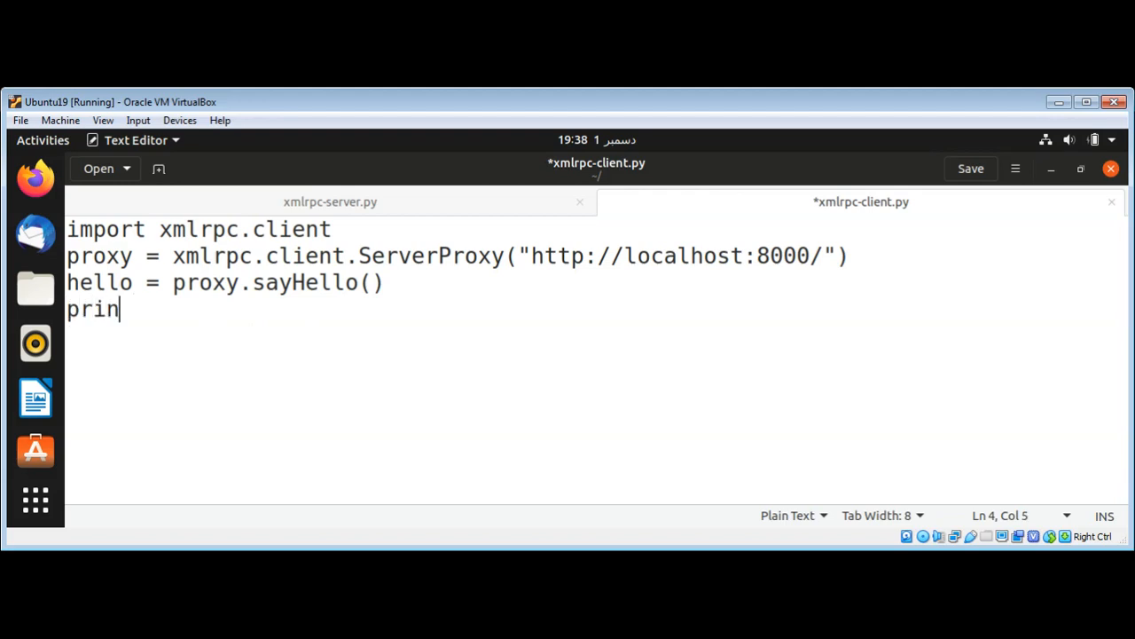
{"action": "type", "text": "t("}
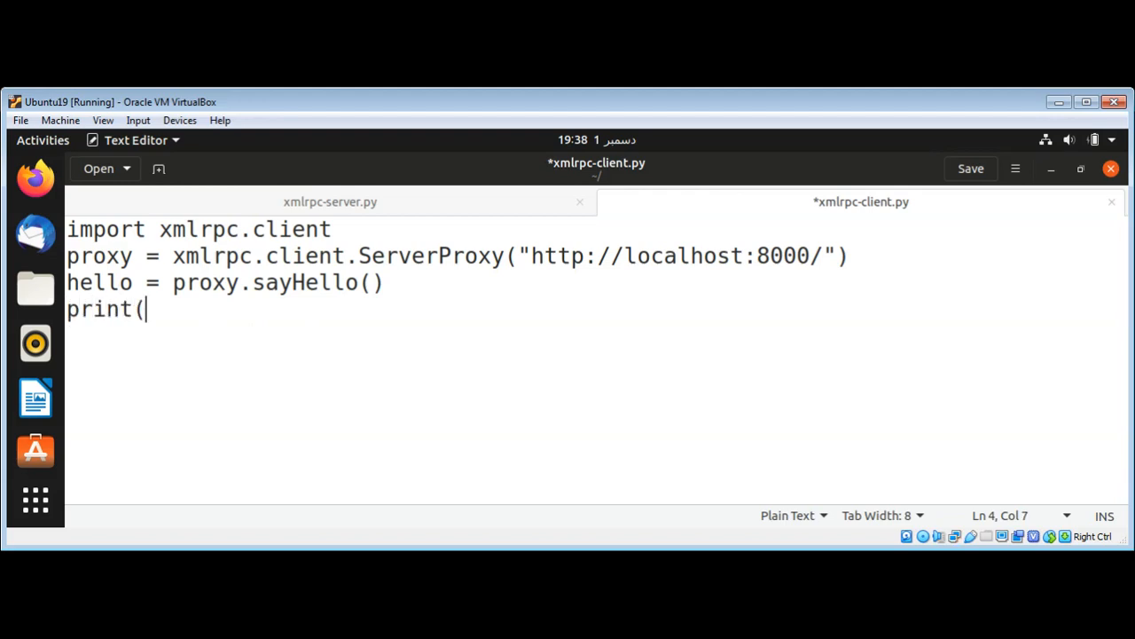
{"action": "type", "text": "\""}
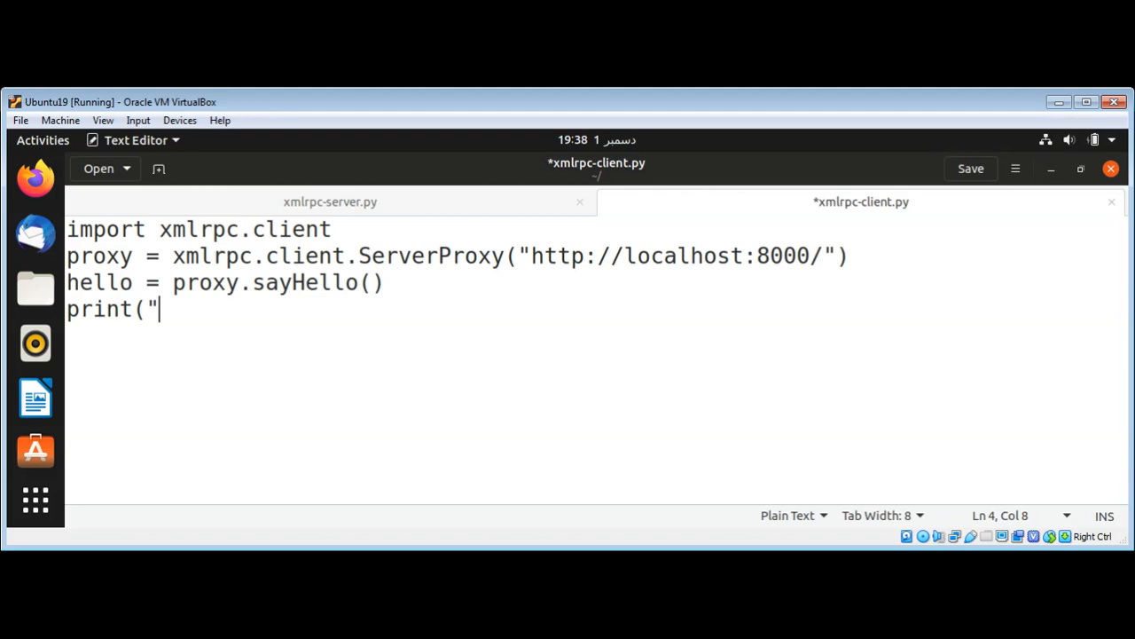
{"action": "type", "text": "Messa"}
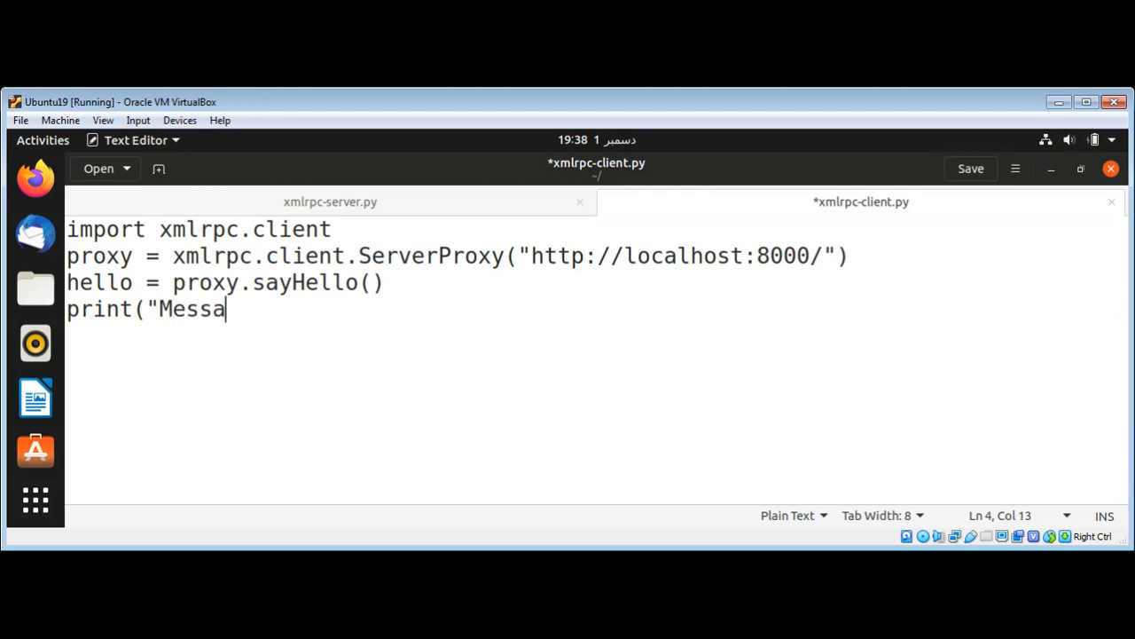
{"action": "type", "text": "ge from"}
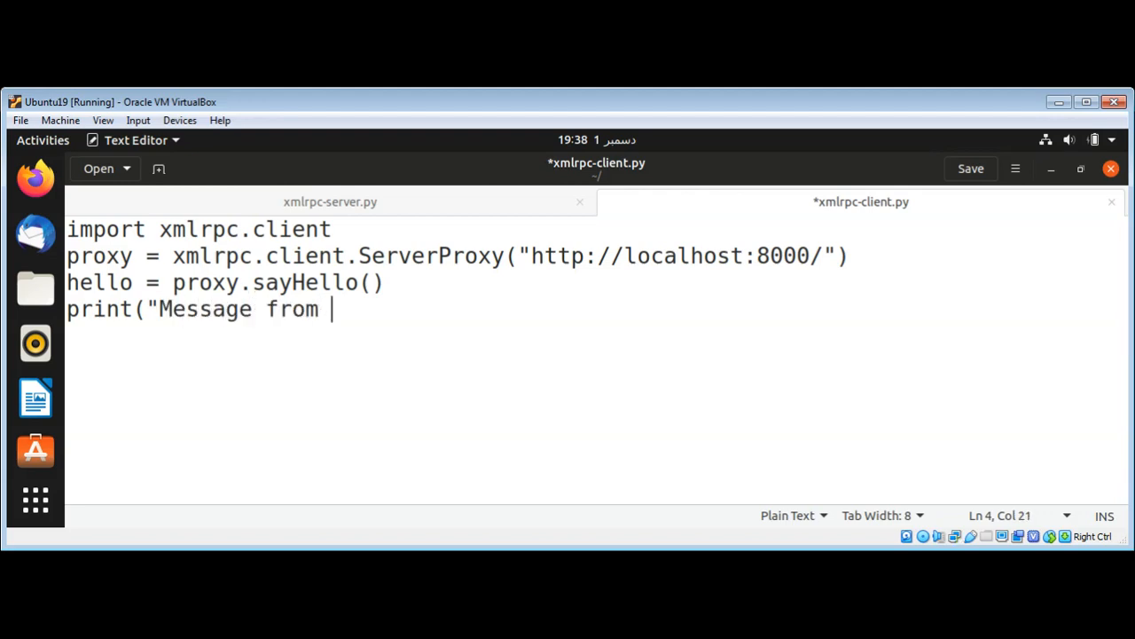
{"action": "type", "text": "S"}
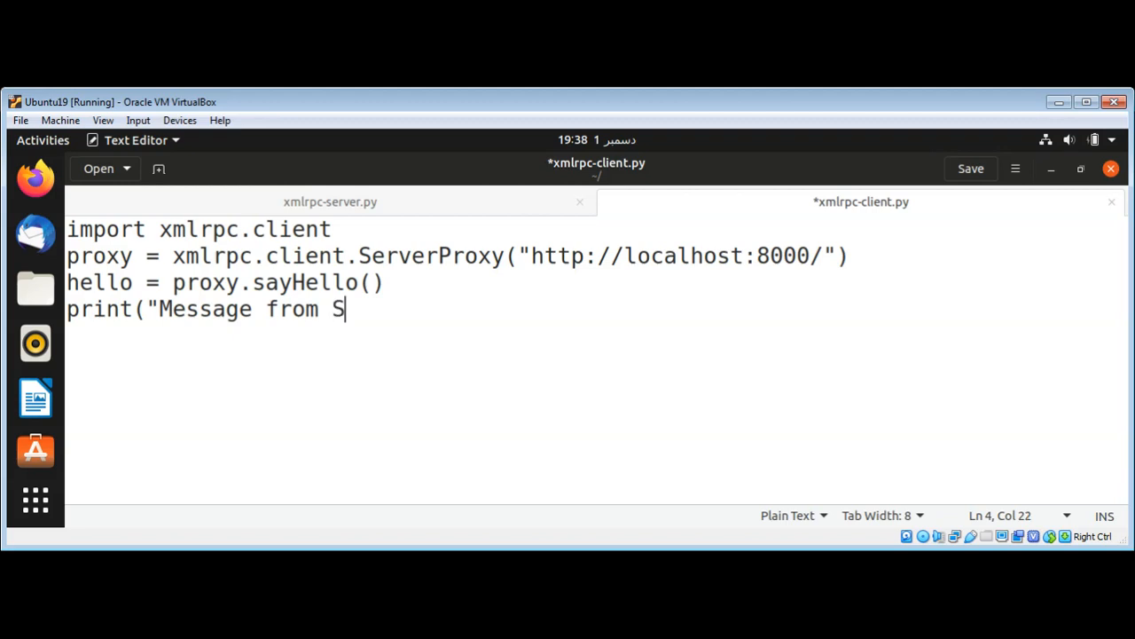
{"action": "type", "text": "erver"}
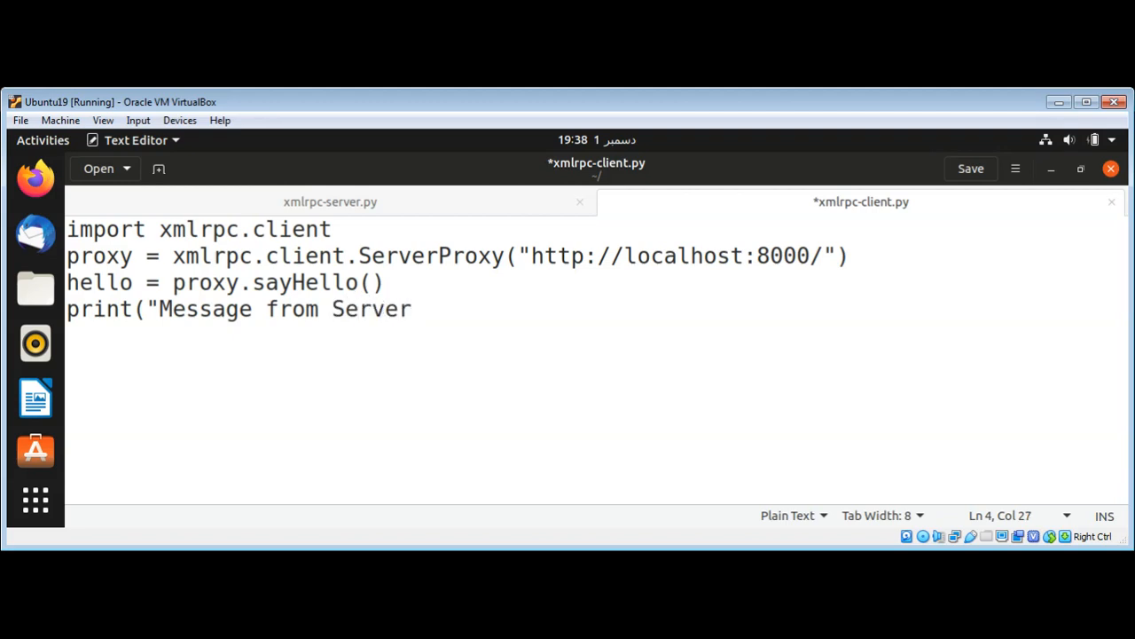
{"action": "type", "text": "\" \""}
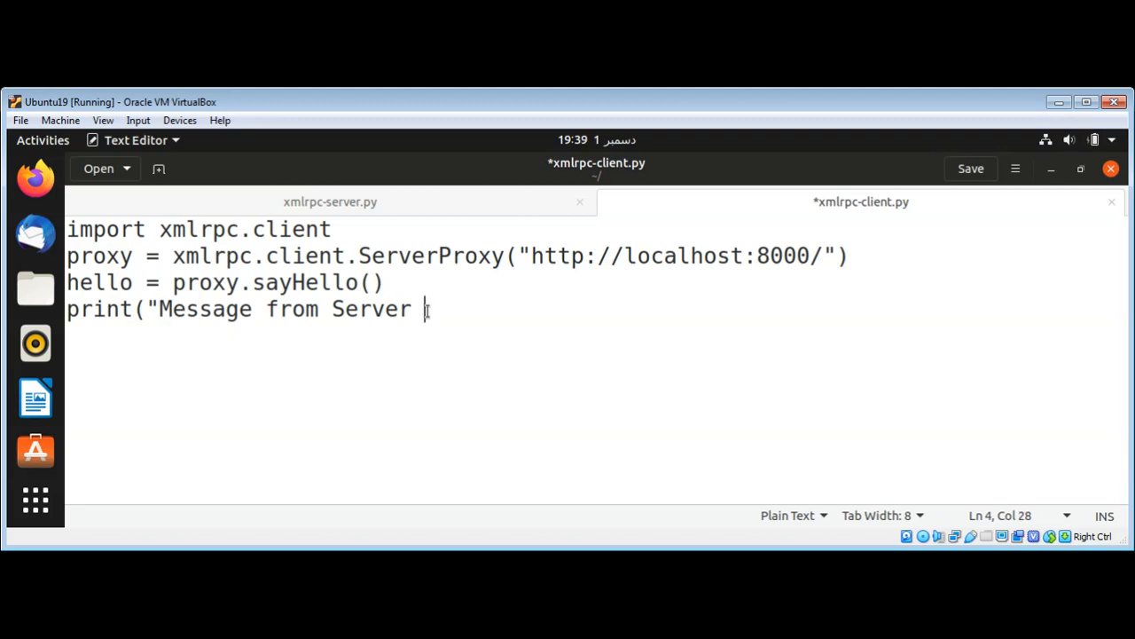
Add the %s placeholder and % hello argument, then save the client script
{"action": "type", "text": "%"}
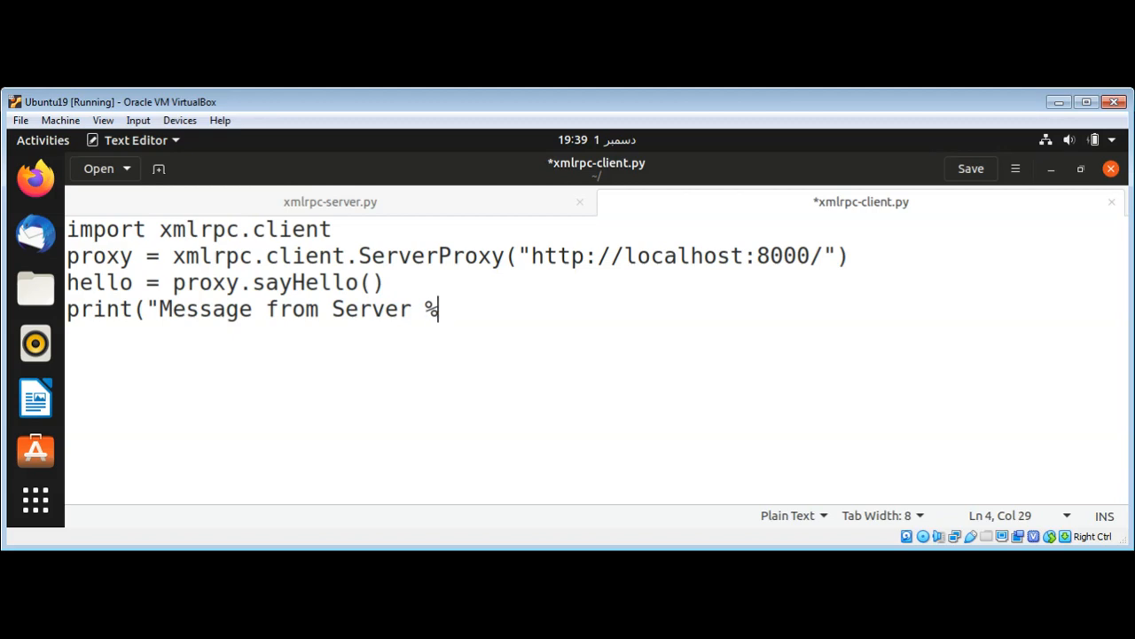
{"action": "type", "text": "s\""}
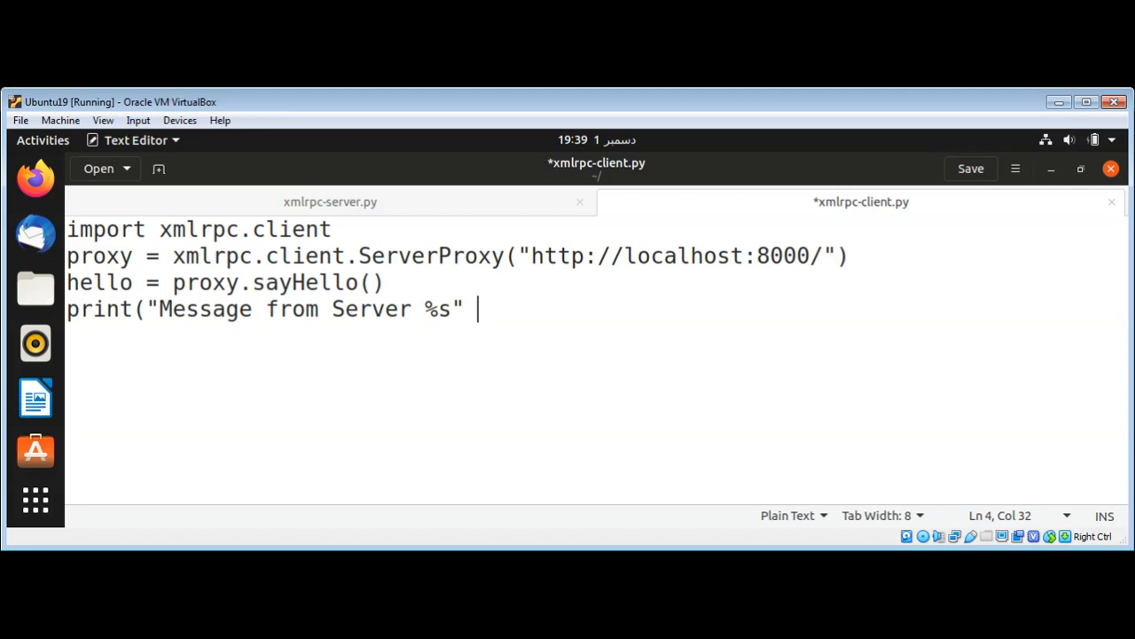
{"action": "type", "text": "%"}
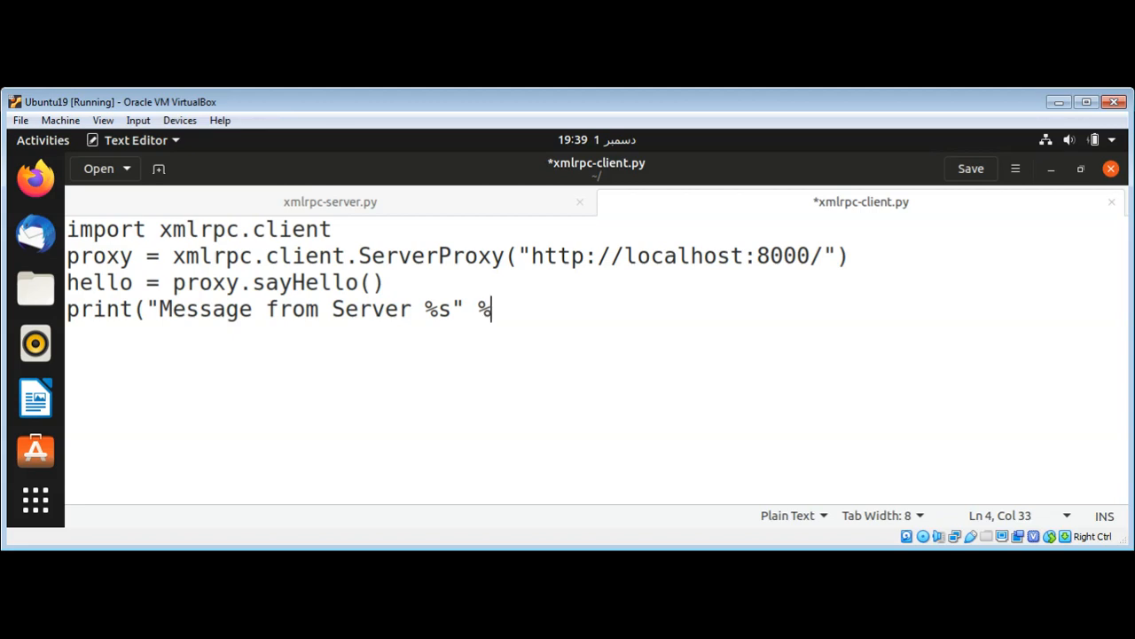
{"action": "type", "text": "hello"}
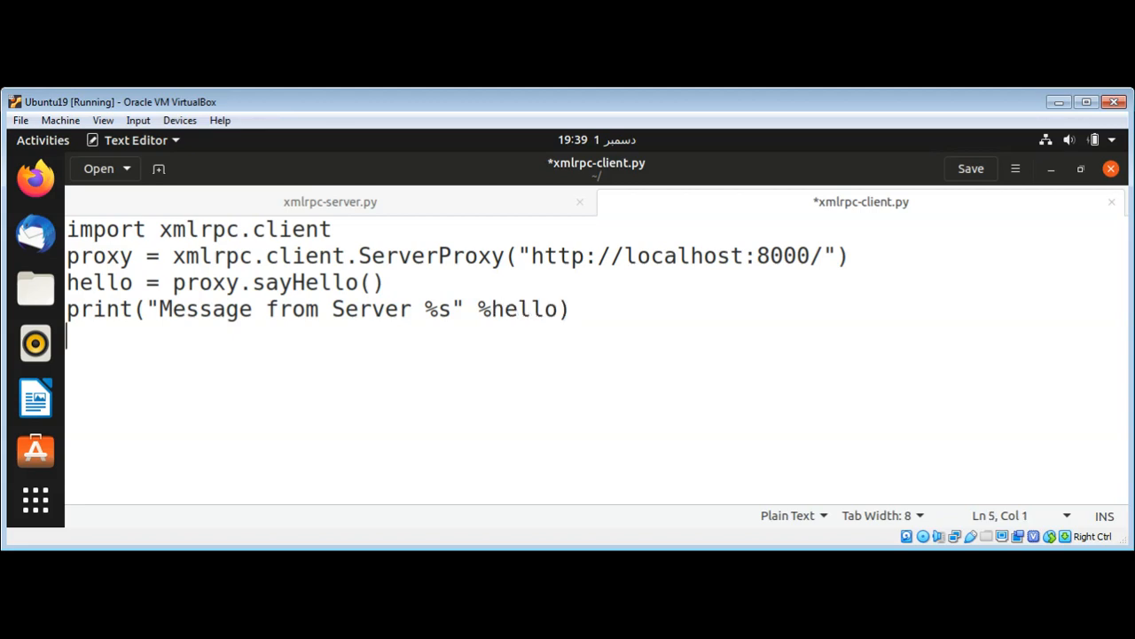
{"action": "left_click", "coordinate": [971, 168]}
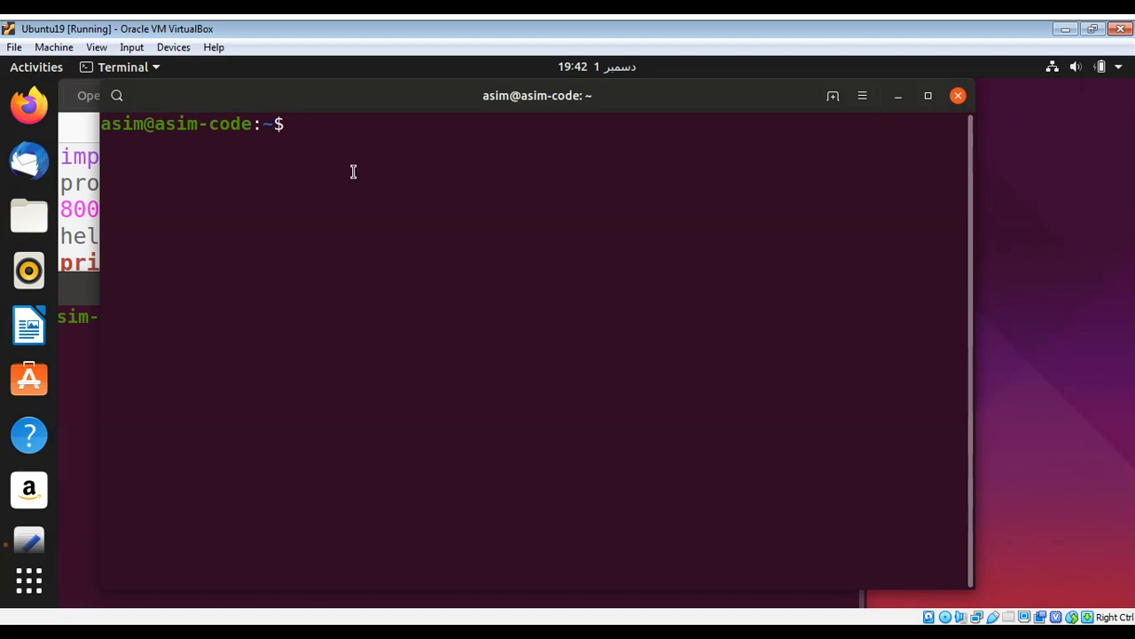
Run python3 xmlrpc-server.py in the terminal
{"action": "type", "text": "python3"}
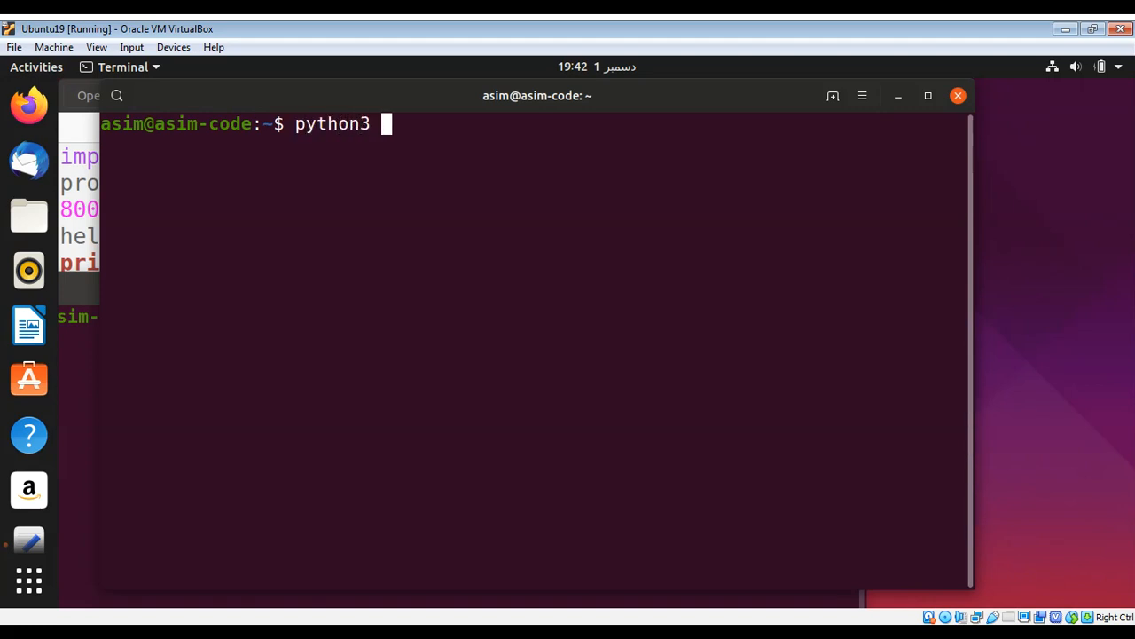
{"action": "type", "text": "xml"}
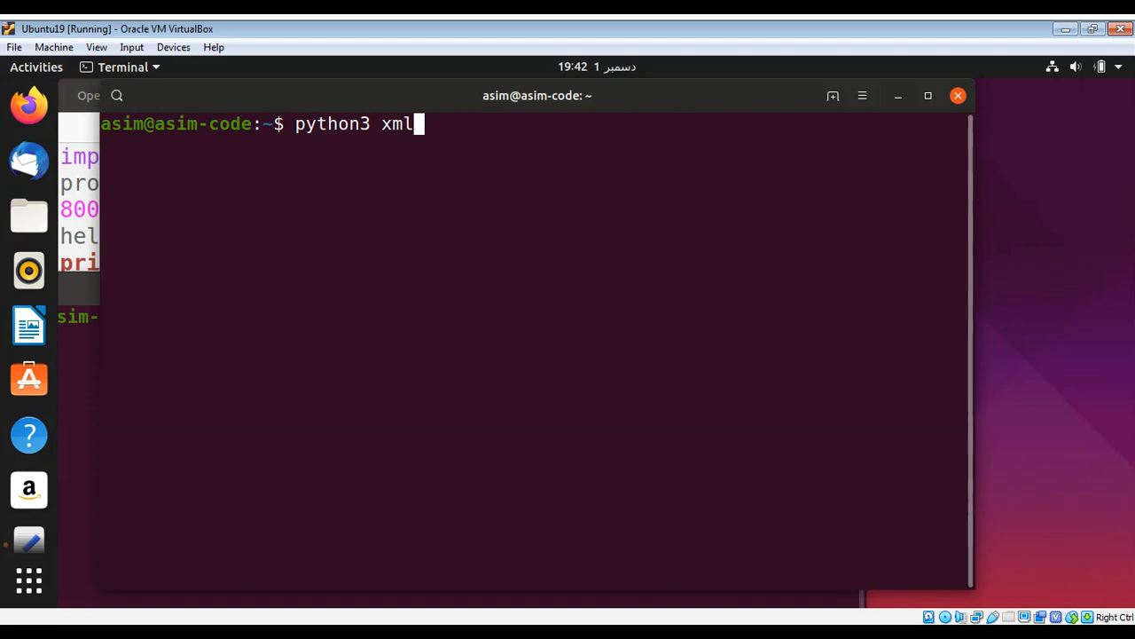
{"action": "type", "text": "rpc-"}
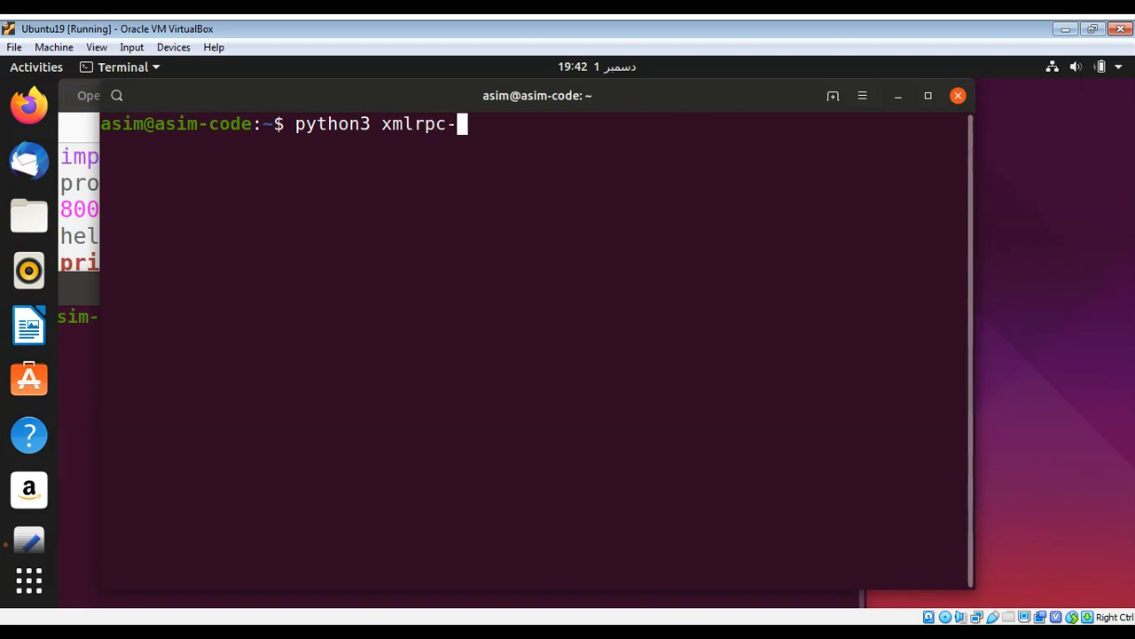
{"action": "type", "text": "server"}
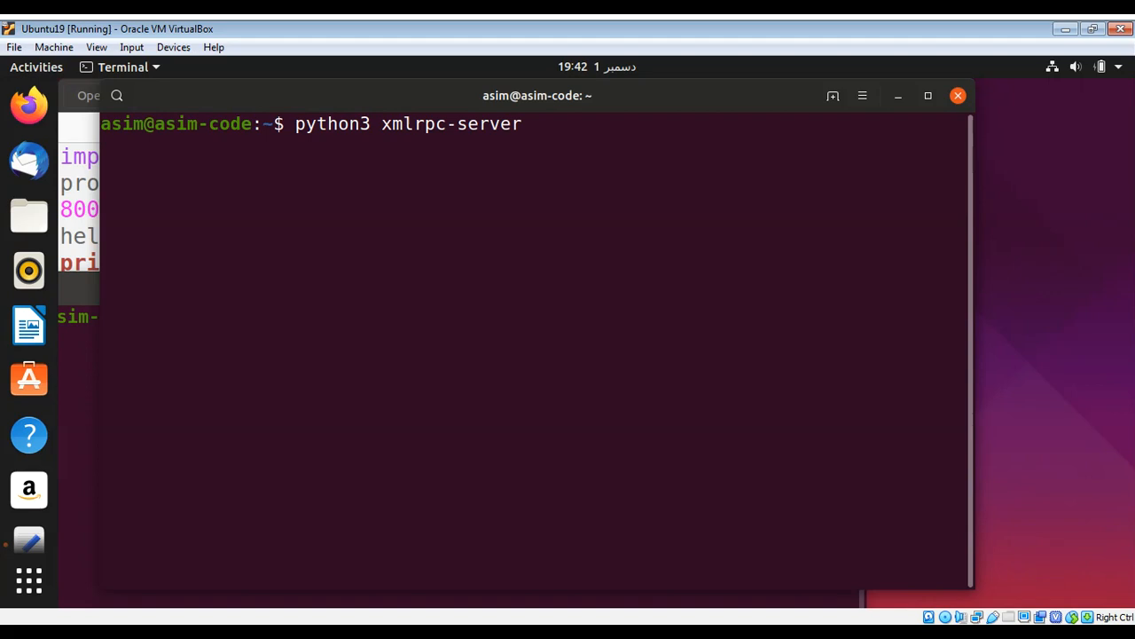
{"action": "type", "text": ".py"}
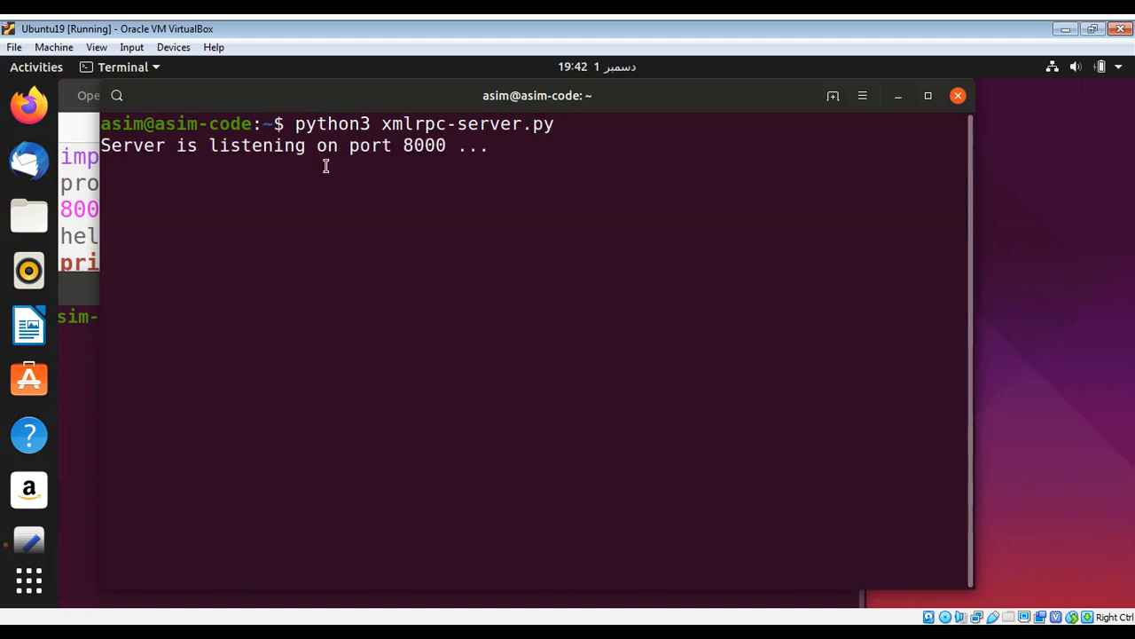
{"action": "mouse_move", "coordinate": [233, 148]}
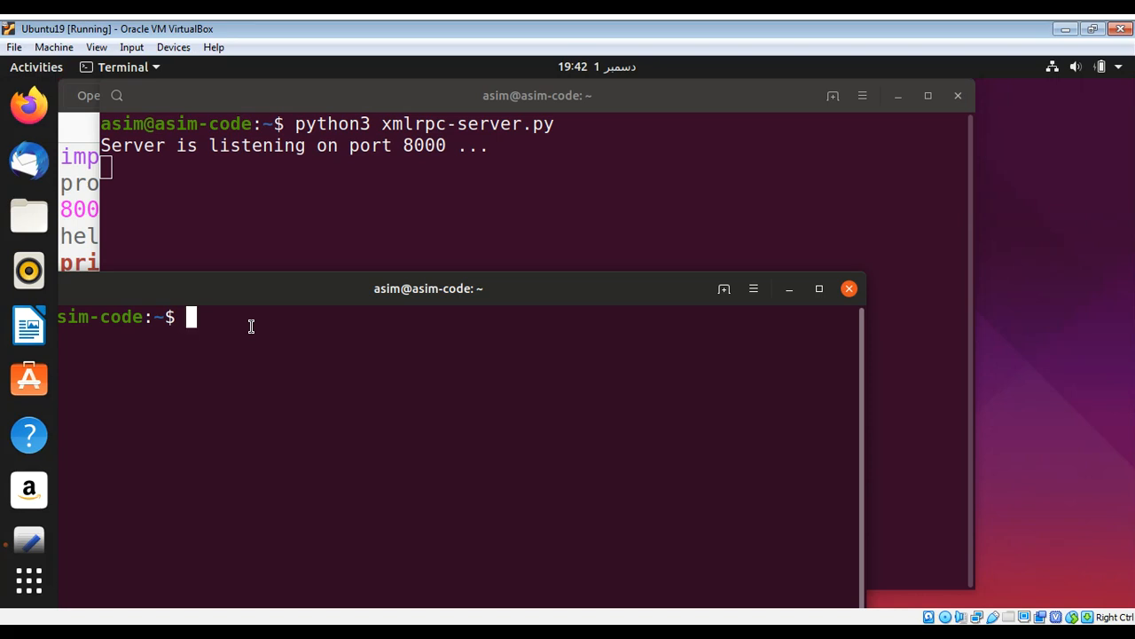
Enter 'python3 xmlrpc-client.py' at the second terminal's prompt
{"action": "type", "text": "pyth"}
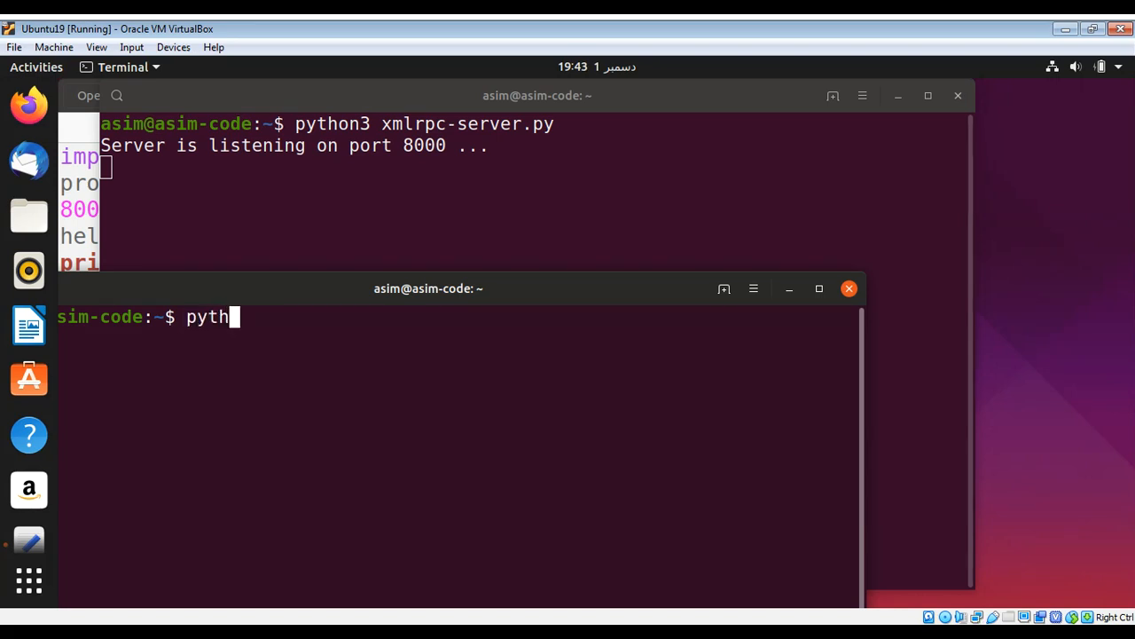
{"action": "type", "text": "on3 x"}
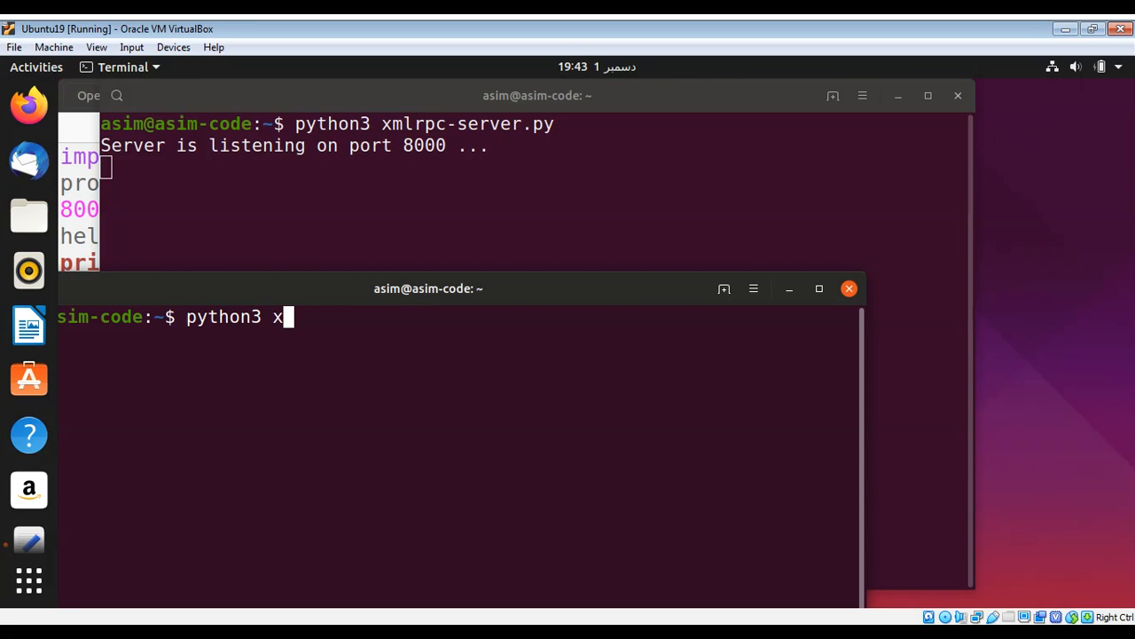
{"action": "type", "text": "mlrpc"}
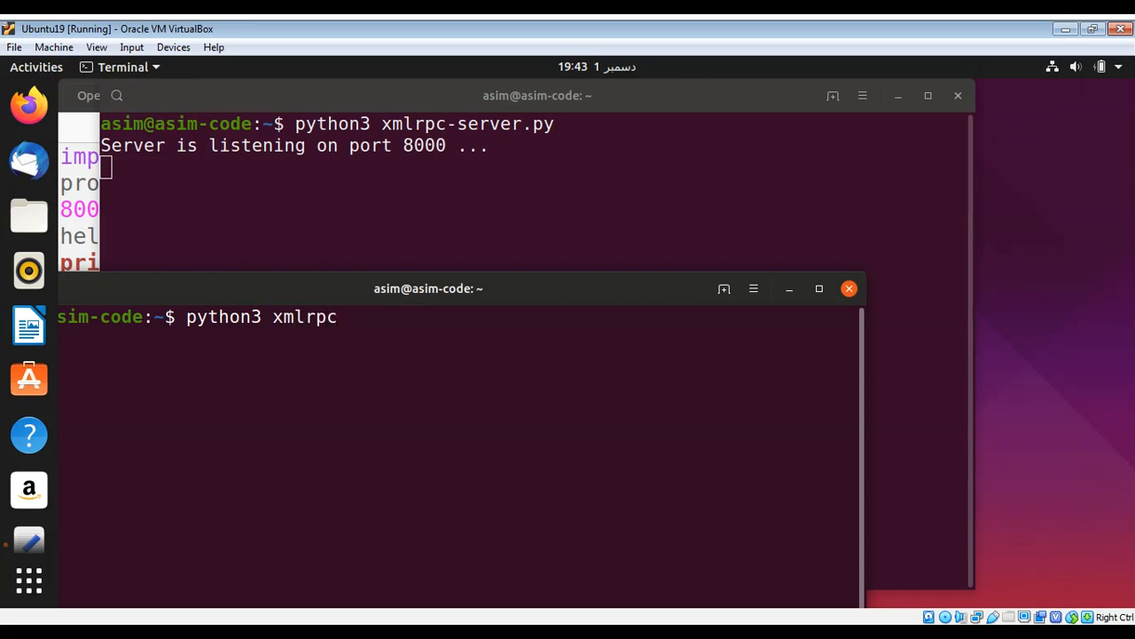
{"action": "type", "text": "-client"}
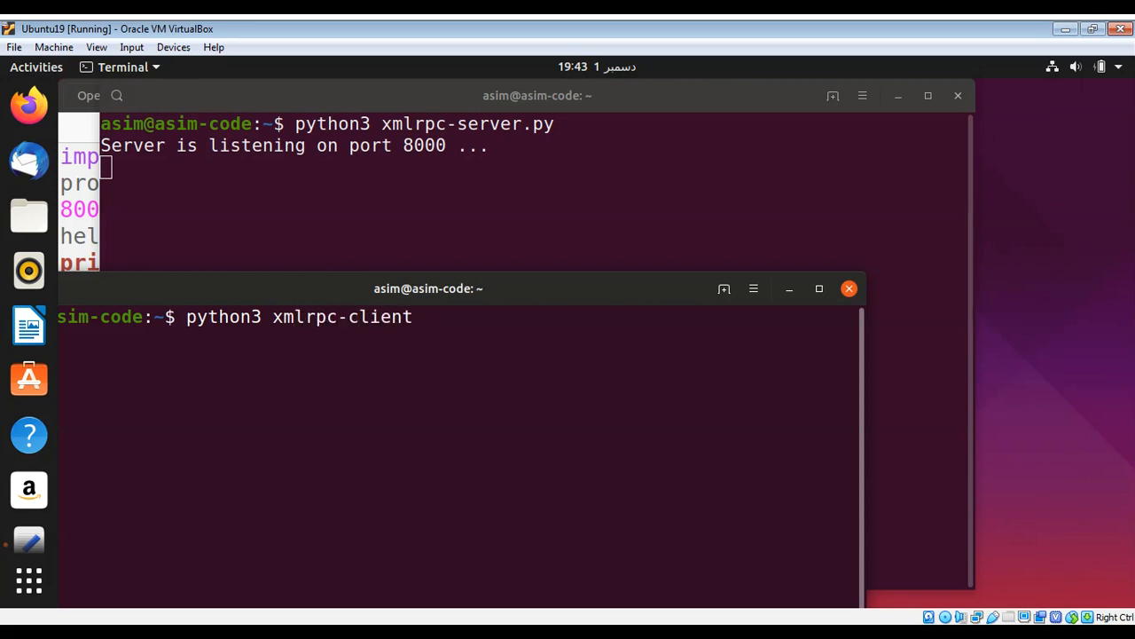
{"action": "type", "text": ".py"}
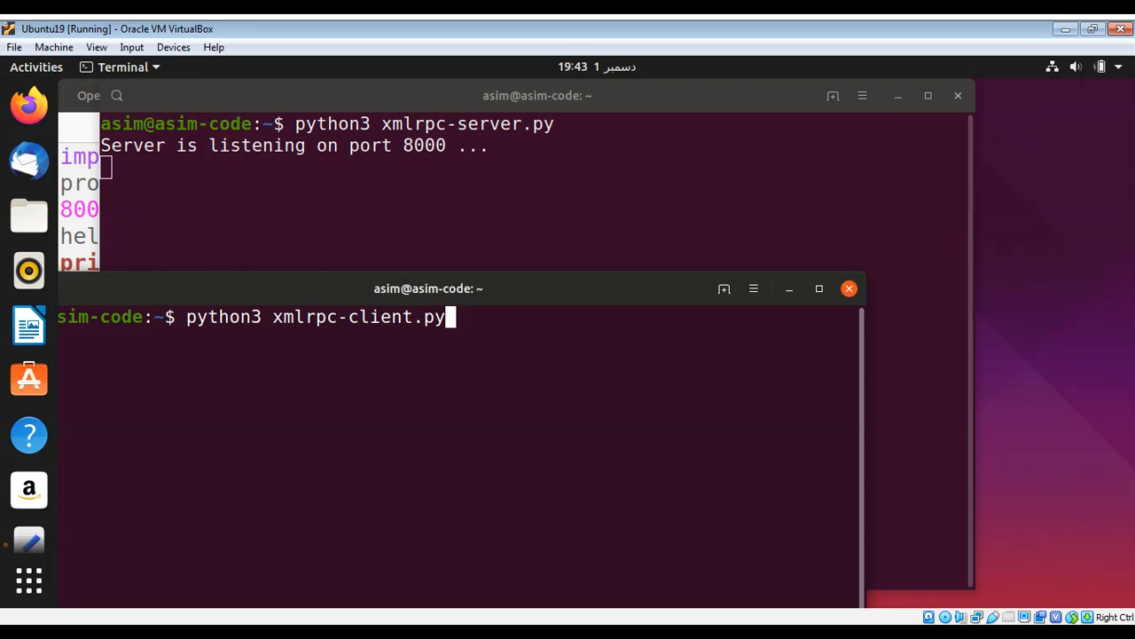